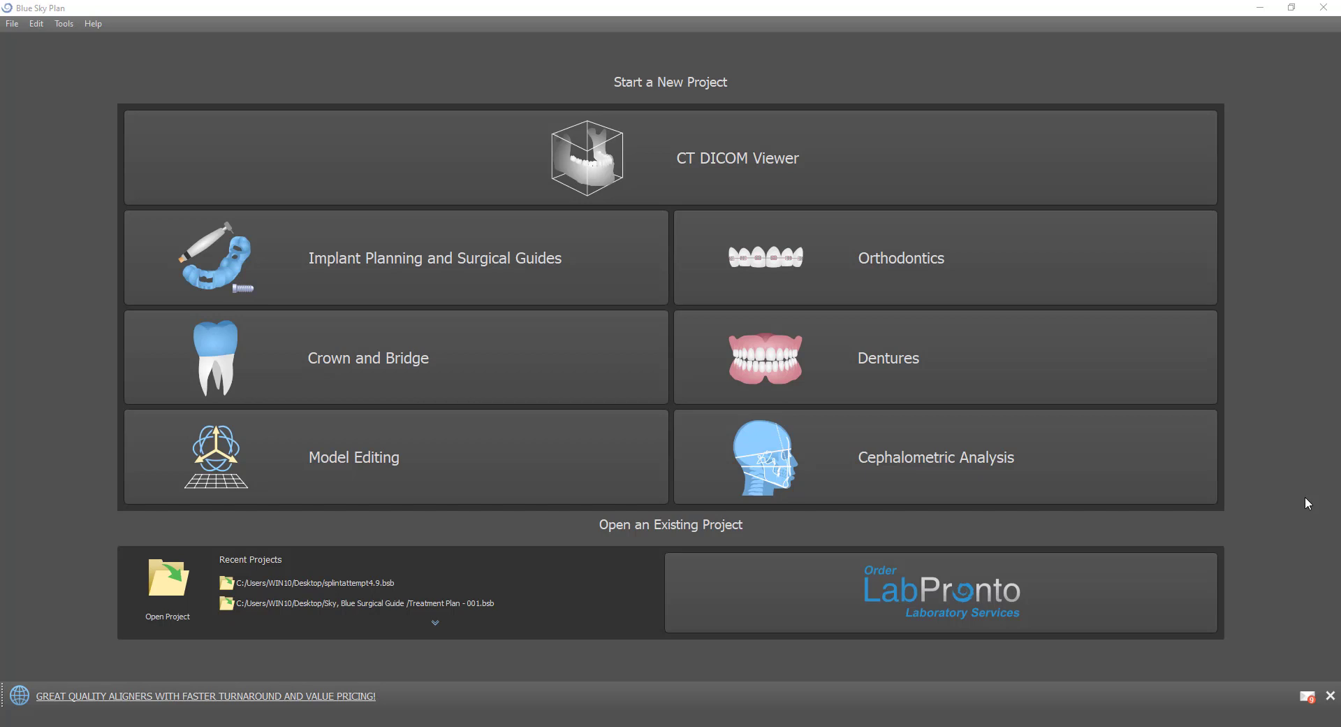
{"action": "mouse_move", "coordinate": [539, 243]}
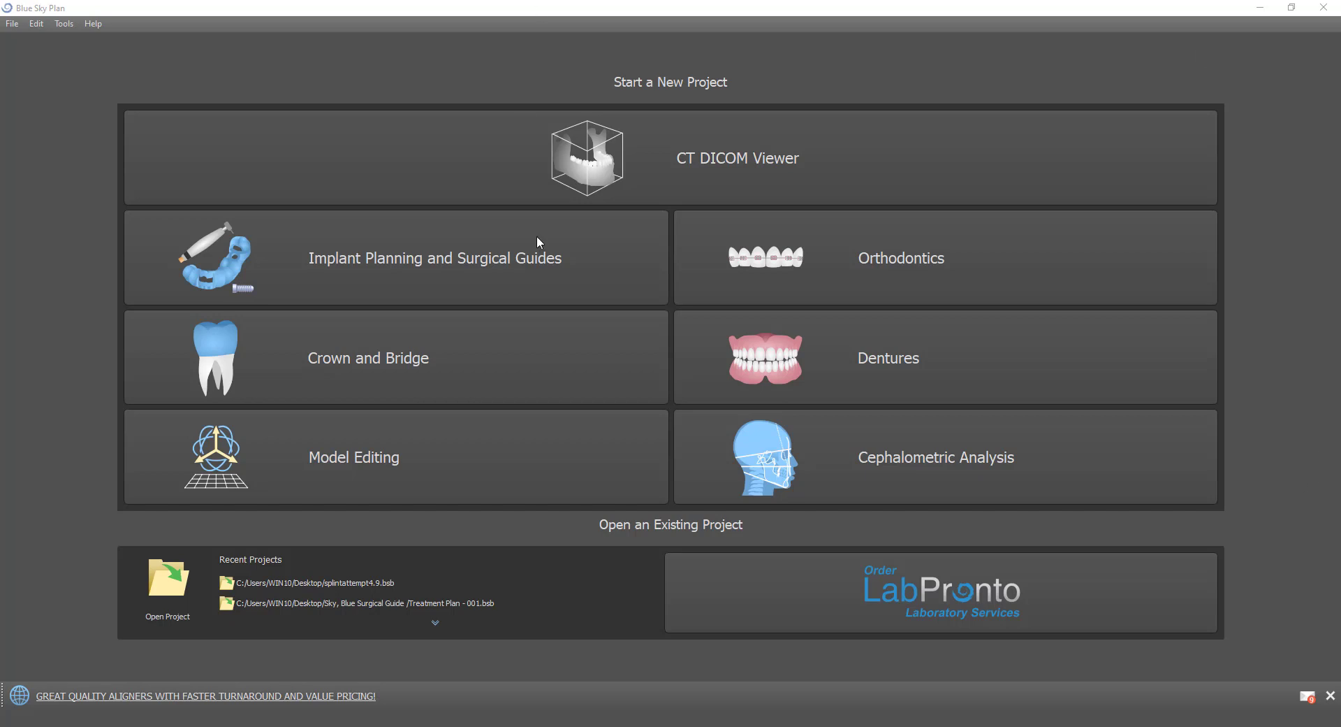
{"action": "mouse_move", "coordinate": [793, 284]}
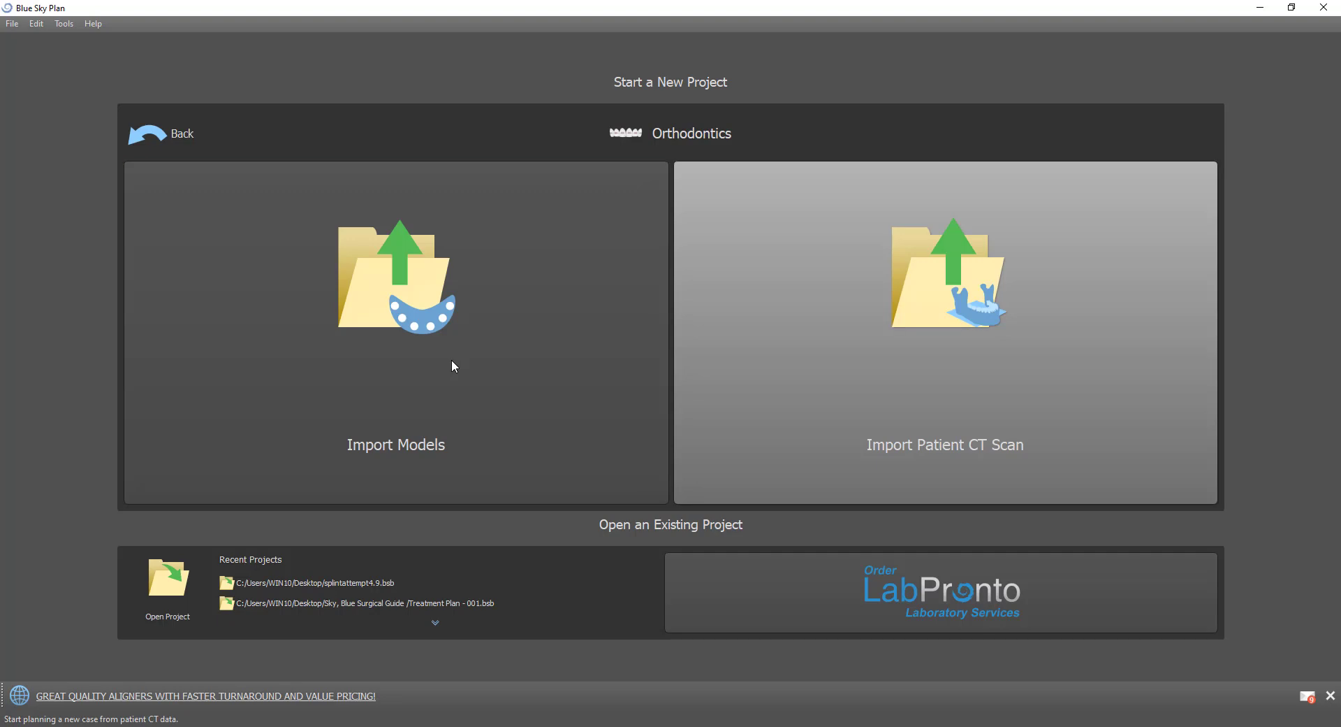
{"action": "left_click", "coordinate": [395, 276]}
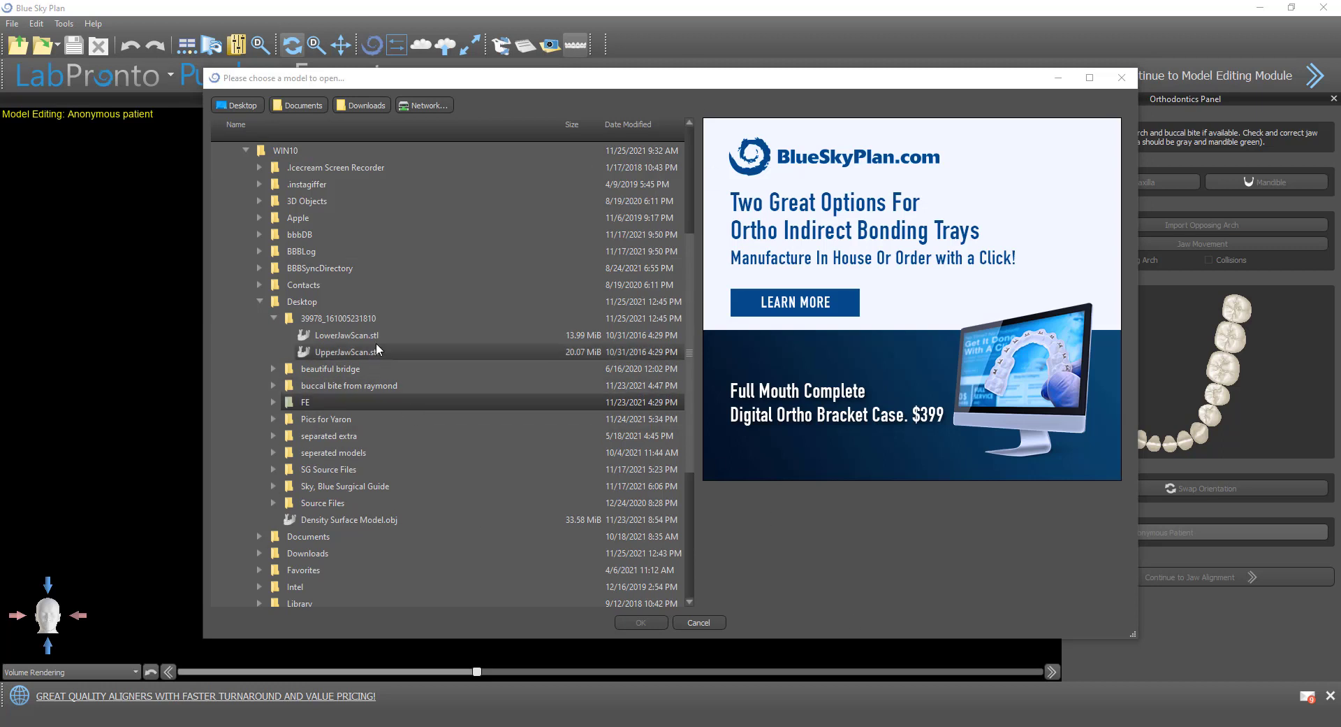
{"action": "left_click", "coordinate": [346, 351]}
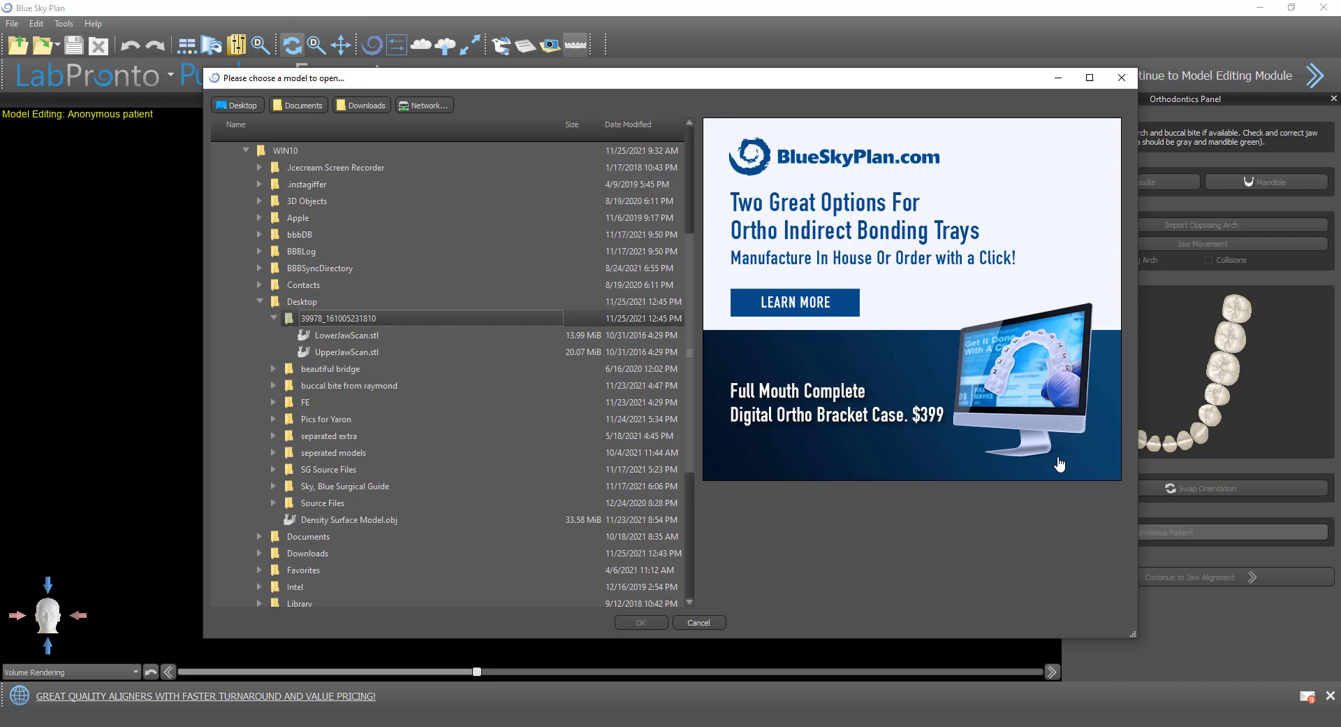
{"action": "mouse_move", "coordinate": [1112, 458]}
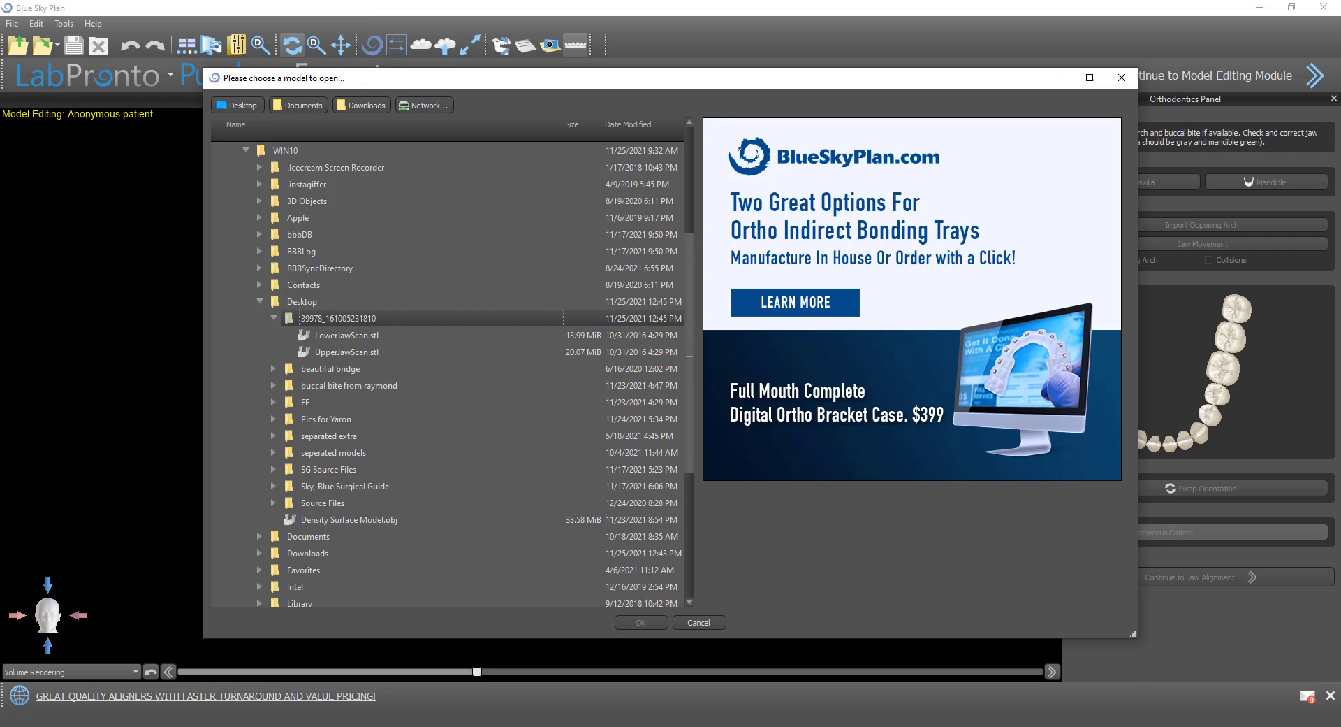
{"action": "mouse_move", "coordinate": [855, 435]}
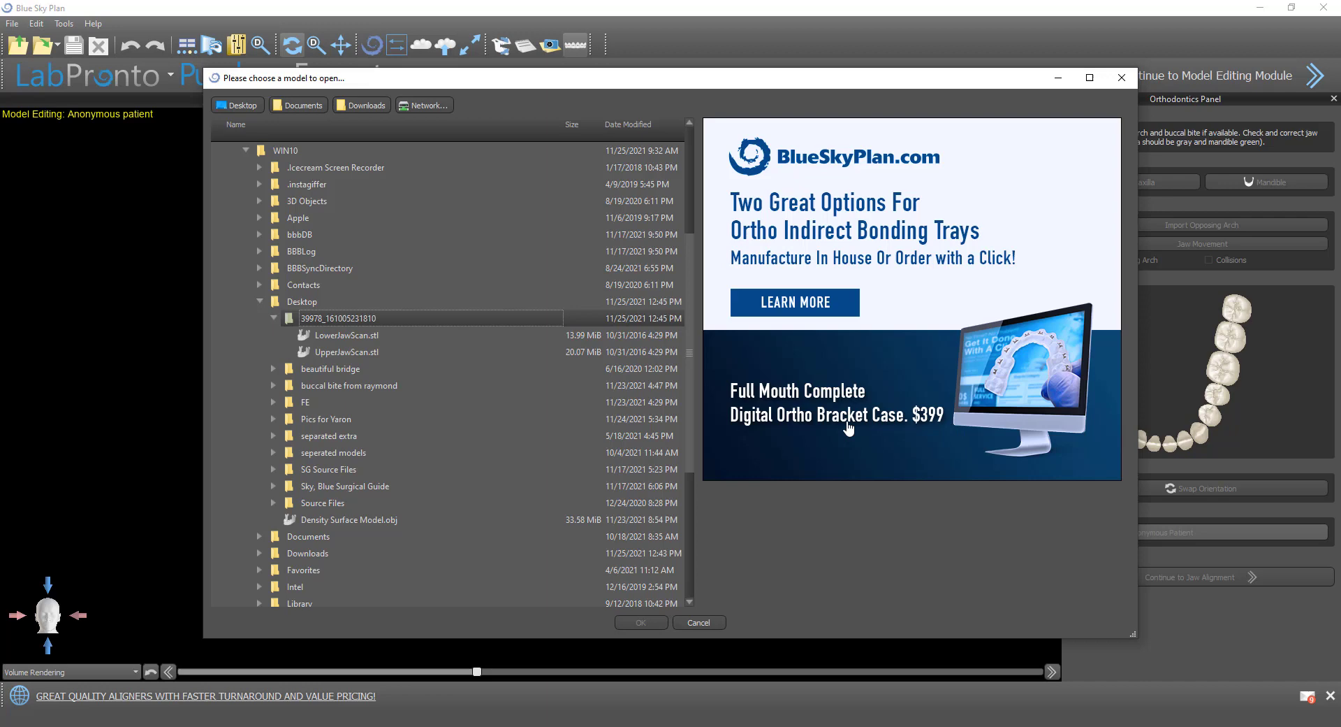
{"action": "mouse_move", "coordinate": [950, 403]}
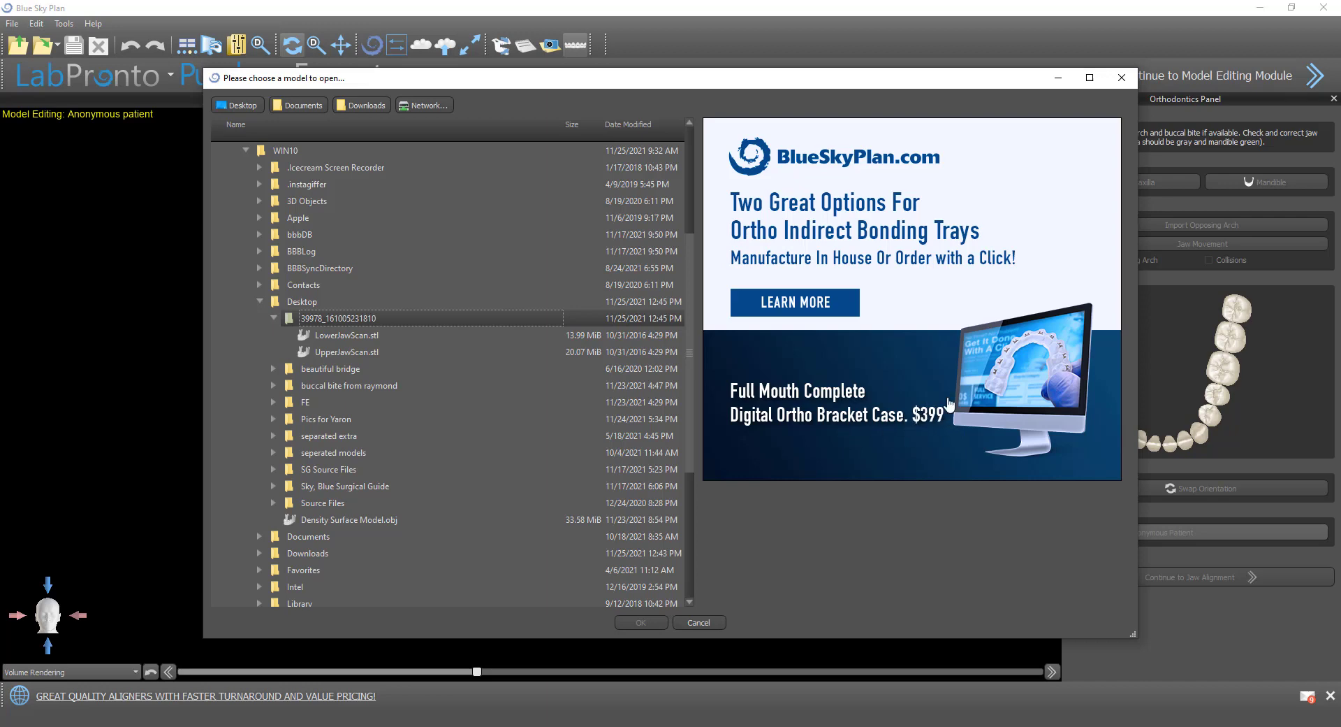
{"action": "left_click", "coordinate": [347, 351]}
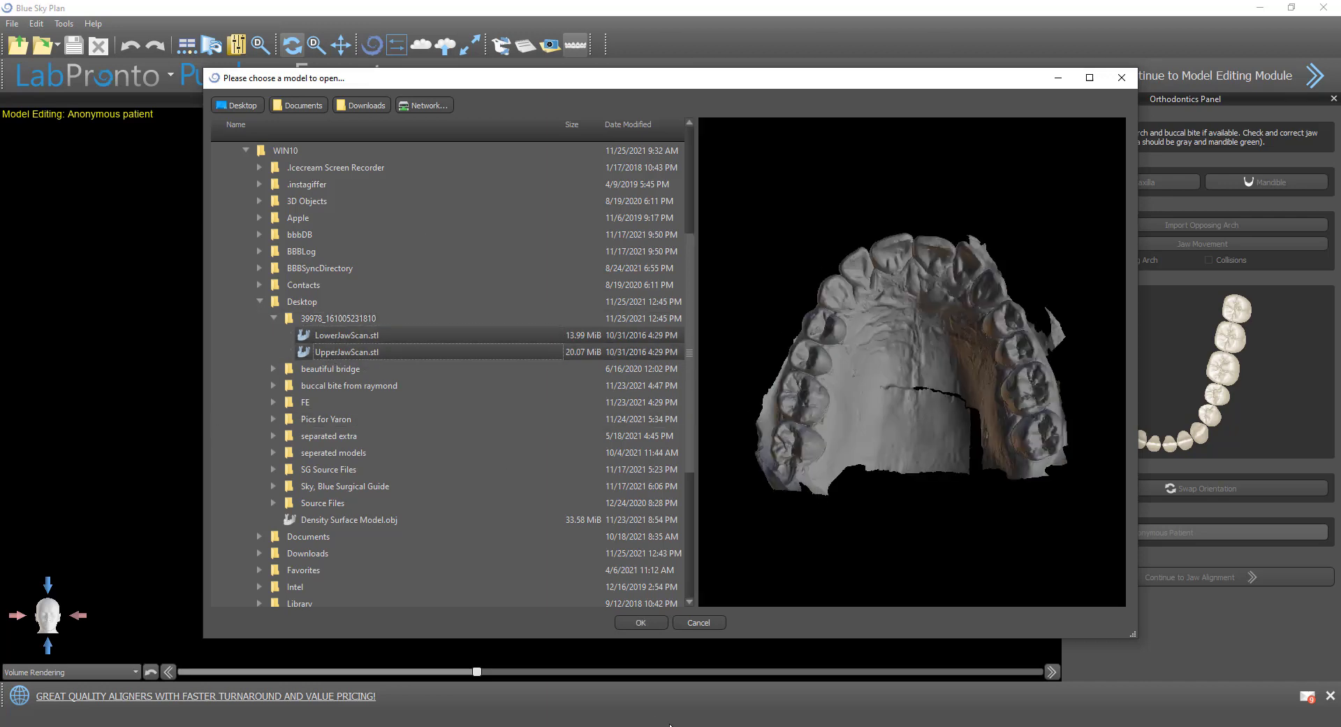
Open both jaw scans, set the upper as Maxilla, and mark every mandible tooth
{"action": "left_click", "coordinate": [640, 623]}
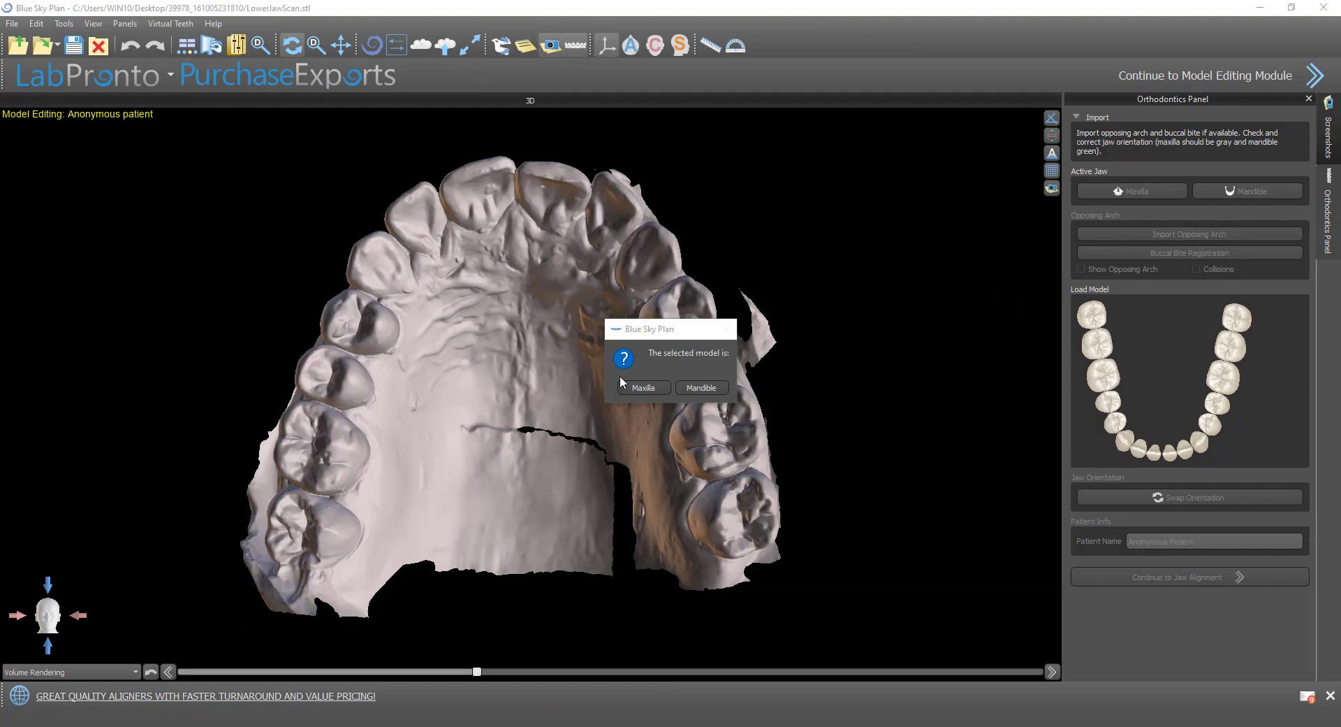
{"action": "left_click", "coordinate": [644, 387]}
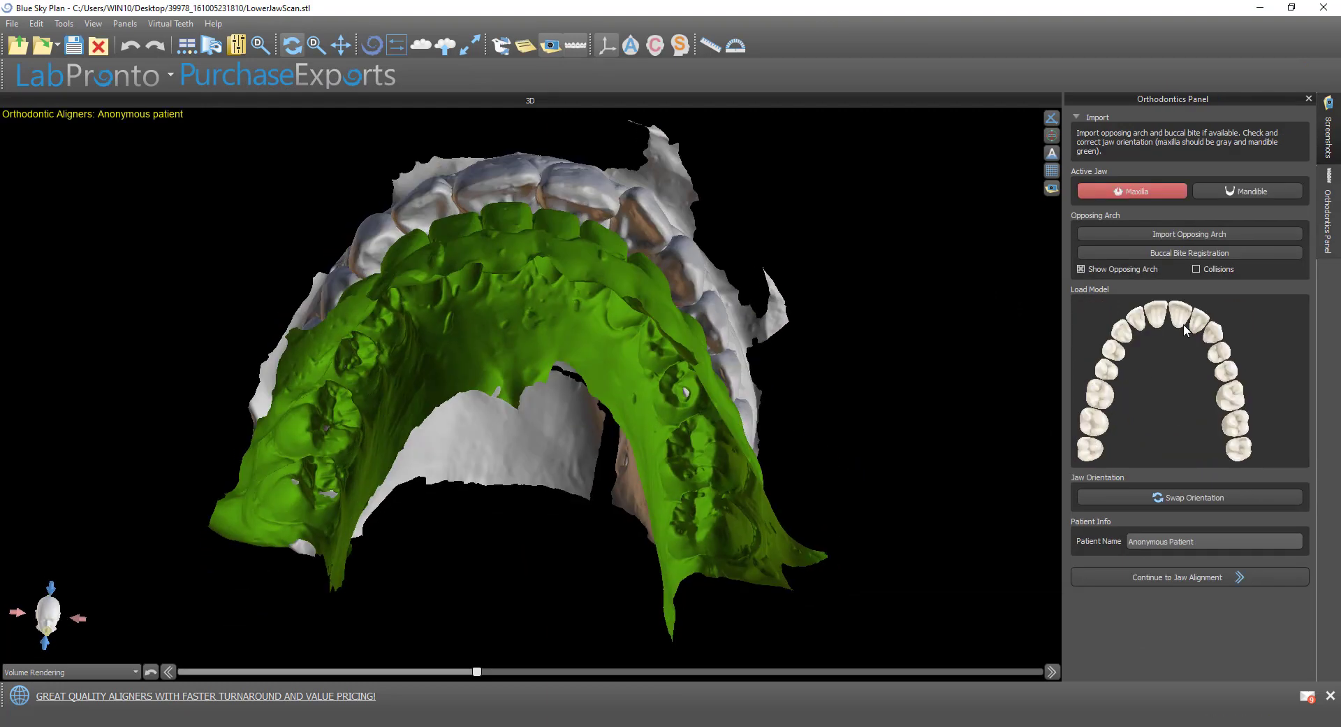
{"action": "left_click", "coordinate": [1189, 577]}
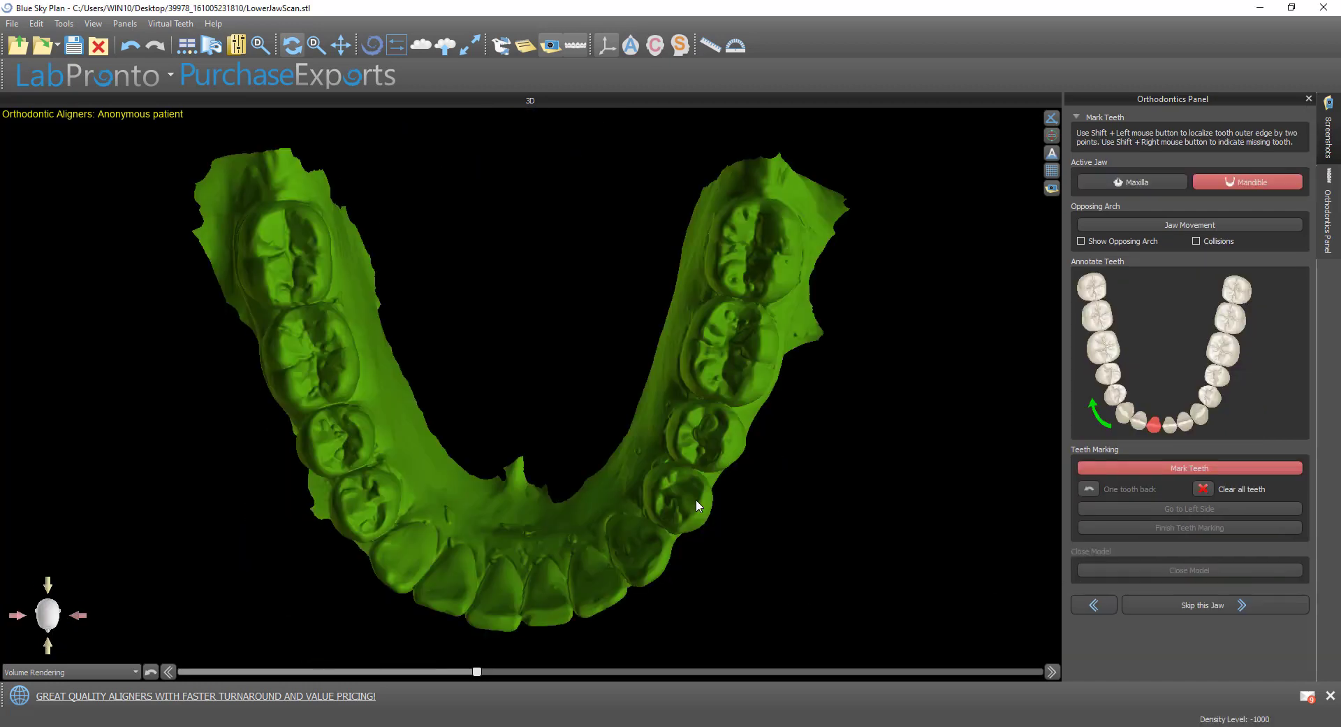
{"action": "left_click", "coordinate": [443, 605]}
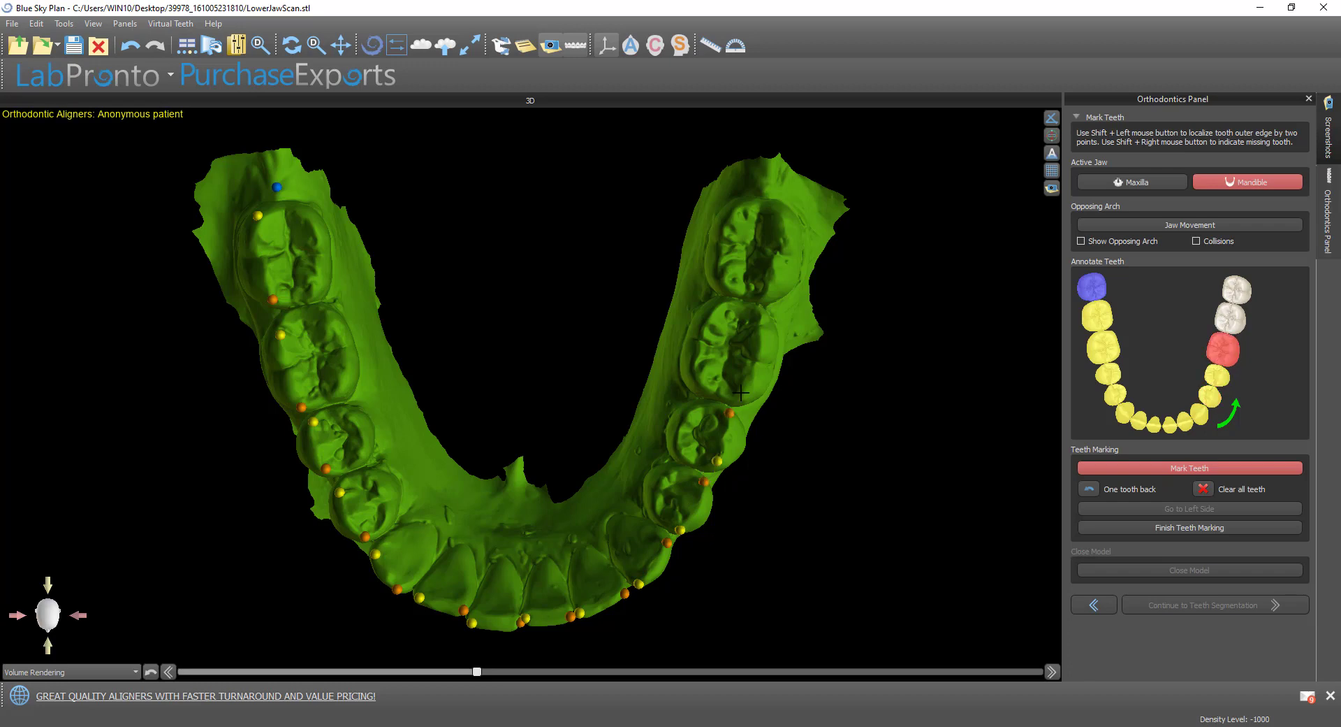
{"action": "left_click", "coordinate": [770, 194]}
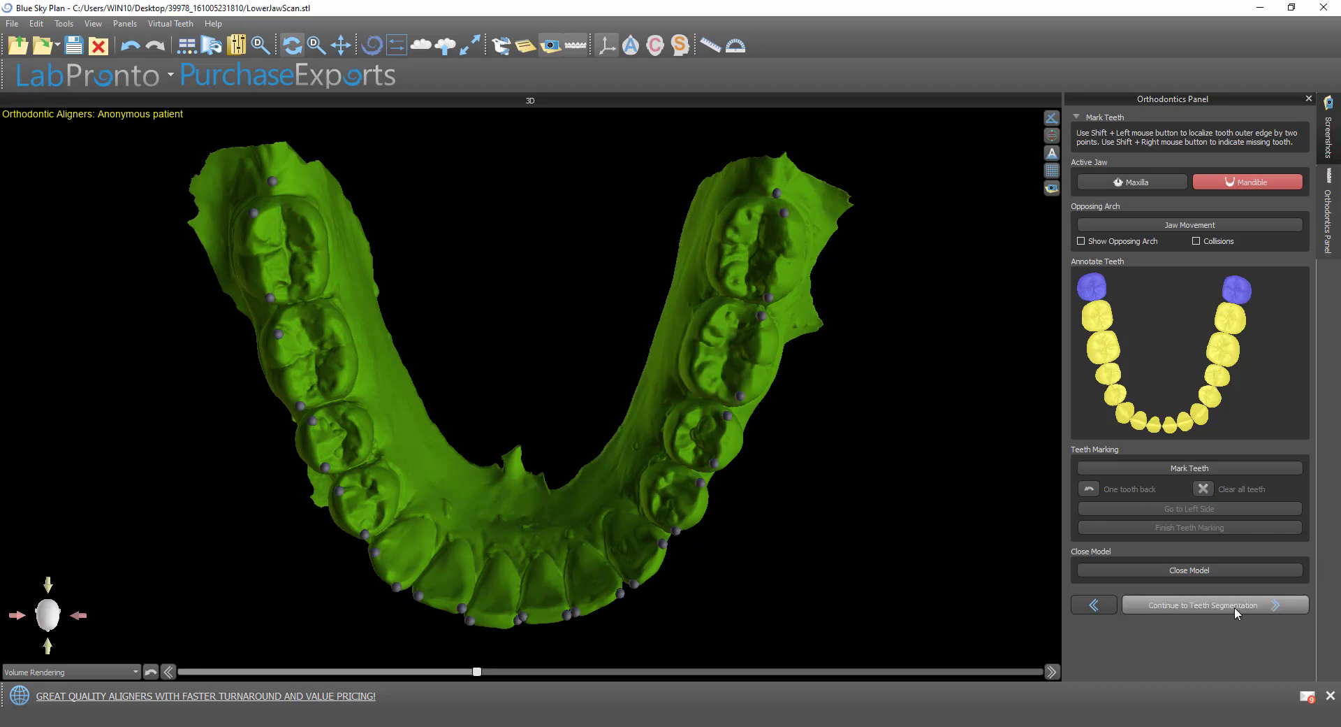
Segment and trim both arches, continuing with the mandible, then advance to Teeth Moving
{"action": "left_click", "coordinate": [1203, 604]}
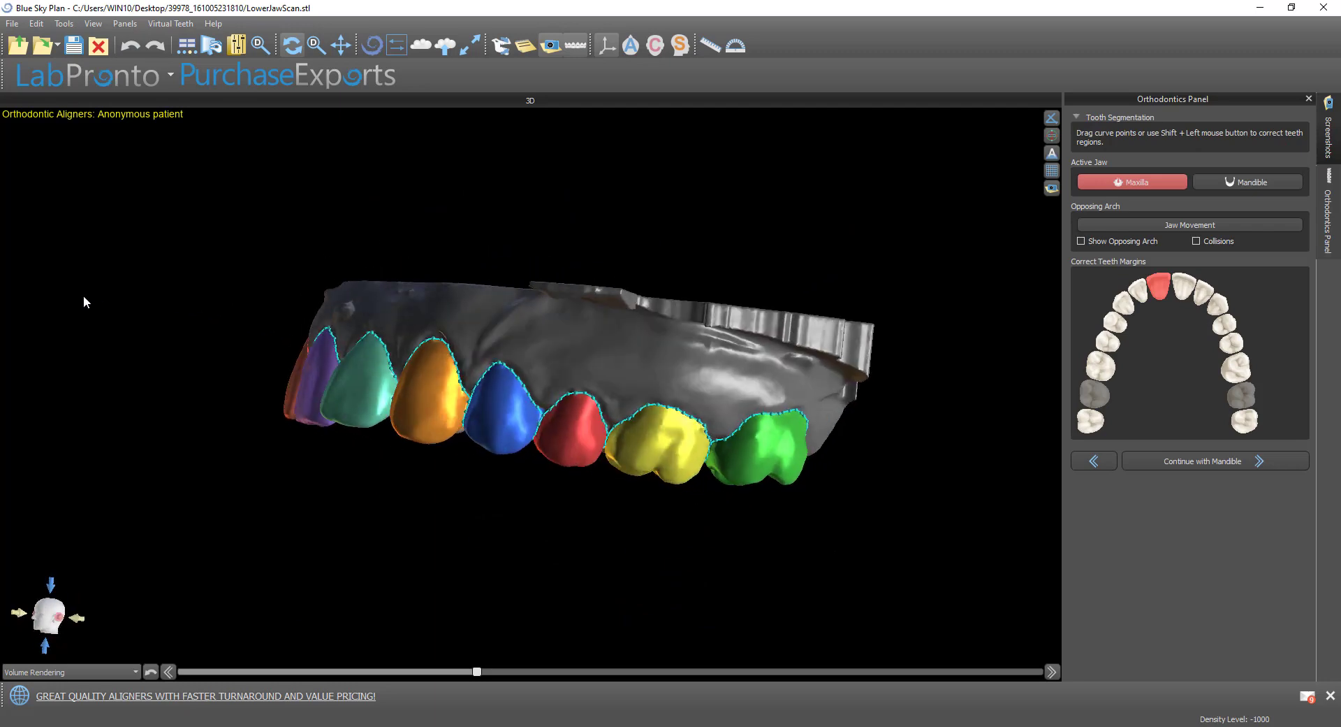
{"action": "left_click", "coordinate": [1248, 181]}
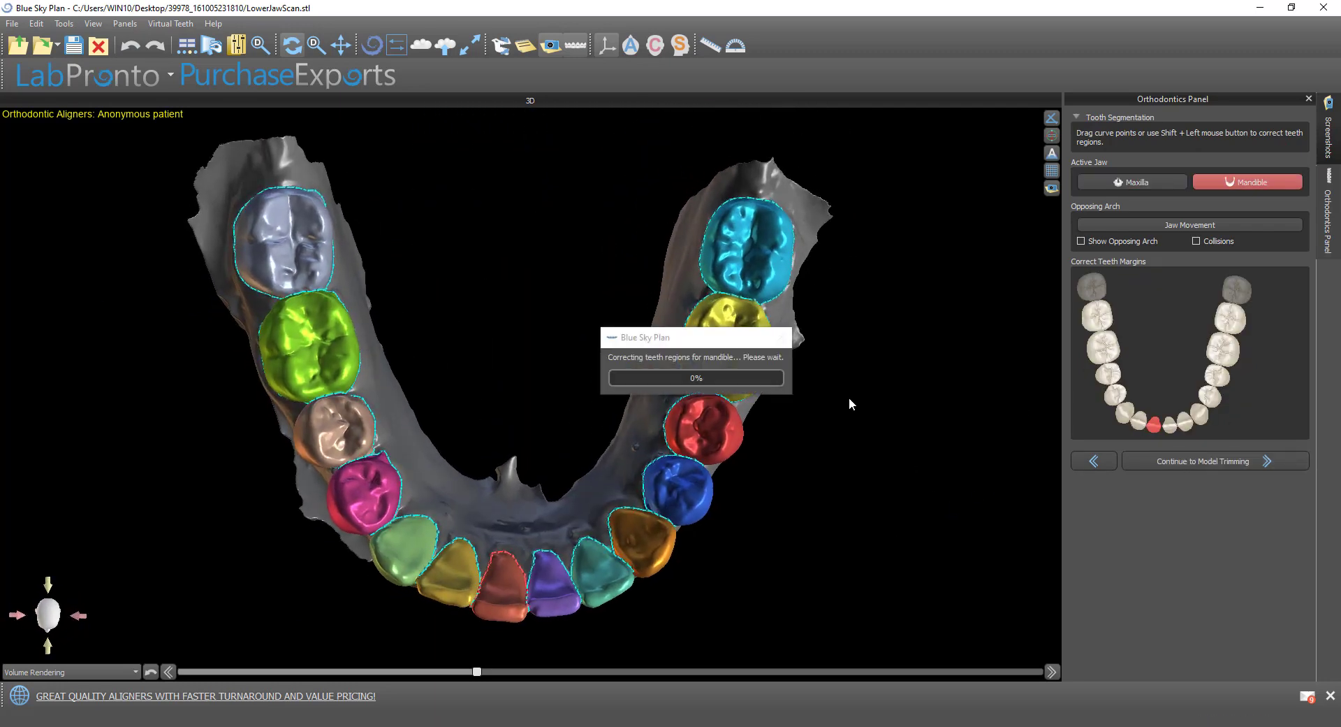
{"action": "left_click", "coordinate": [1203, 460]}
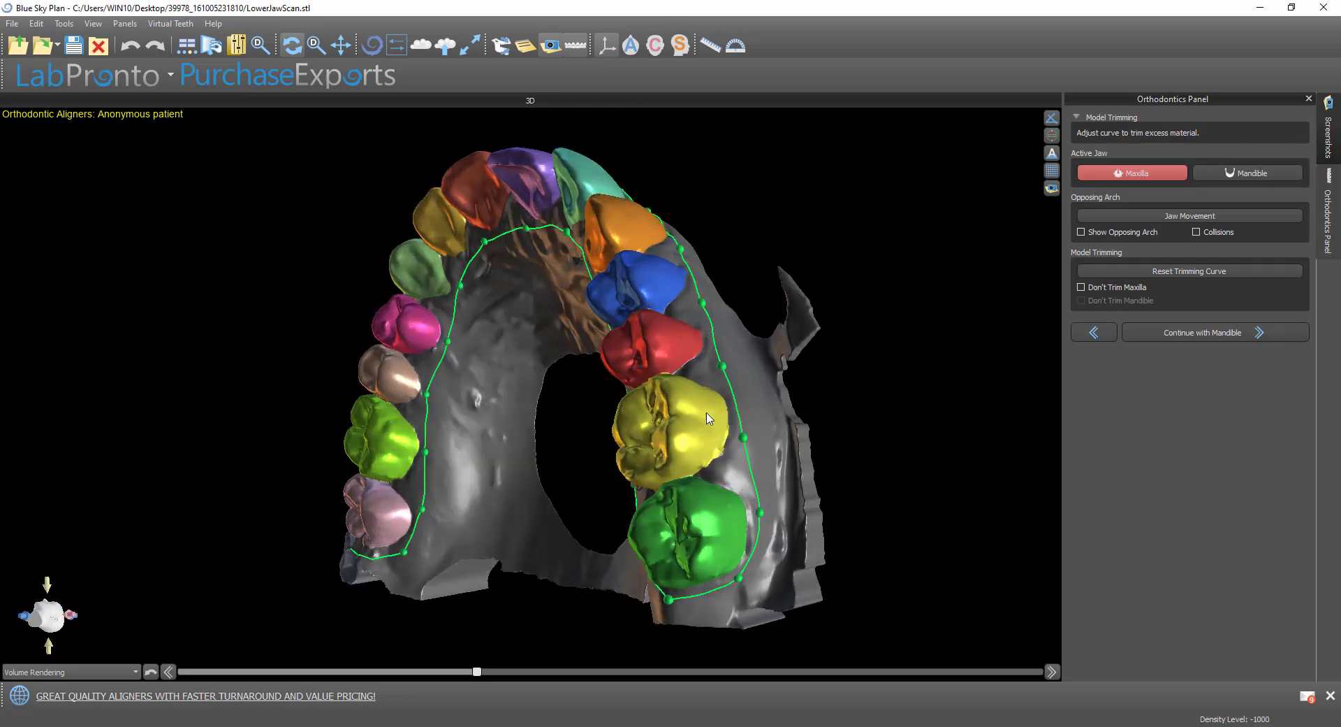
{"action": "left_click", "coordinate": [1249, 172]}
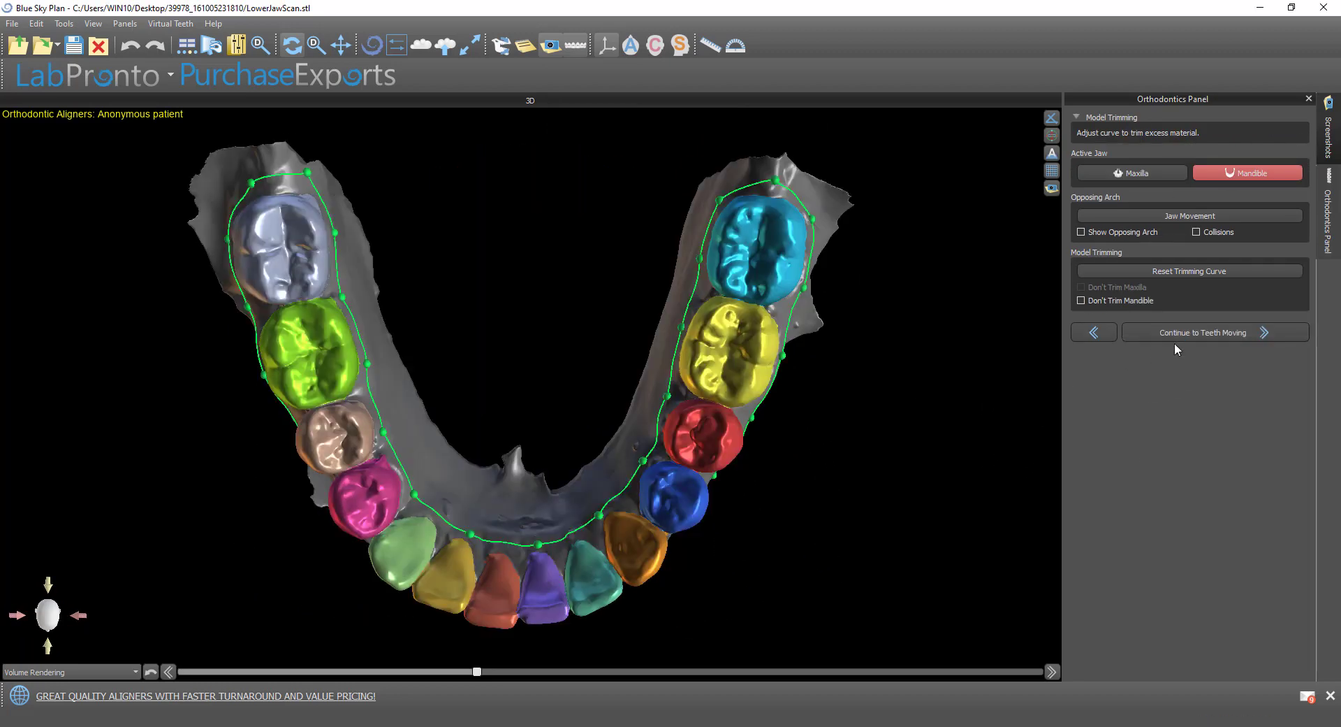
{"action": "left_click", "coordinate": [1203, 332]}
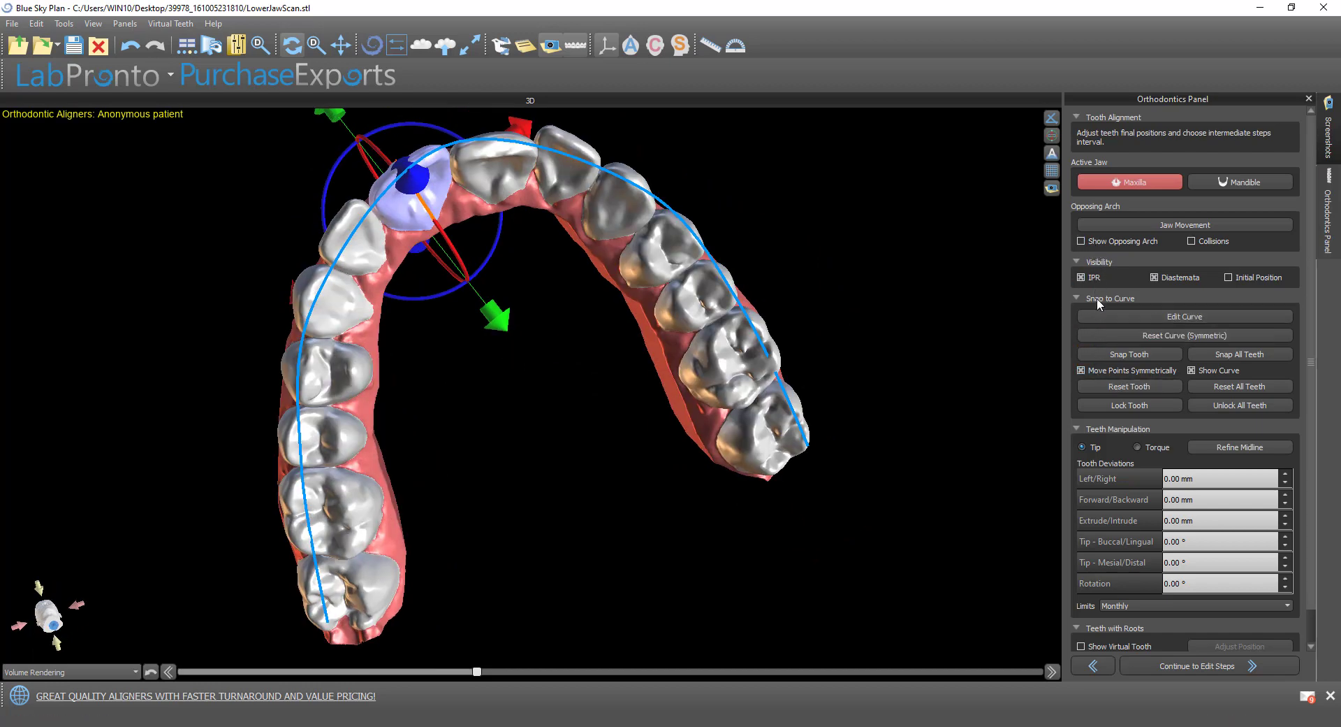
{"action": "left_click", "coordinate": [1184, 316]}
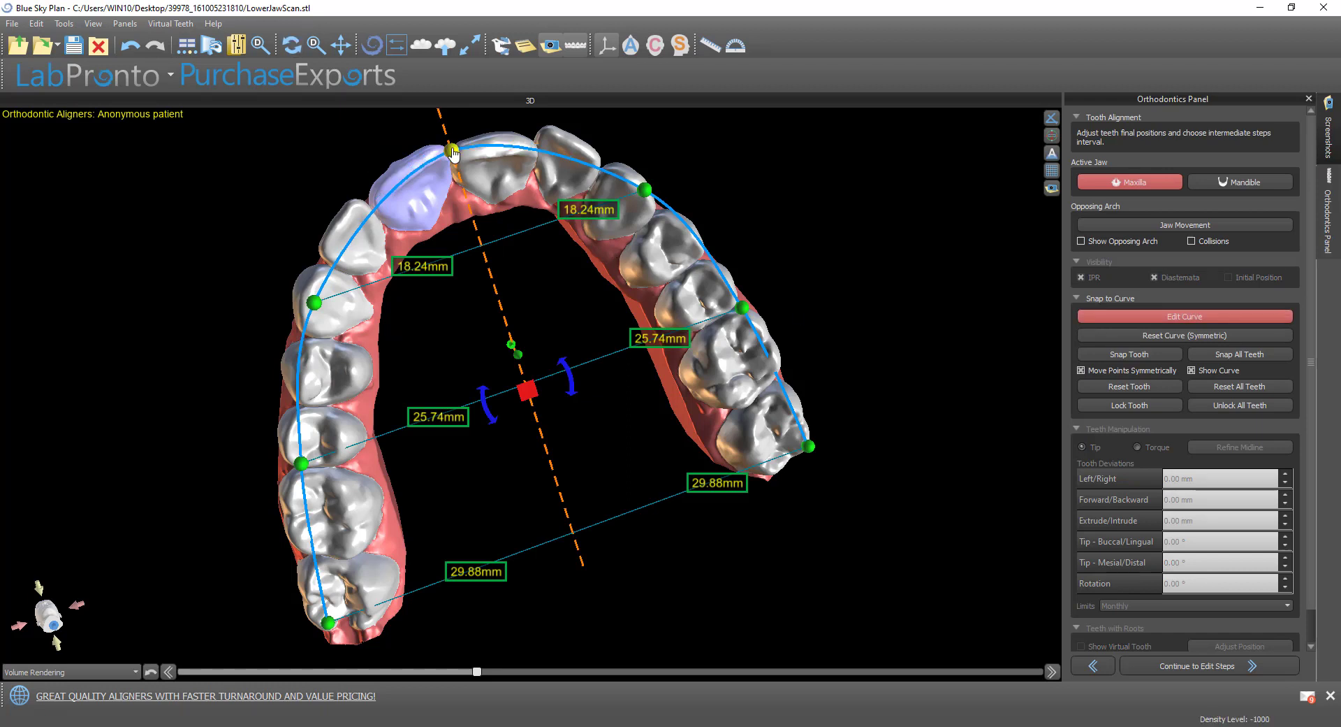
{"action": "mouse_move", "coordinate": [794, 440]}
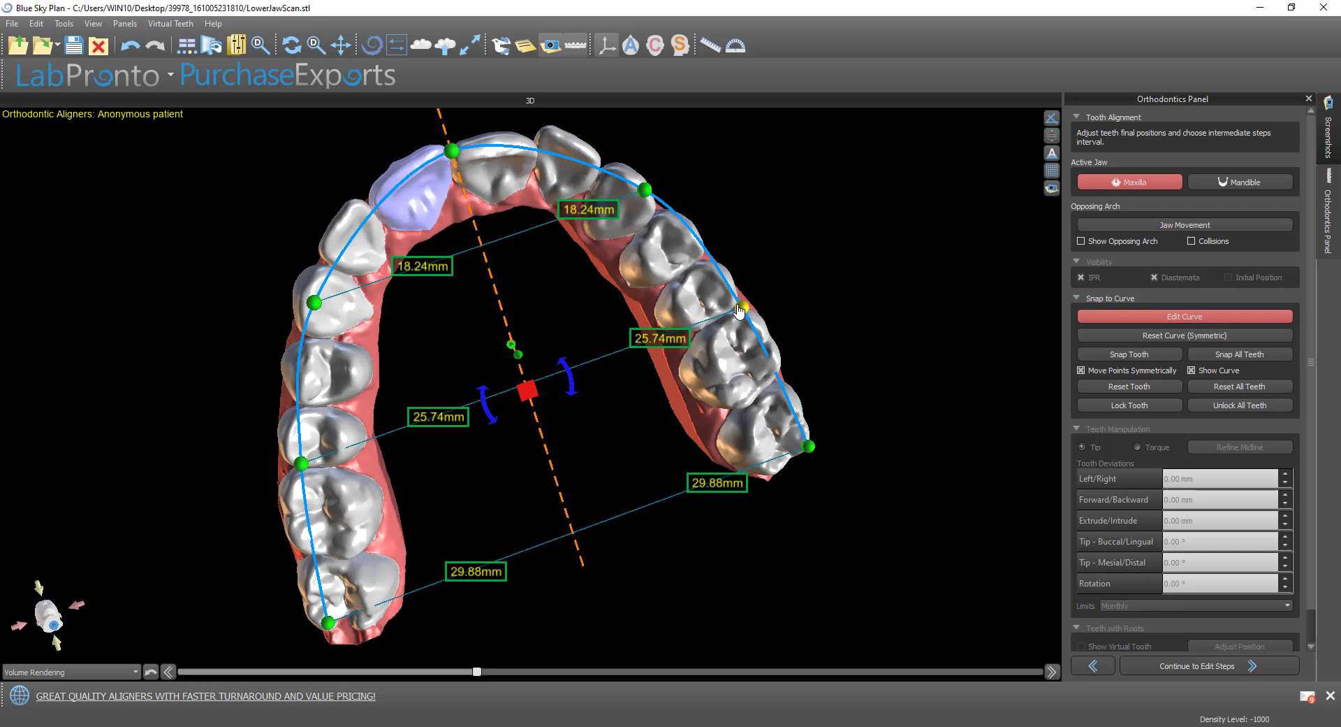
{"action": "left_click", "coordinate": [1129, 353]}
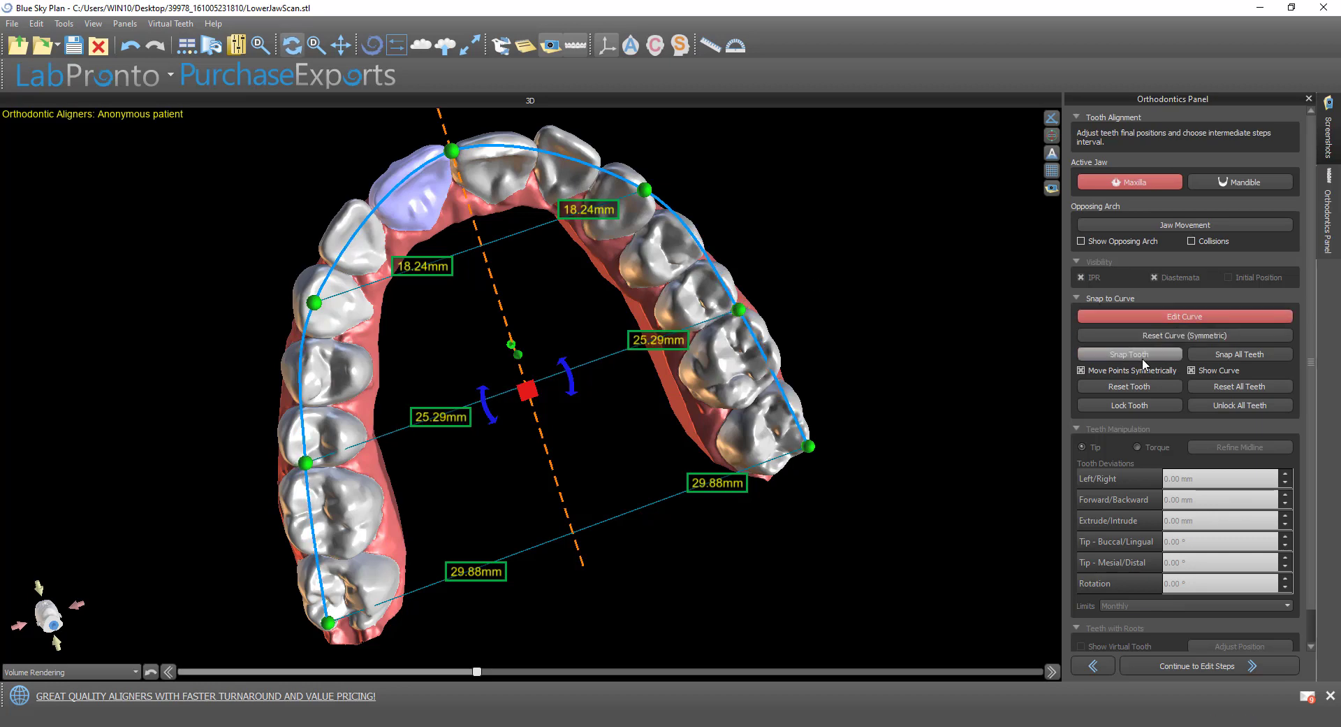
{"action": "mouse_move", "coordinate": [1213, 357]}
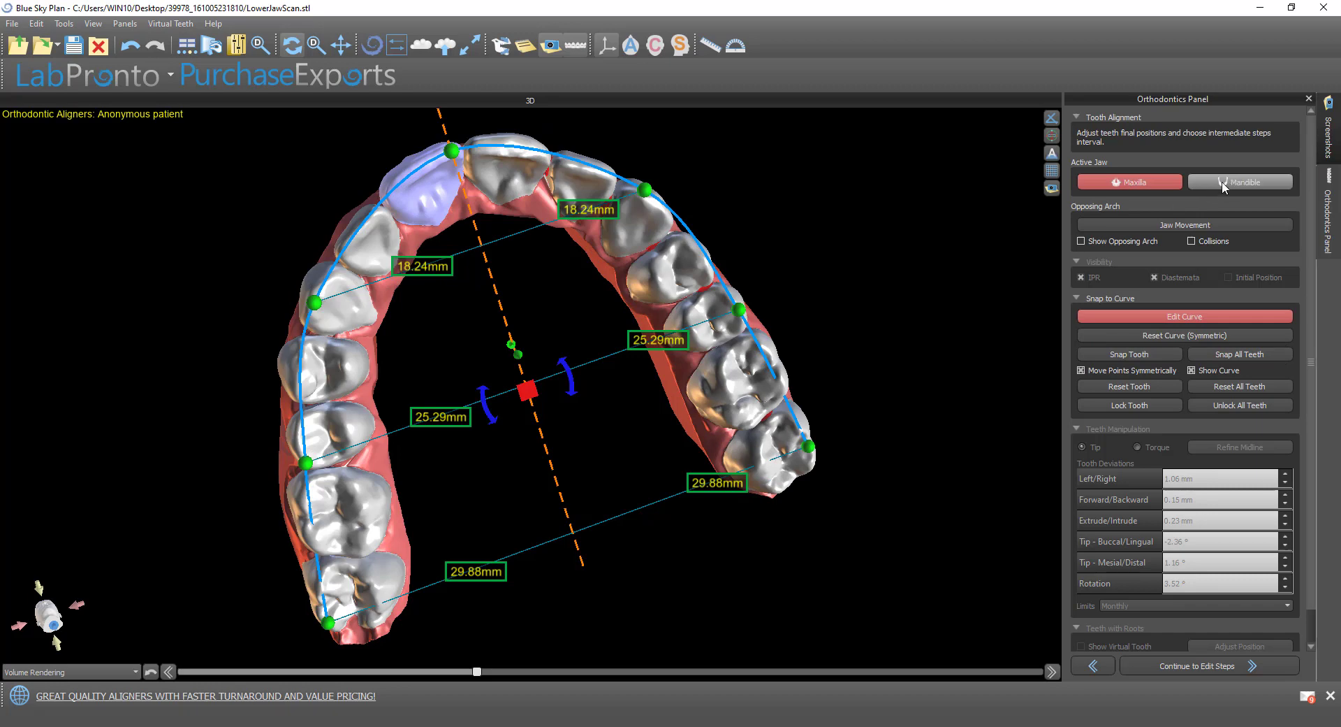
{"action": "left_click", "coordinate": [1240, 182]}
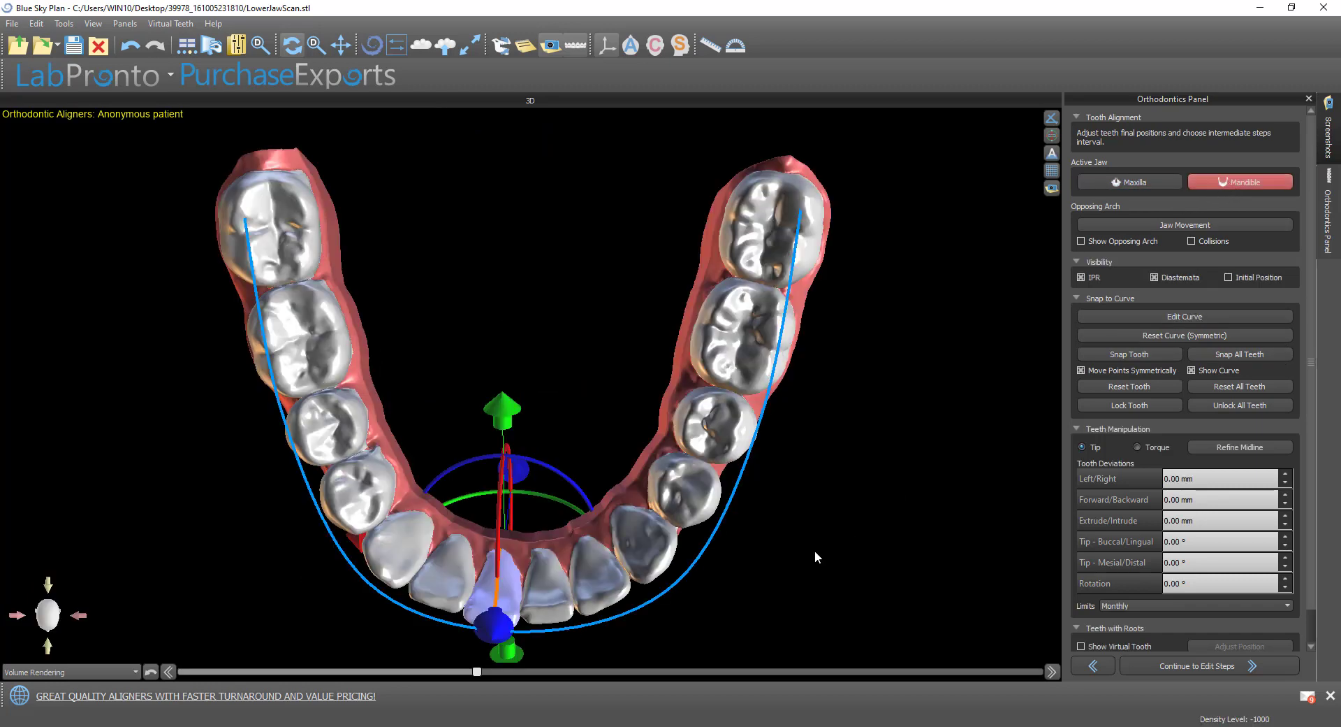
{"action": "left_click", "coordinate": [1184, 316]}
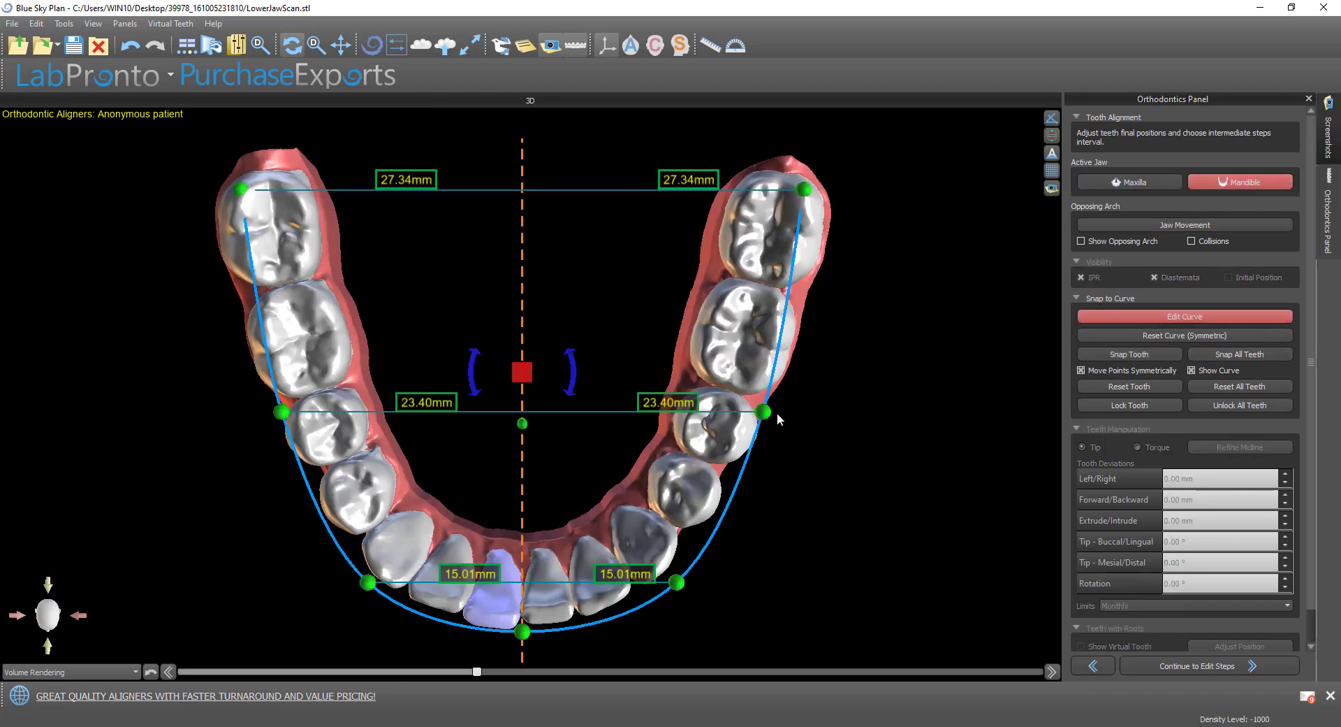
{"action": "left_click_drag", "start_coordinate": [765, 411], "coordinate": [680, 582]}
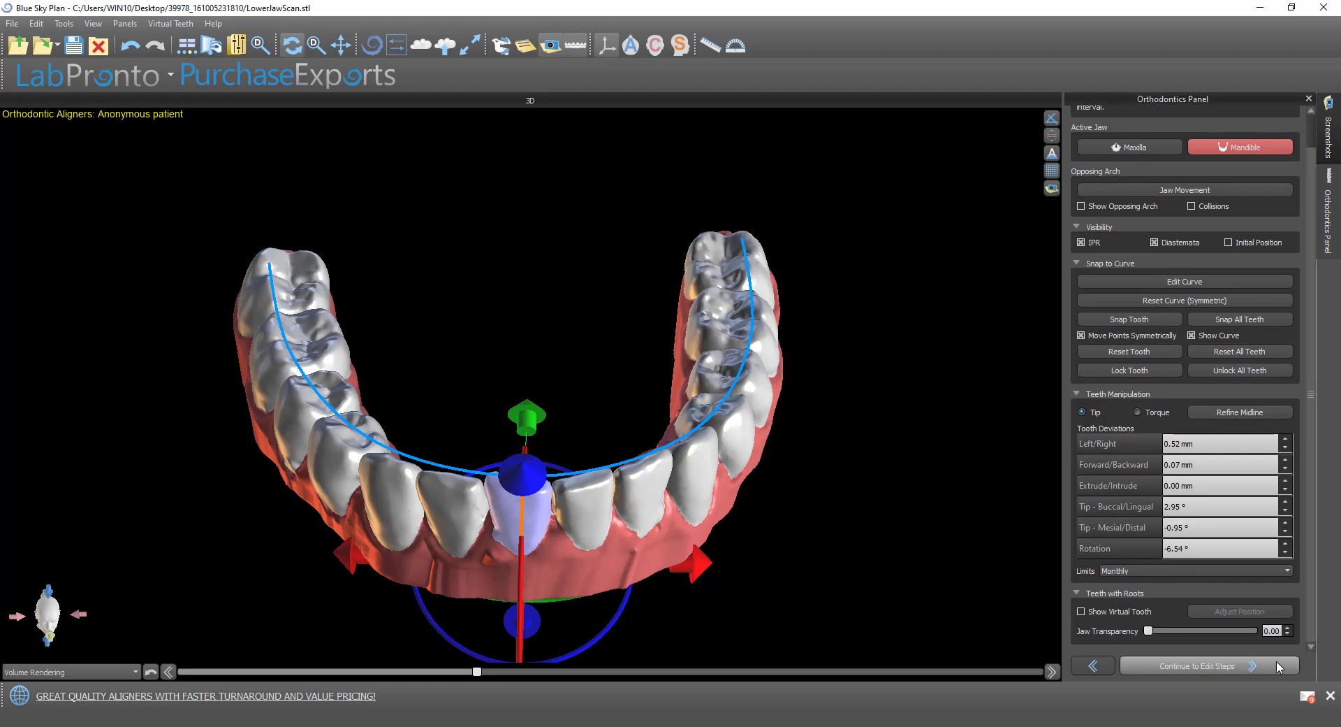
{"action": "mouse_move", "coordinate": [887, 513]}
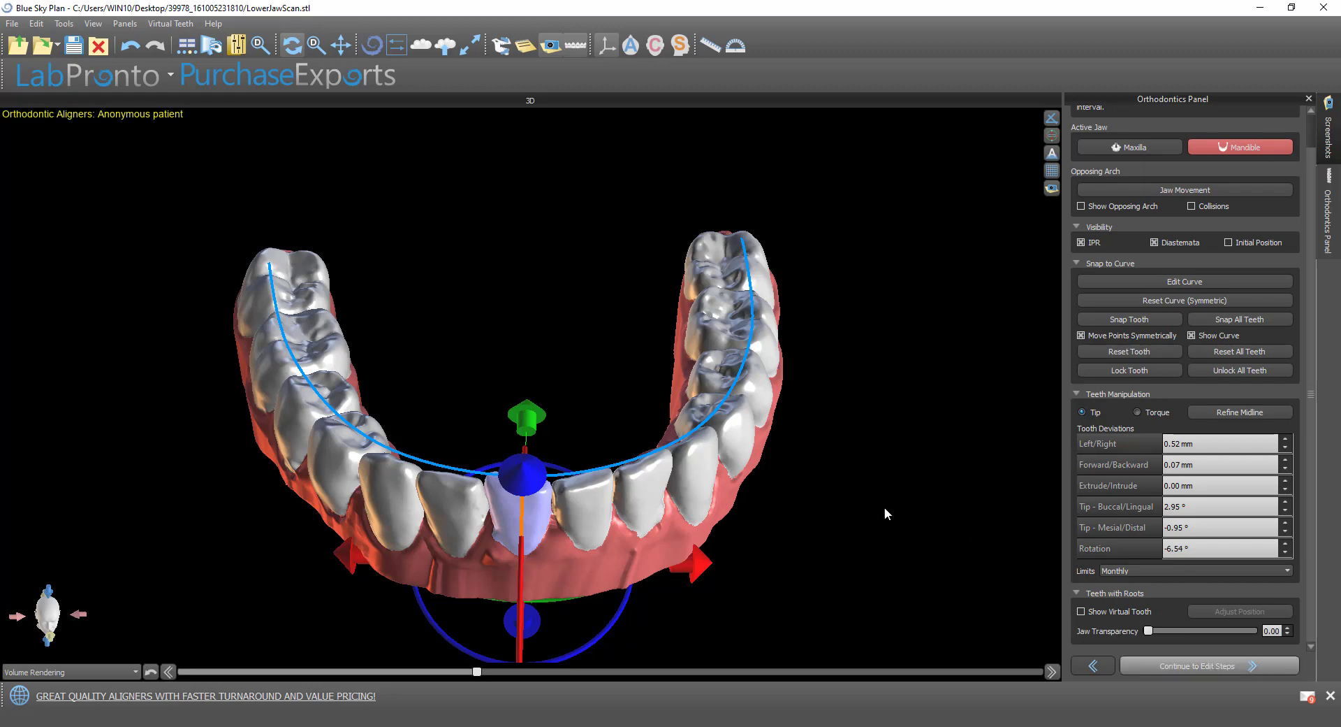
Advance the lower-arch case to Edit Steps, showing the 14-step treatment table
{"action": "left_click", "coordinate": [1208, 666]}
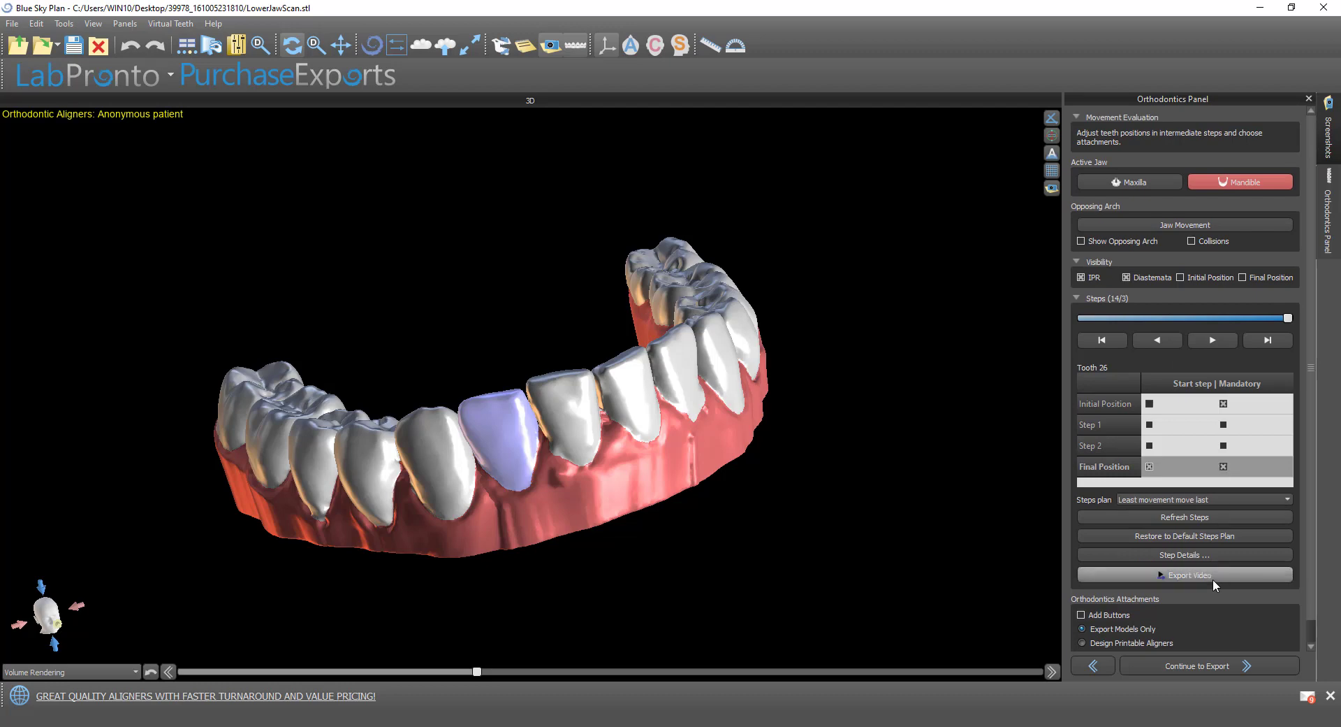
Set the video export to Both jaws in a bite with caption 'Sky orthodontics'
{"action": "left_click", "coordinate": [1185, 575]}
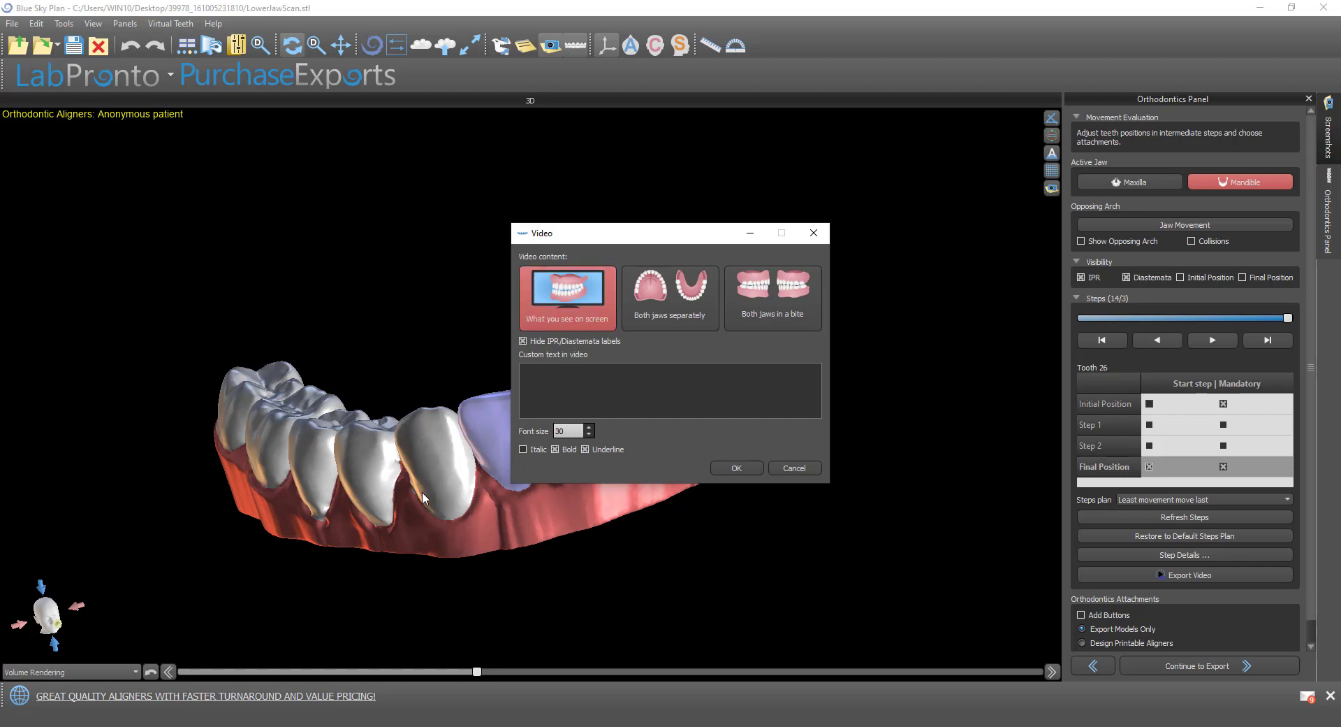
{"action": "mouse_move", "coordinate": [392, 473]}
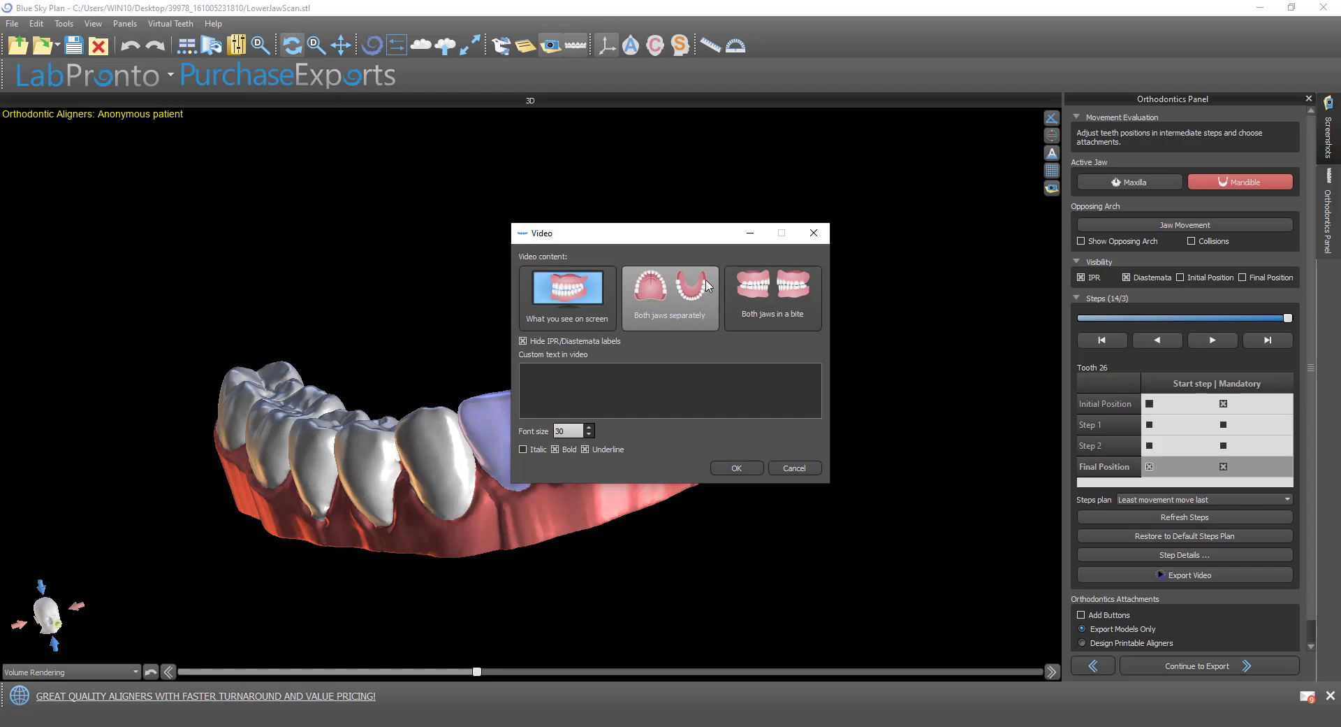
{"action": "left_click", "coordinate": [669, 297]}
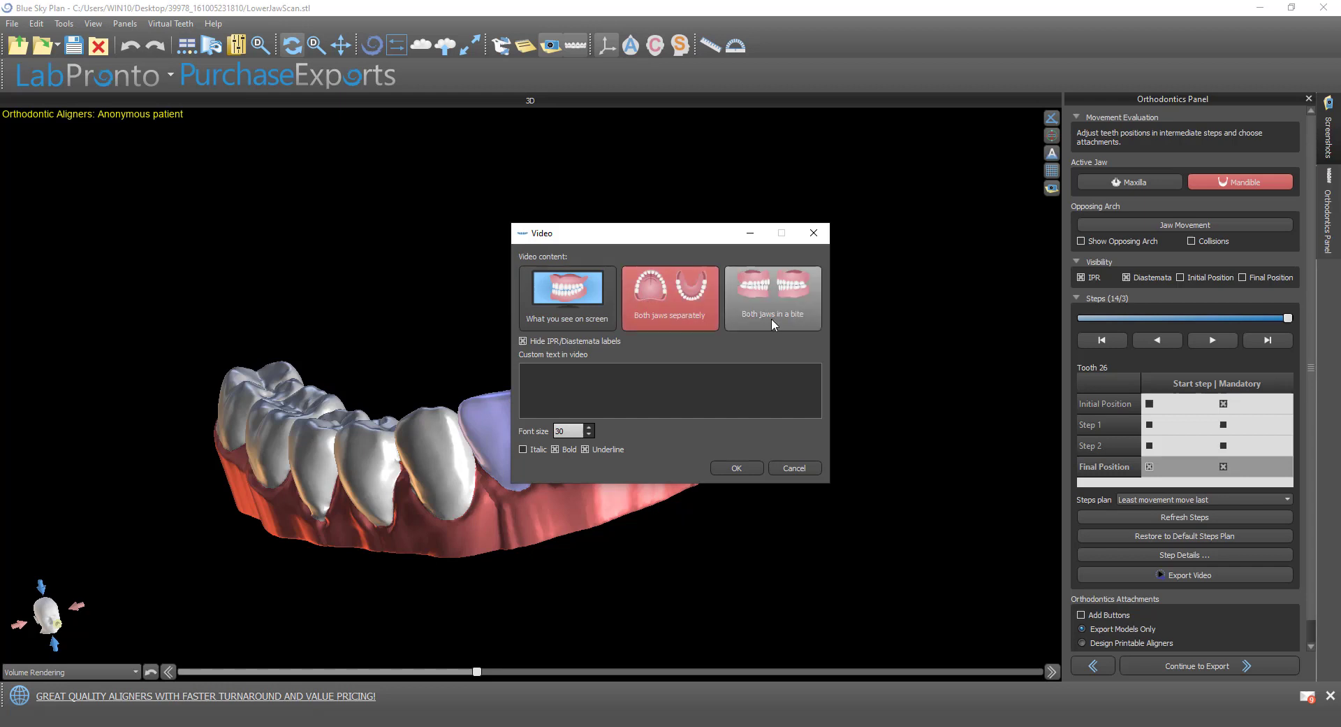
{"action": "mouse_move", "coordinate": [695, 298]}
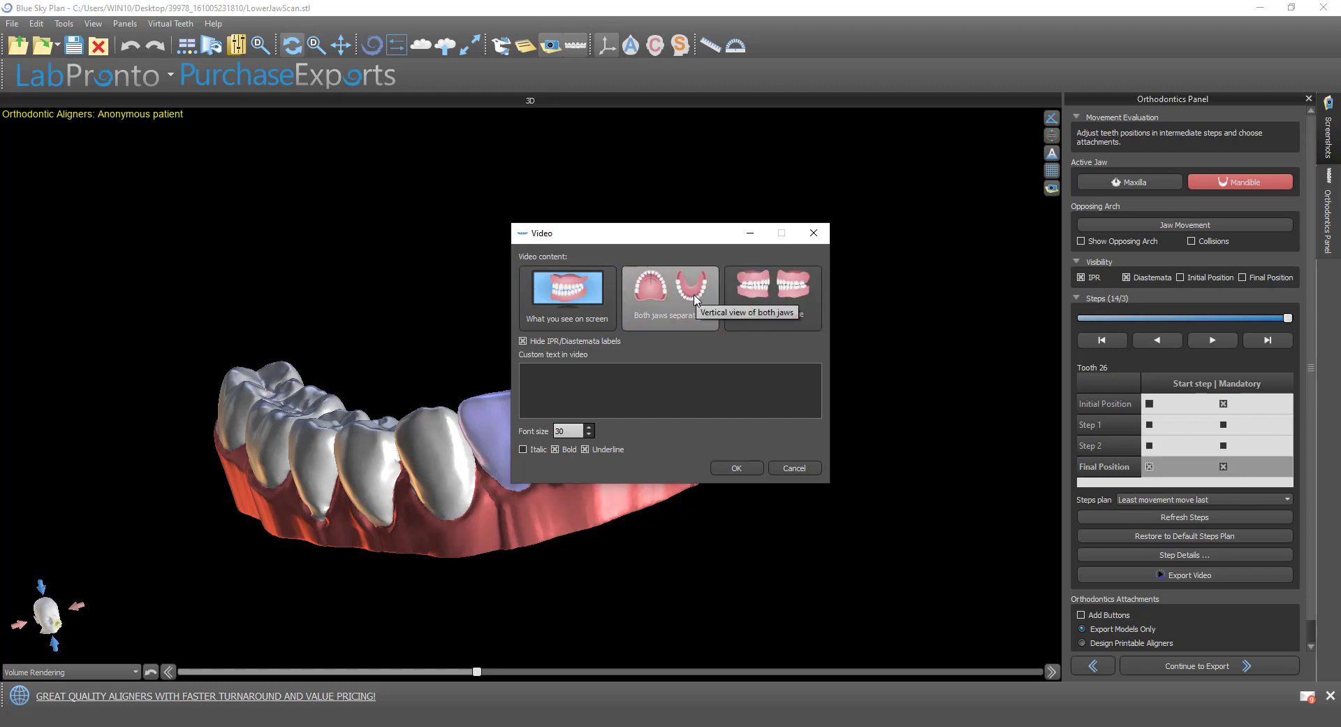
{"action": "left_click", "coordinate": [773, 297]}
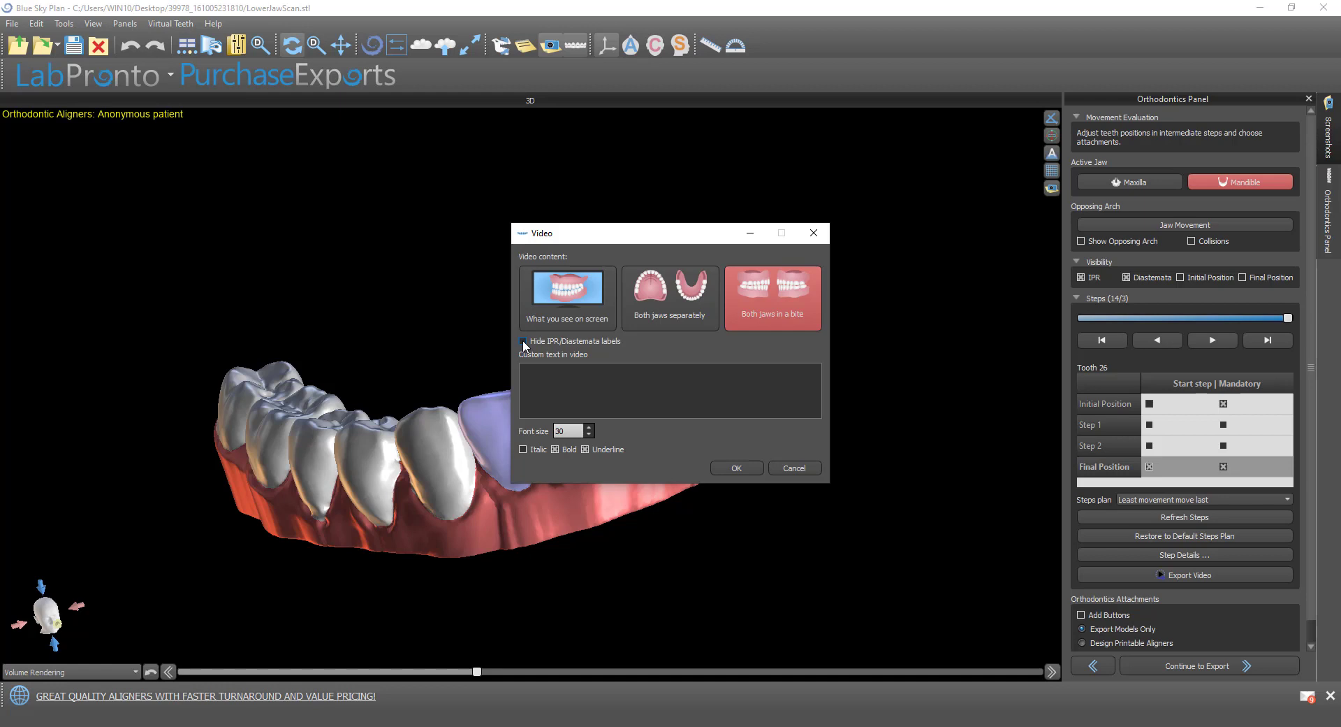
{"action": "left_click", "coordinate": [523, 341]}
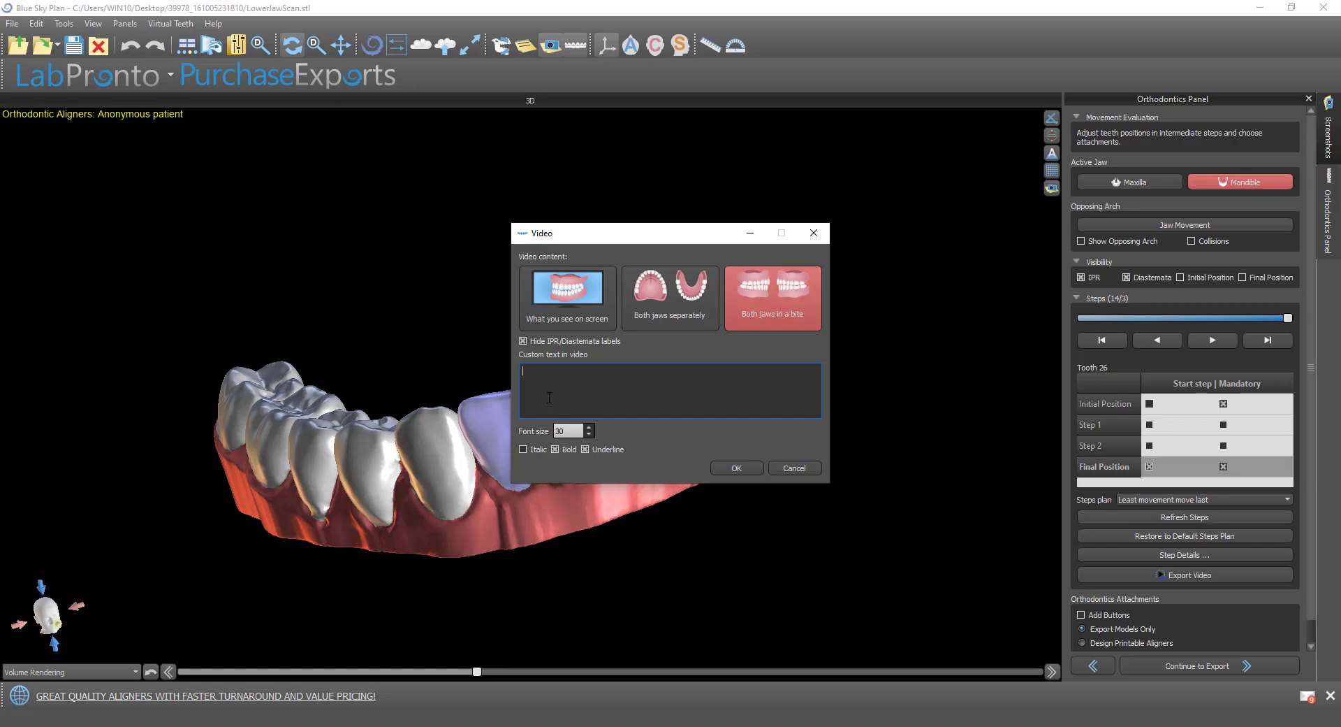
{"action": "type", "text": "Sky orthodo"}
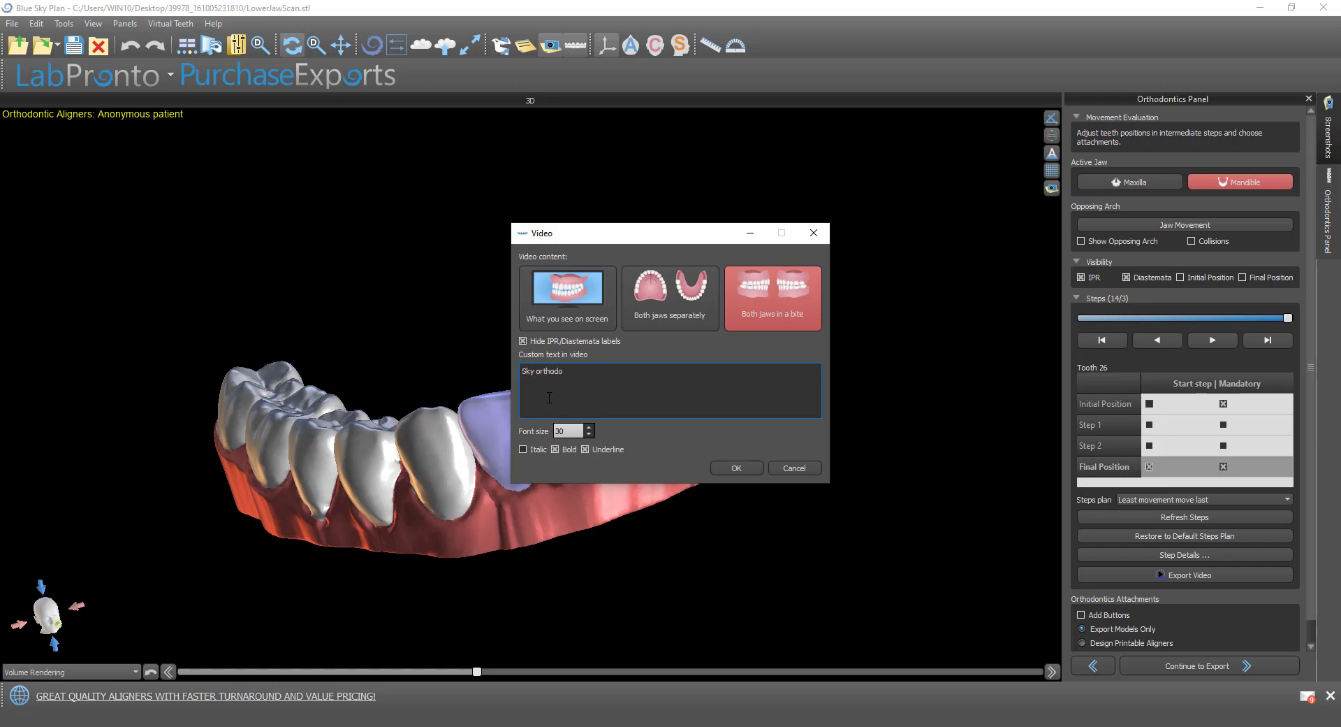
{"action": "type", "text": "nt"}
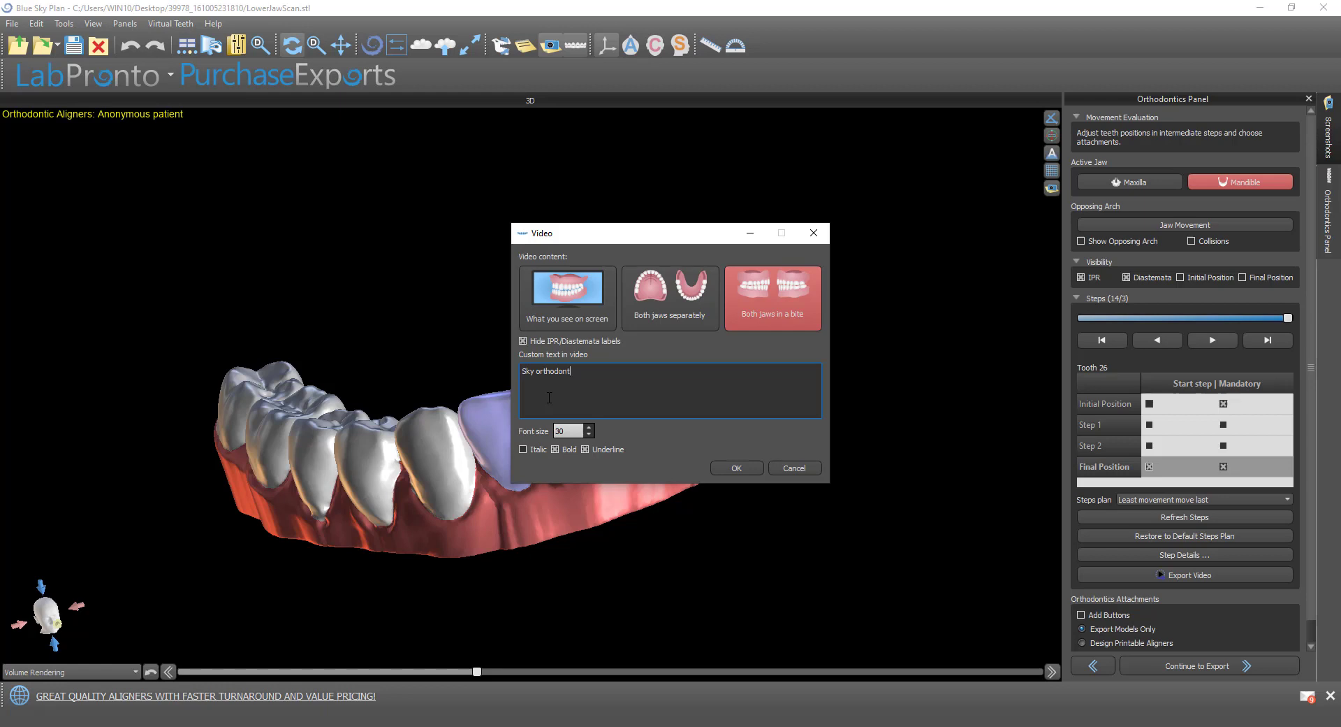
{"action": "type", "text": "ics"}
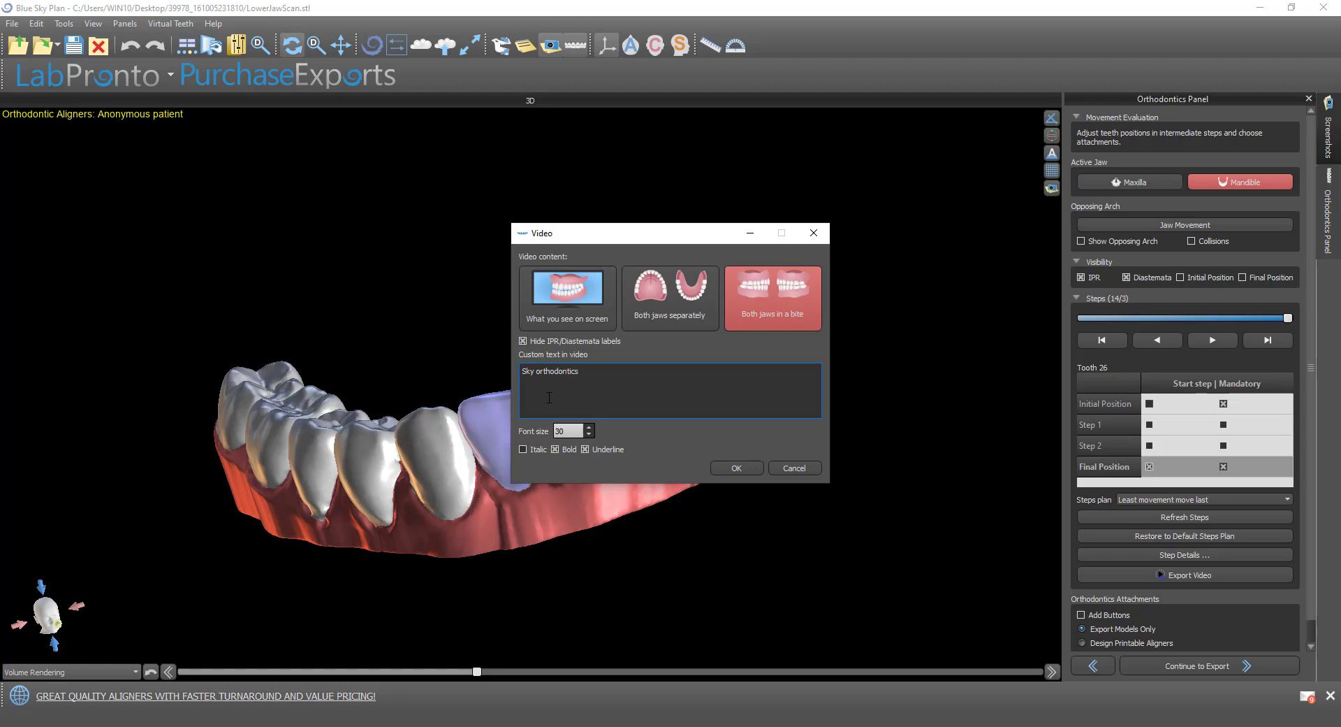
{"action": "left_click", "coordinate": [585, 449]}
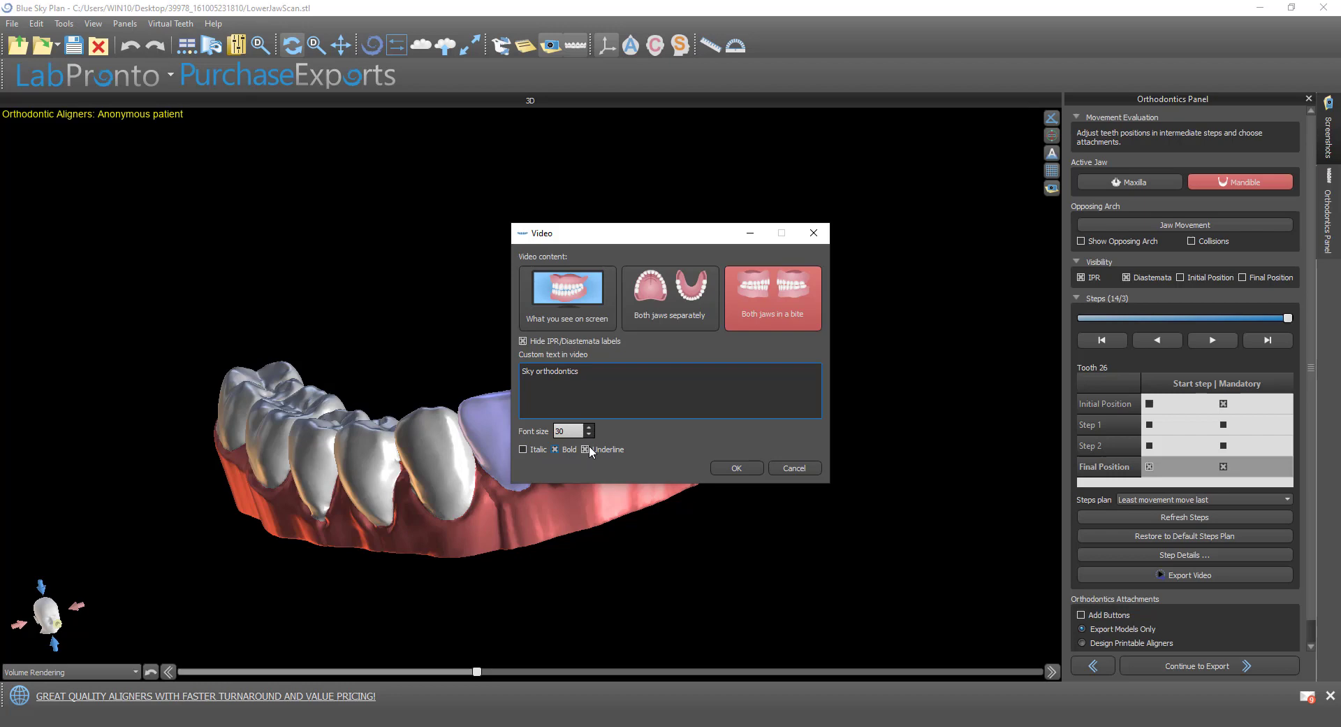
{"action": "left_click", "coordinate": [736, 467]}
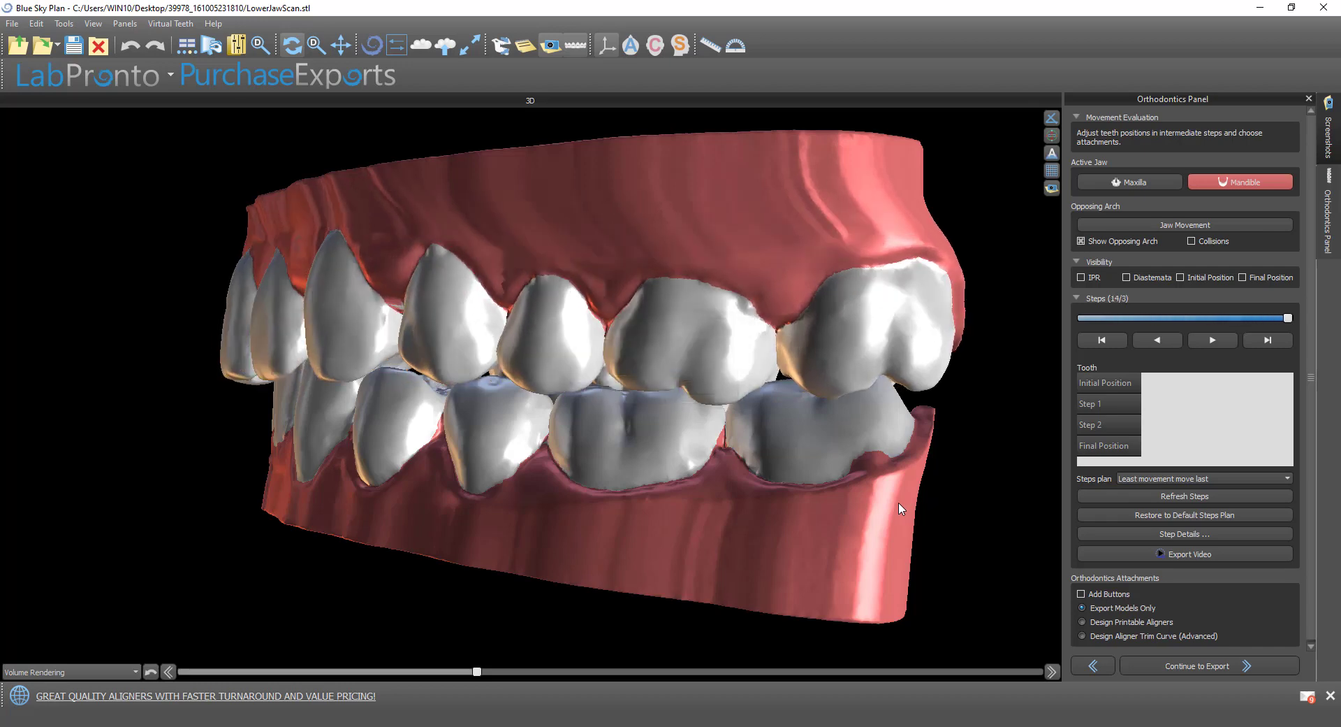
{"action": "left_click", "coordinate": [1185, 554]}
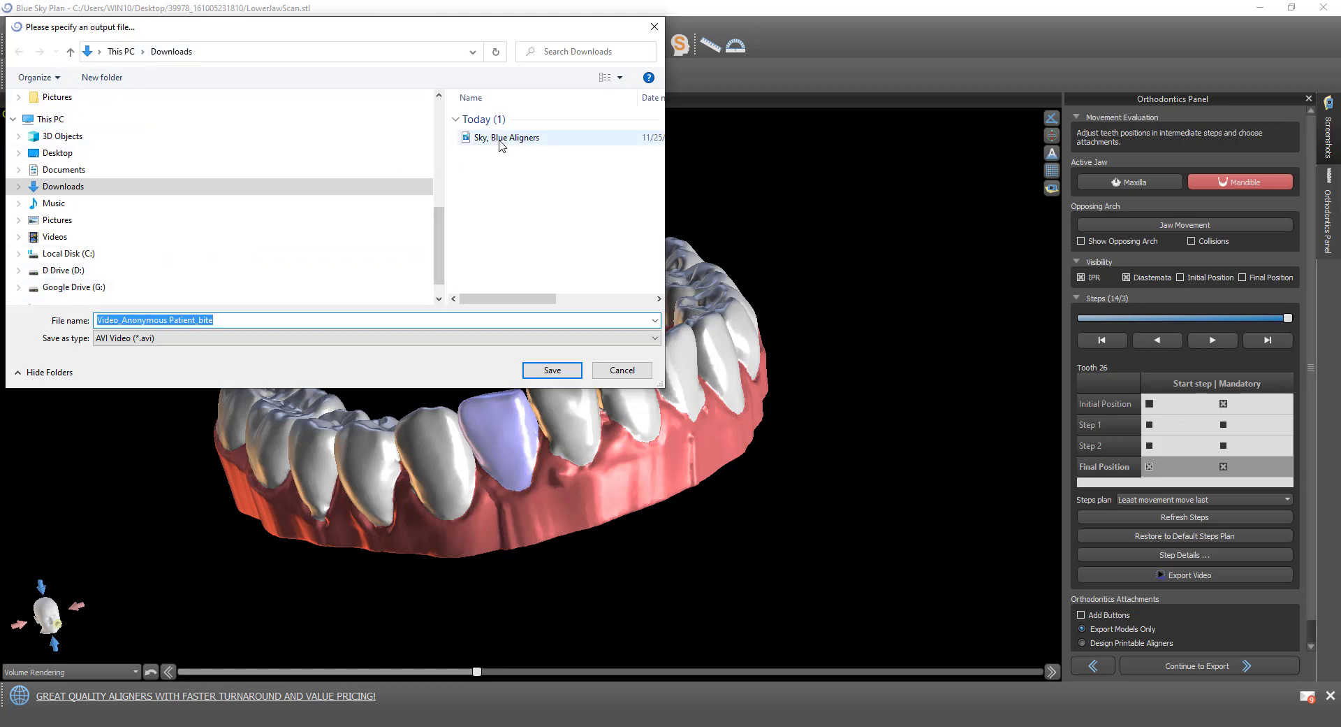
Save the video as the AVI file 'Sky, Blue Aligners' in Downloads
{"action": "left_click", "coordinate": [505, 137]}
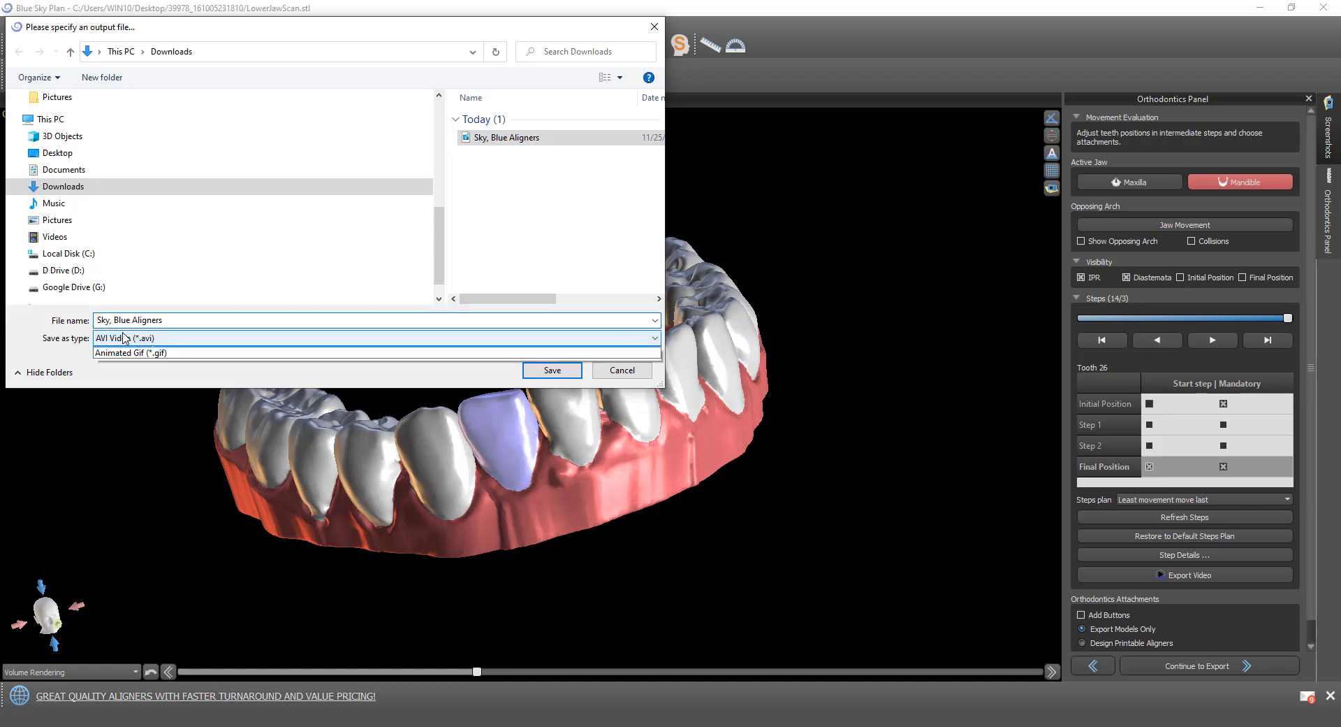
{"action": "left_click", "coordinate": [145, 337]}
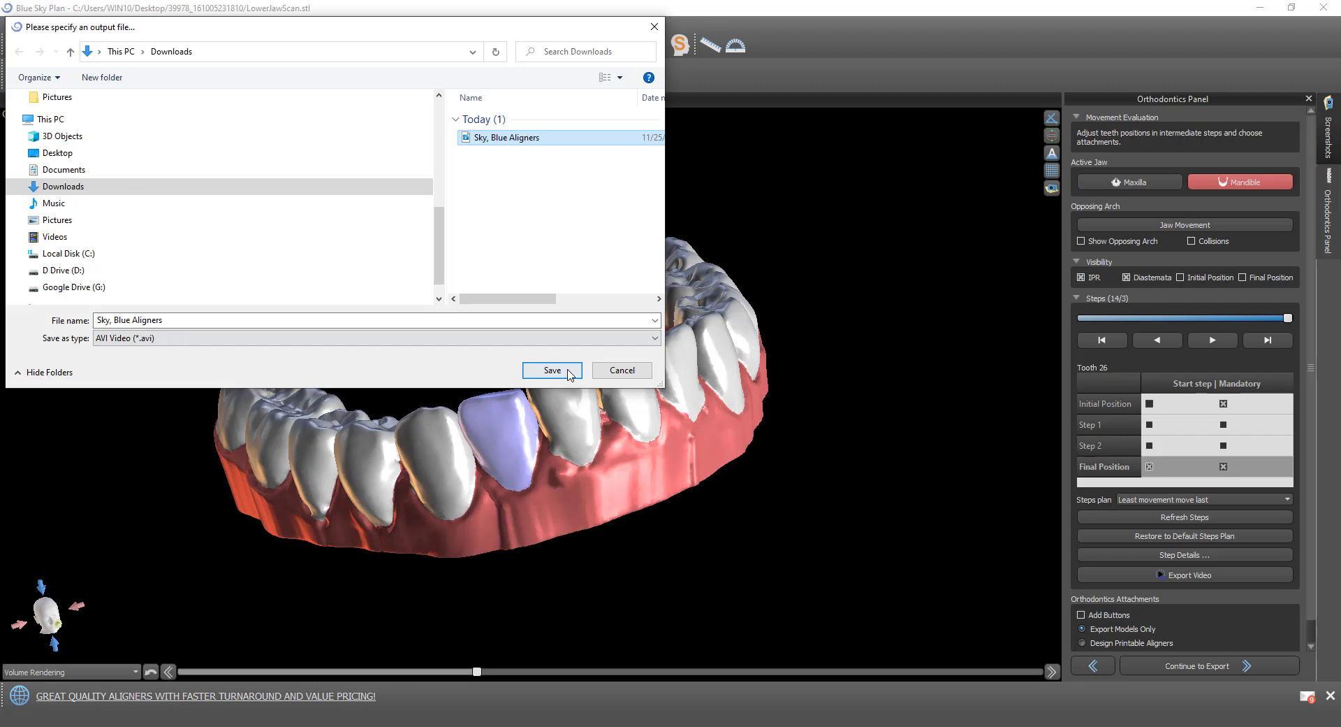
{"action": "left_click", "coordinate": [552, 371]}
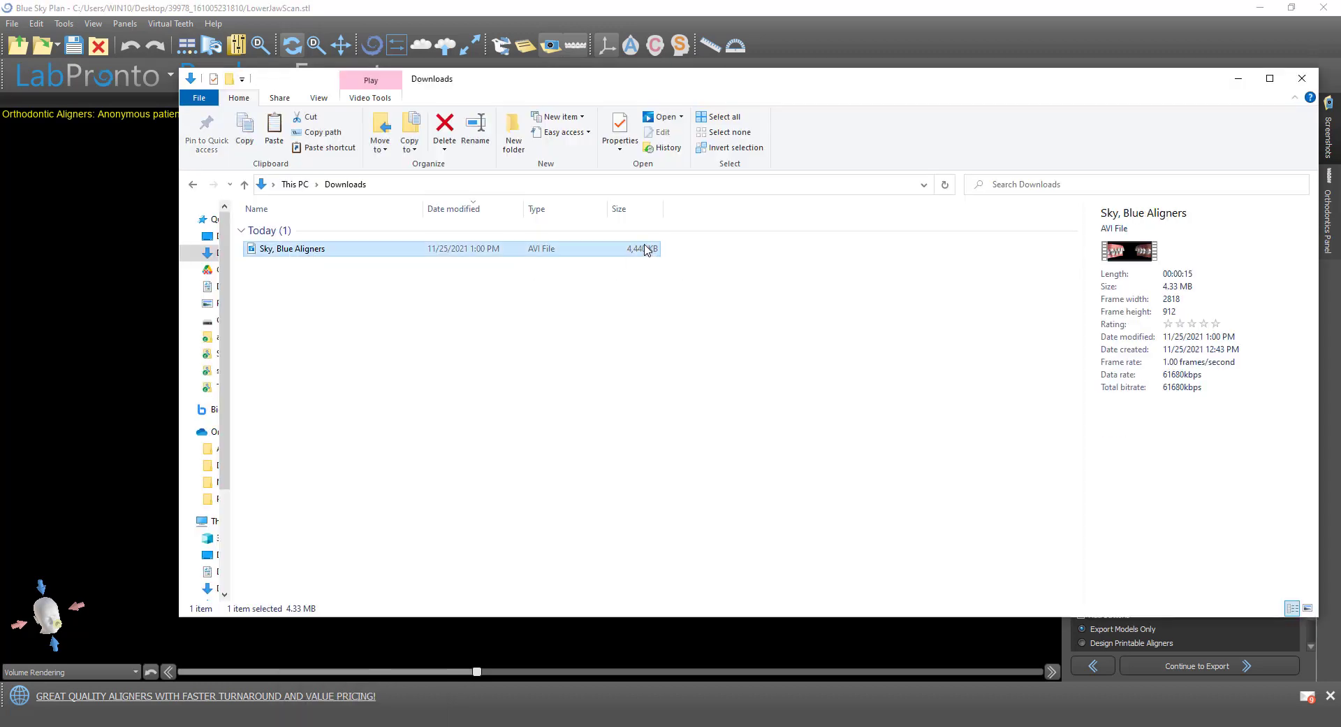
{"action": "mouse_move", "coordinate": [316, 257]}
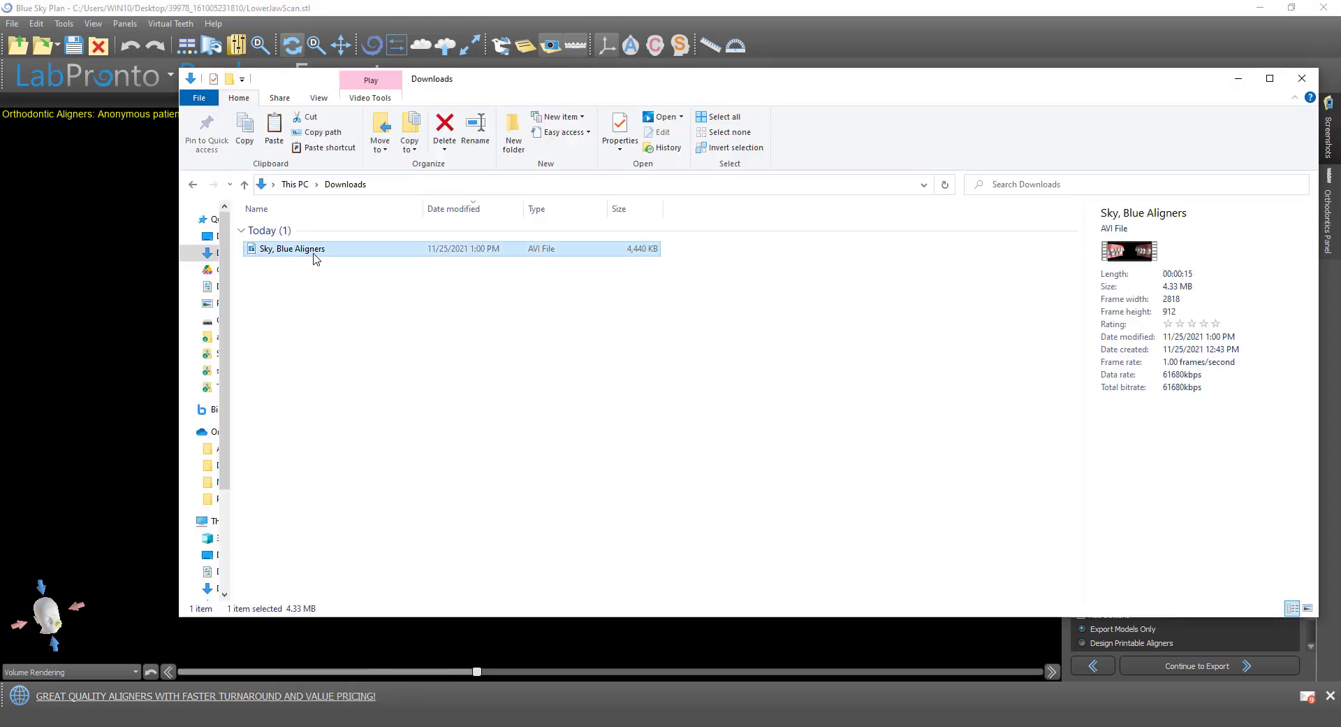
Play the 15-second 'Sky, Blue Aligners' AVI from the Downloads folder
{"action": "double_click", "coordinate": [291, 248]}
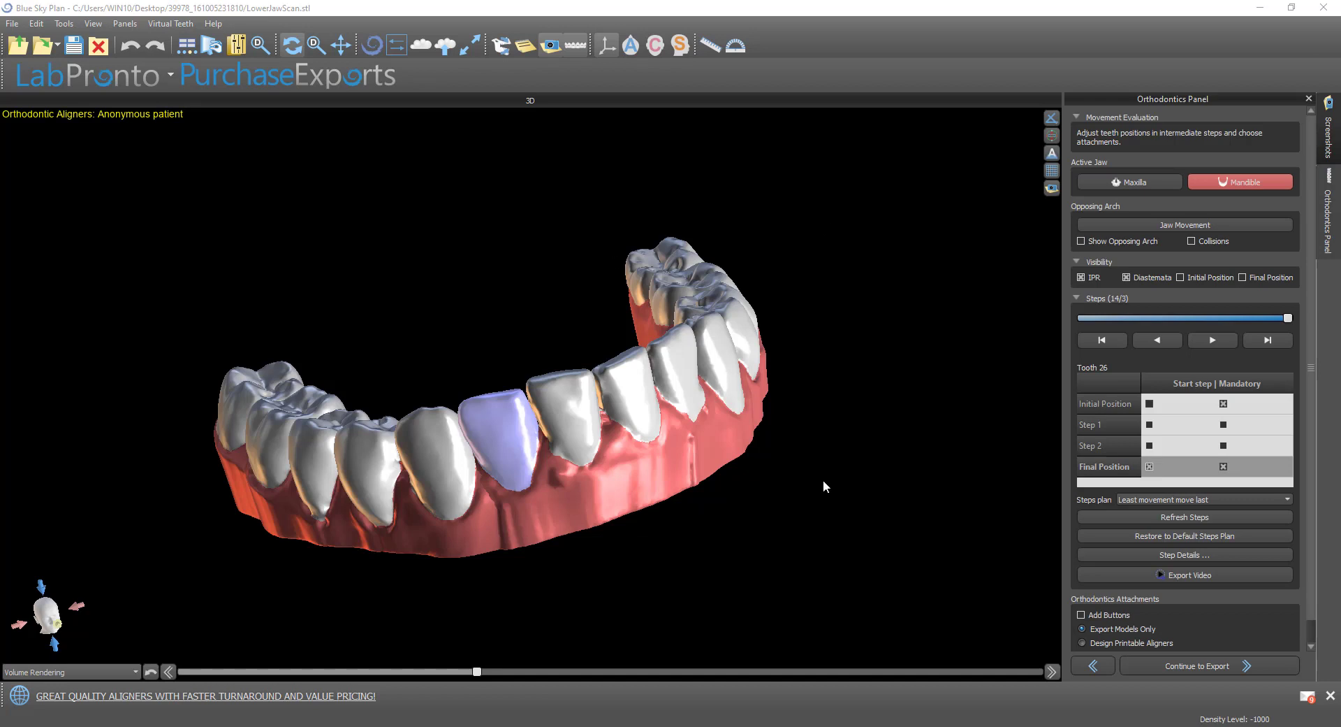
{"action": "mouse_move", "coordinate": [857, 472]}
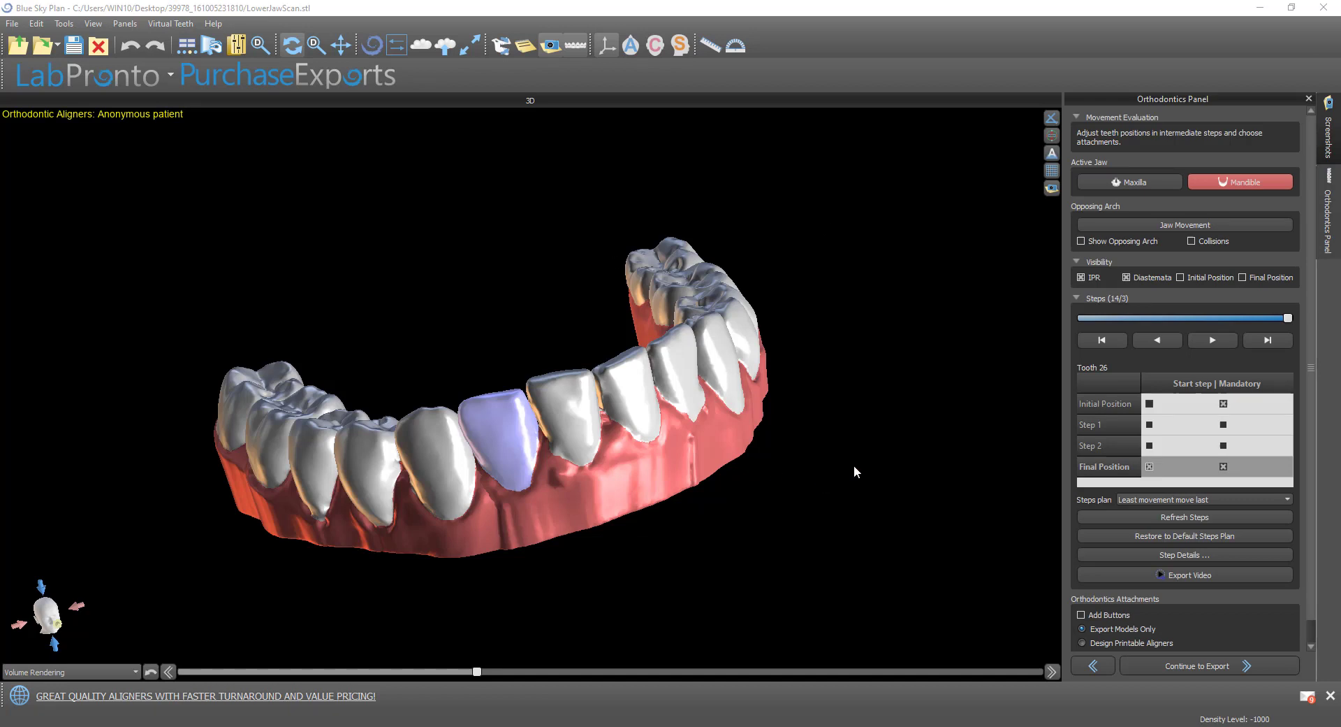
{"action": "mouse_move", "coordinate": [1256, 8]}
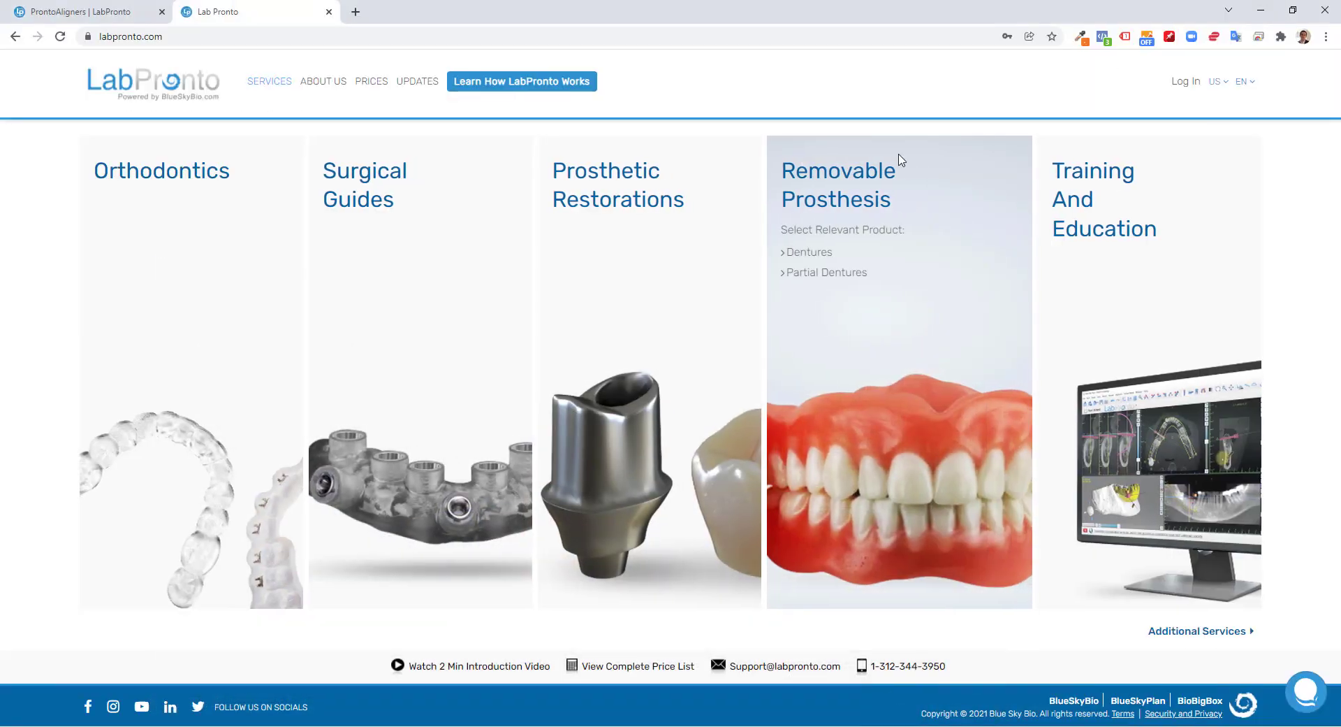
{"action": "mouse_move", "coordinate": [126, 225]}
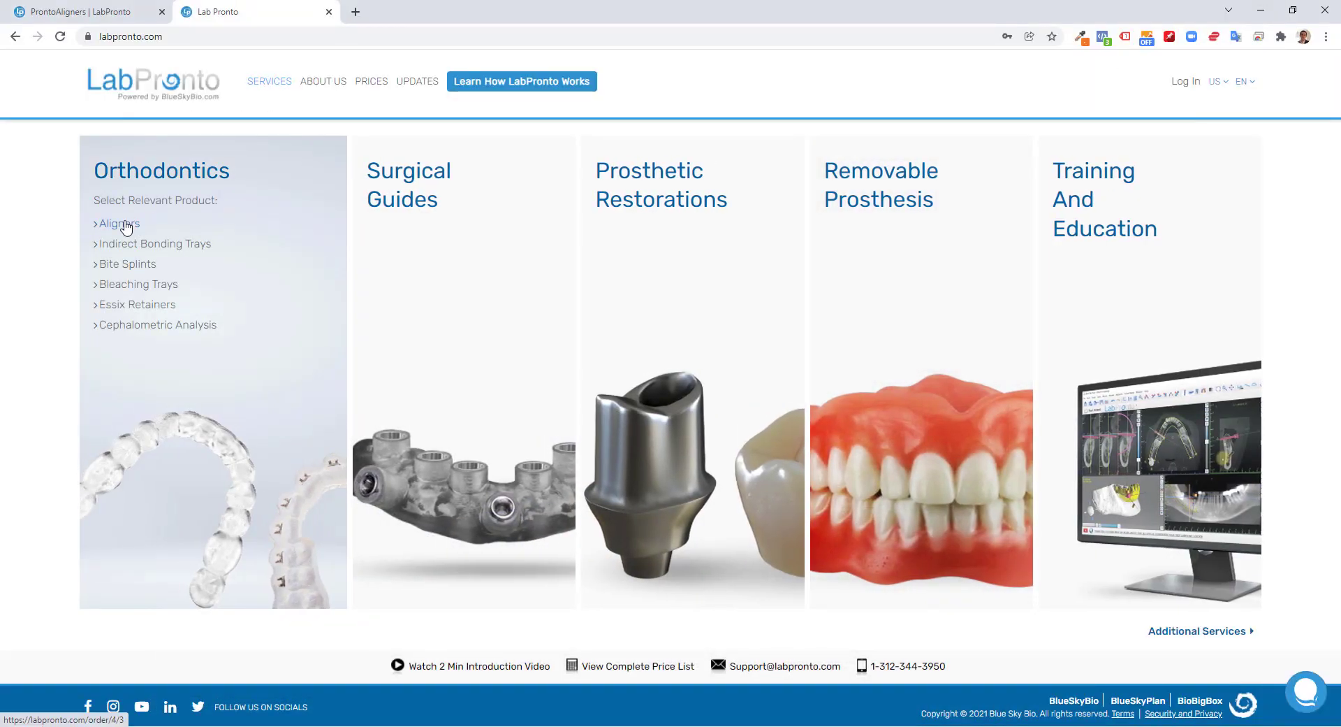
Choose orthodontic aligners, then Clear Aligner Fabrication, and scroll through its order form
{"action": "left_click", "coordinate": [117, 223]}
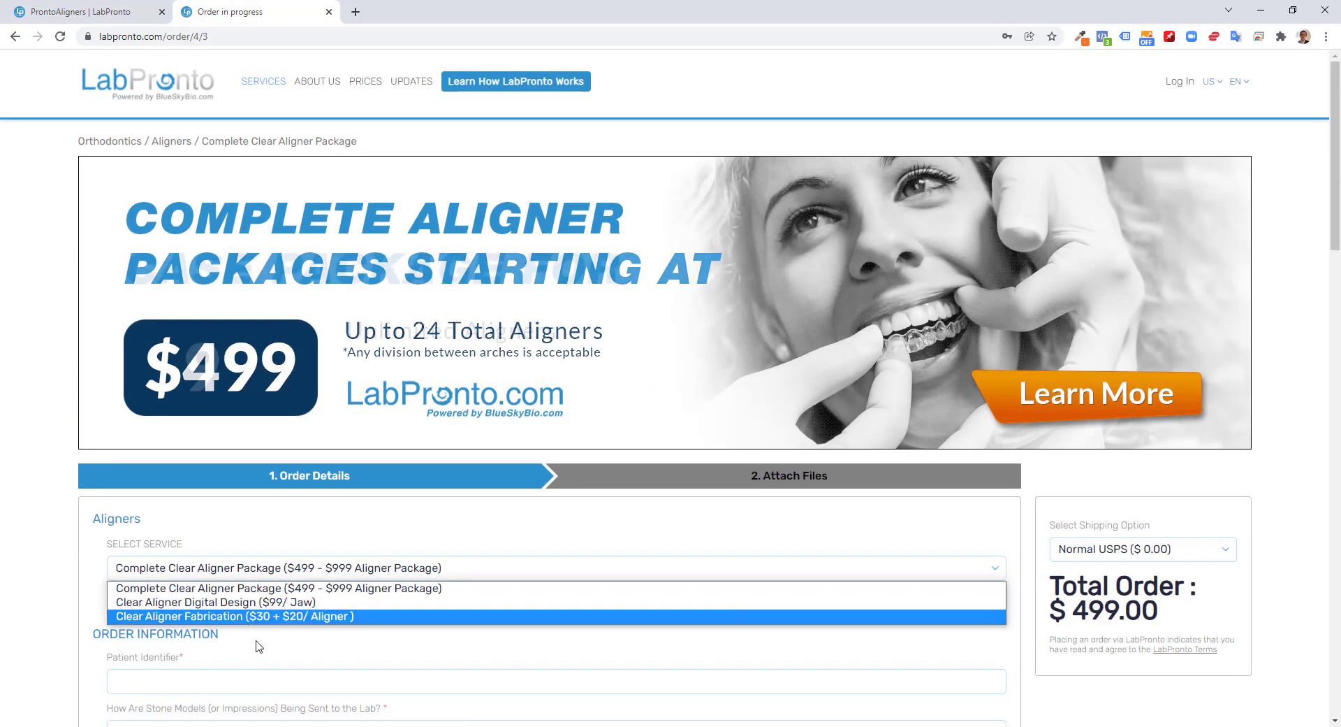
{"action": "left_click", "coordinate": [235, 616]}
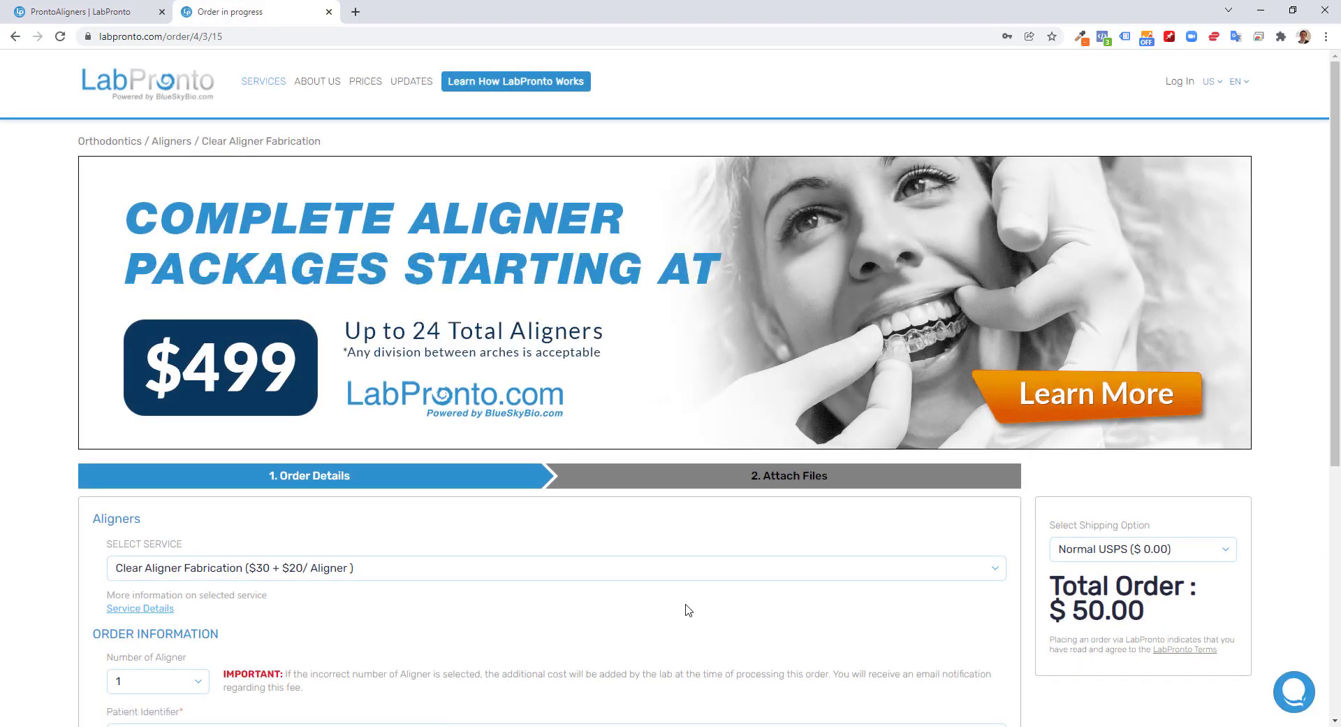
{"action": "scroll", "scroll_direction": "down", "scroll_amount": 3}
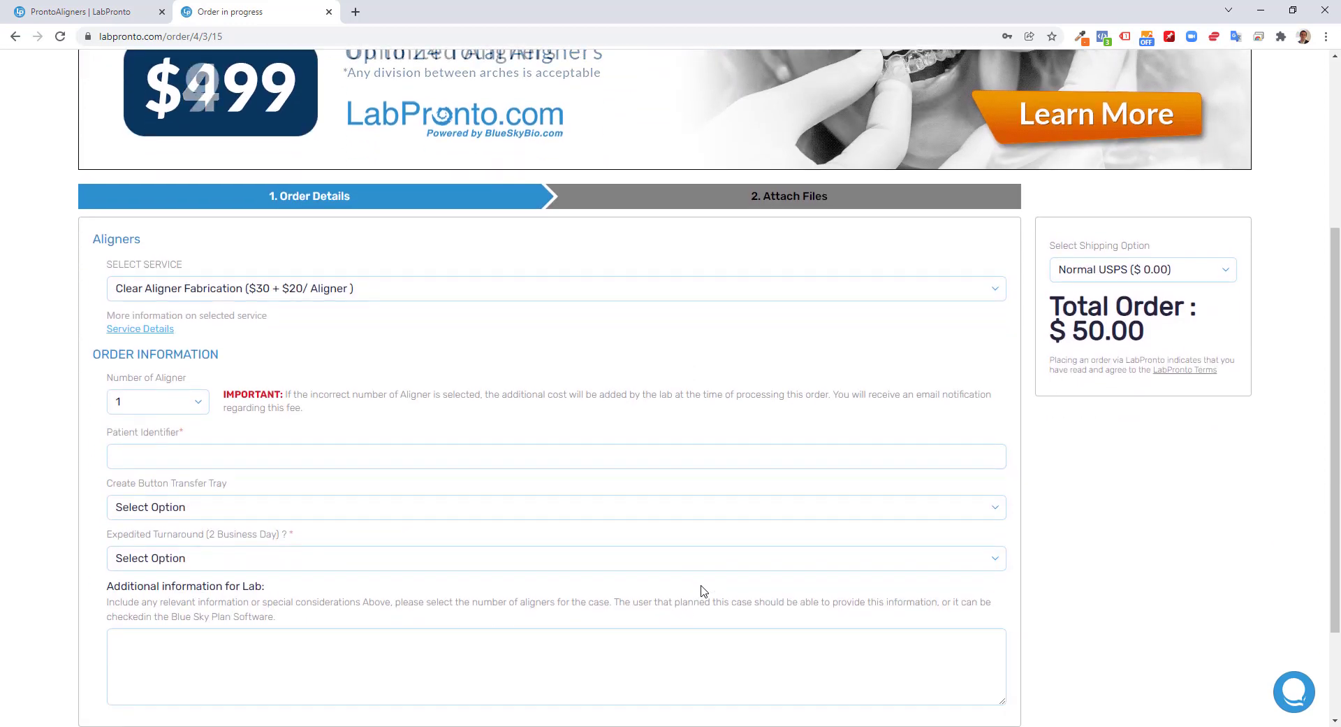
{"action": "scroll", "scroll_direction": "up", "scroll_amount": 3}
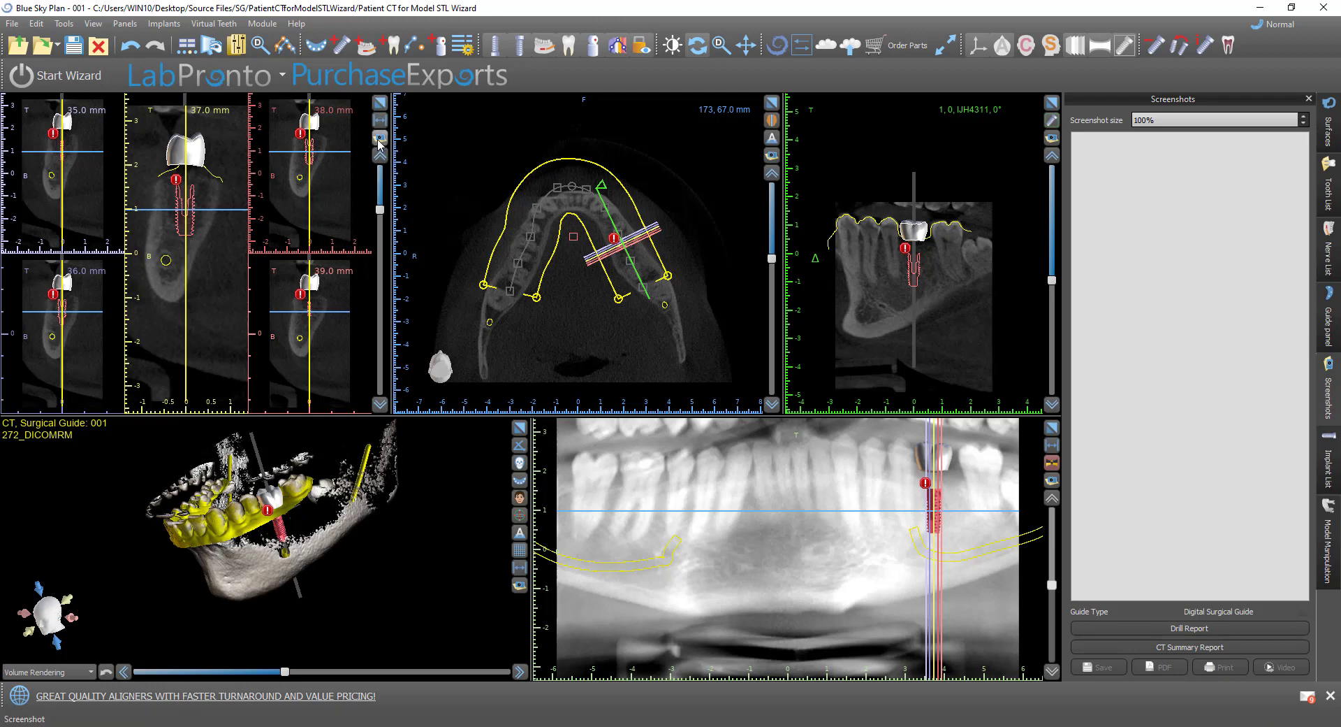
{"action": "left_click", "coordinate": [380, 137]}
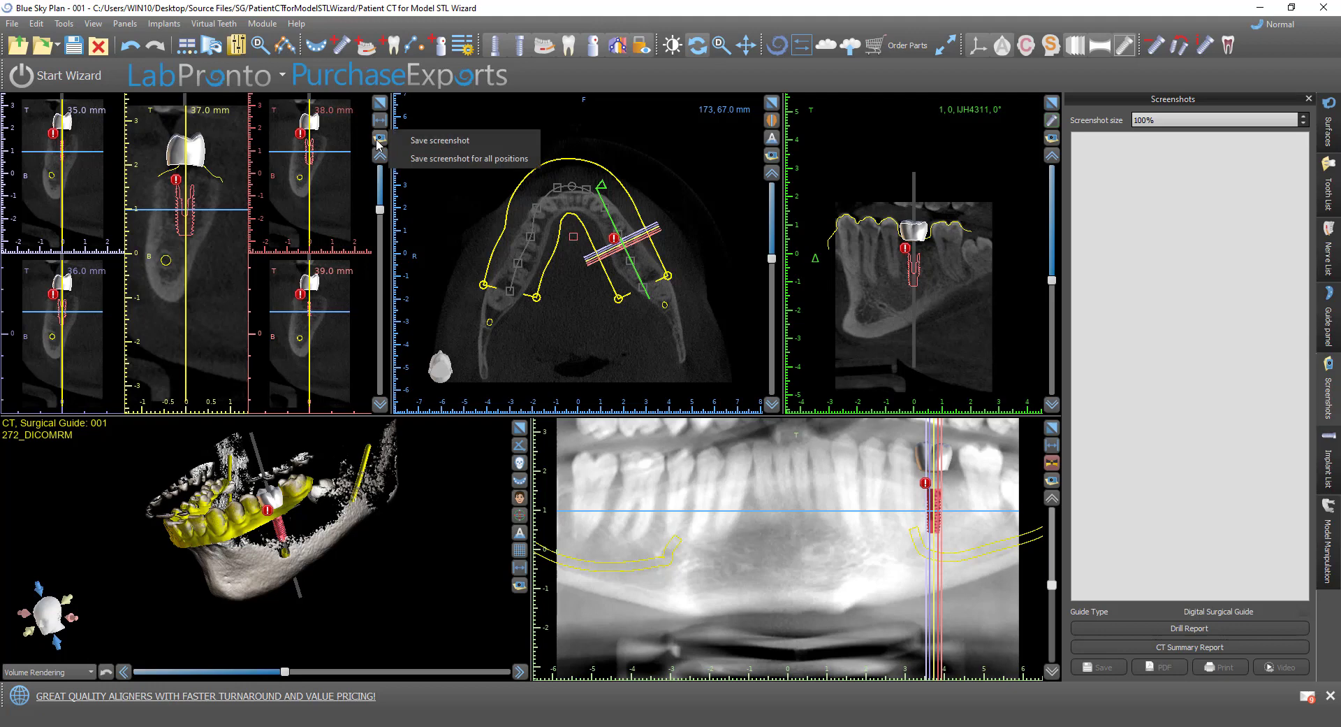
{"action": "mouse_move", "coordinate": [402, 143]}
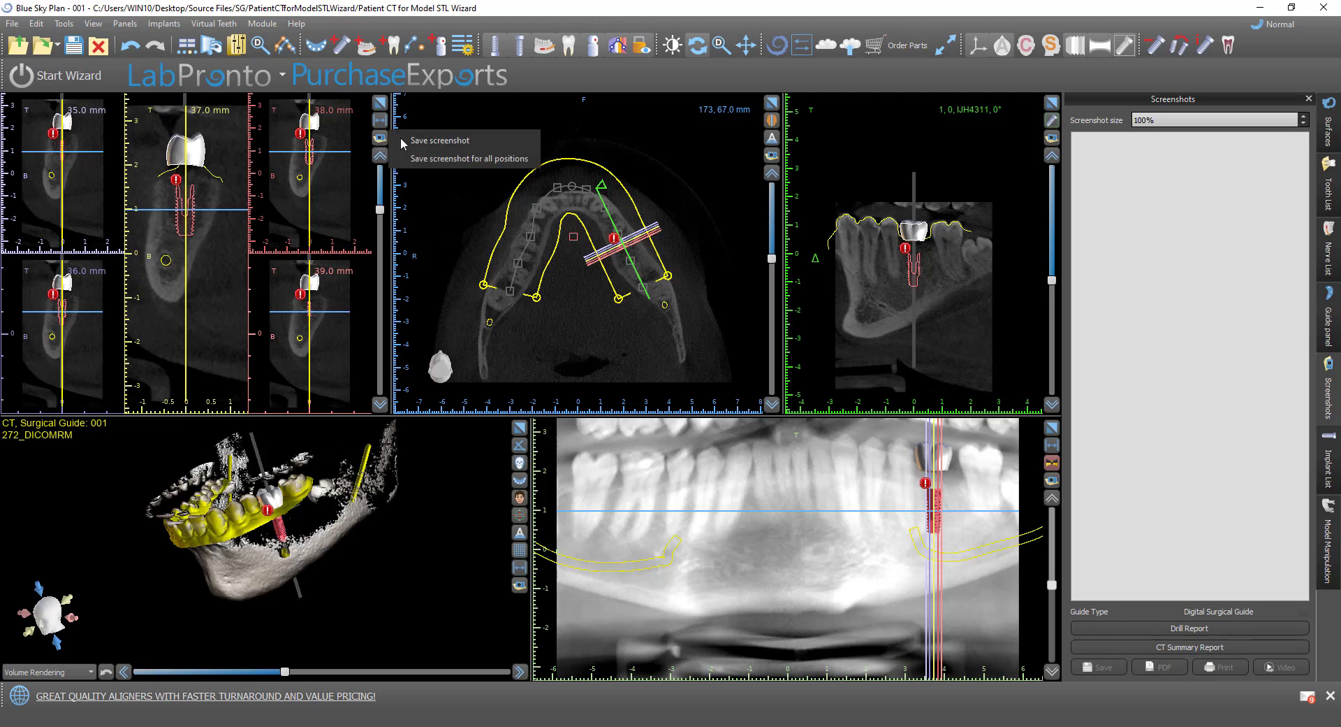
{"action": "mouse_move", "coordinate": [445, 160]}
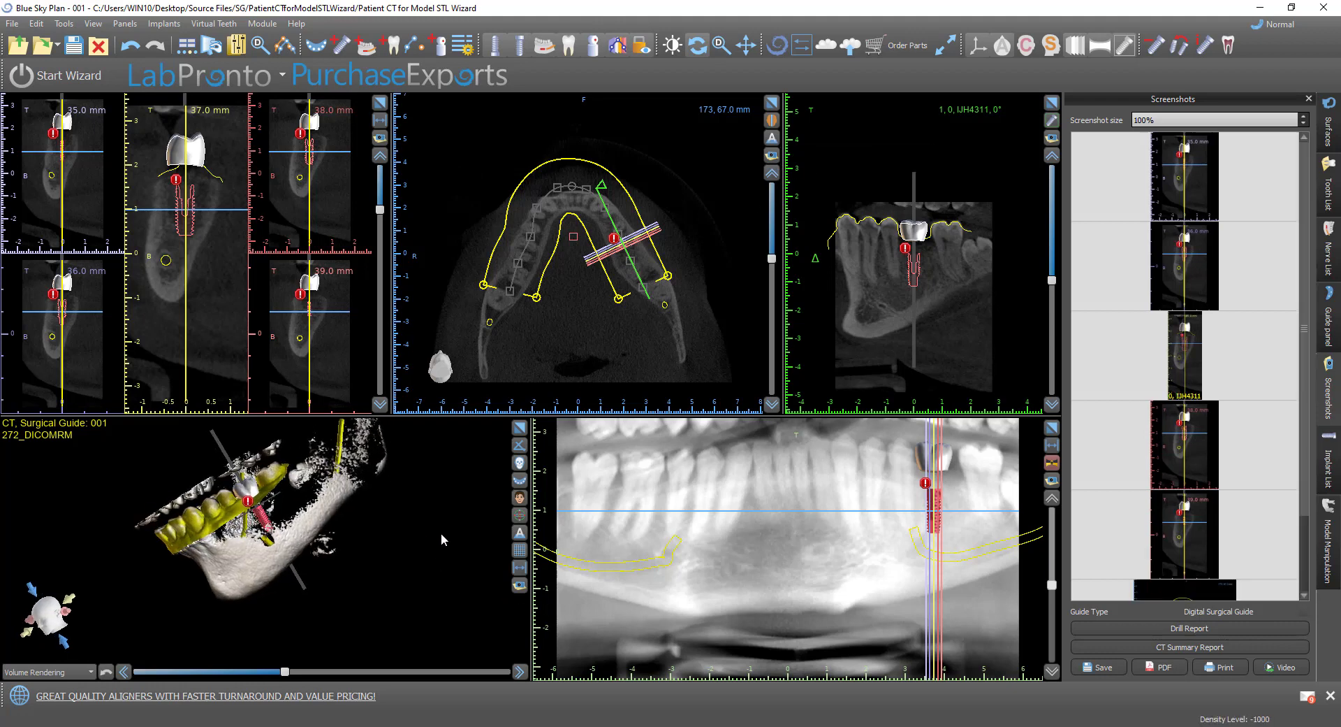
{"action": "right_click", "coordinate": [1184, 443]}
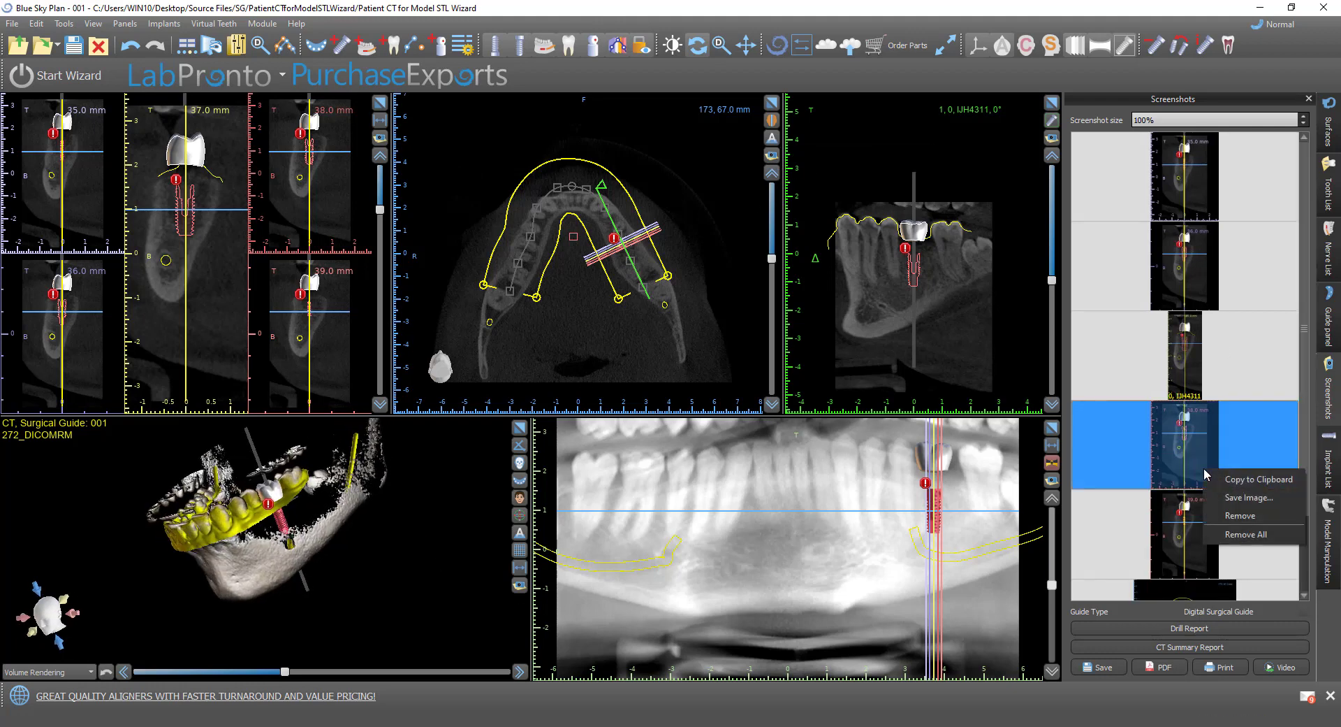
{"action": "left_click", "coordinate": [1245, 534]}
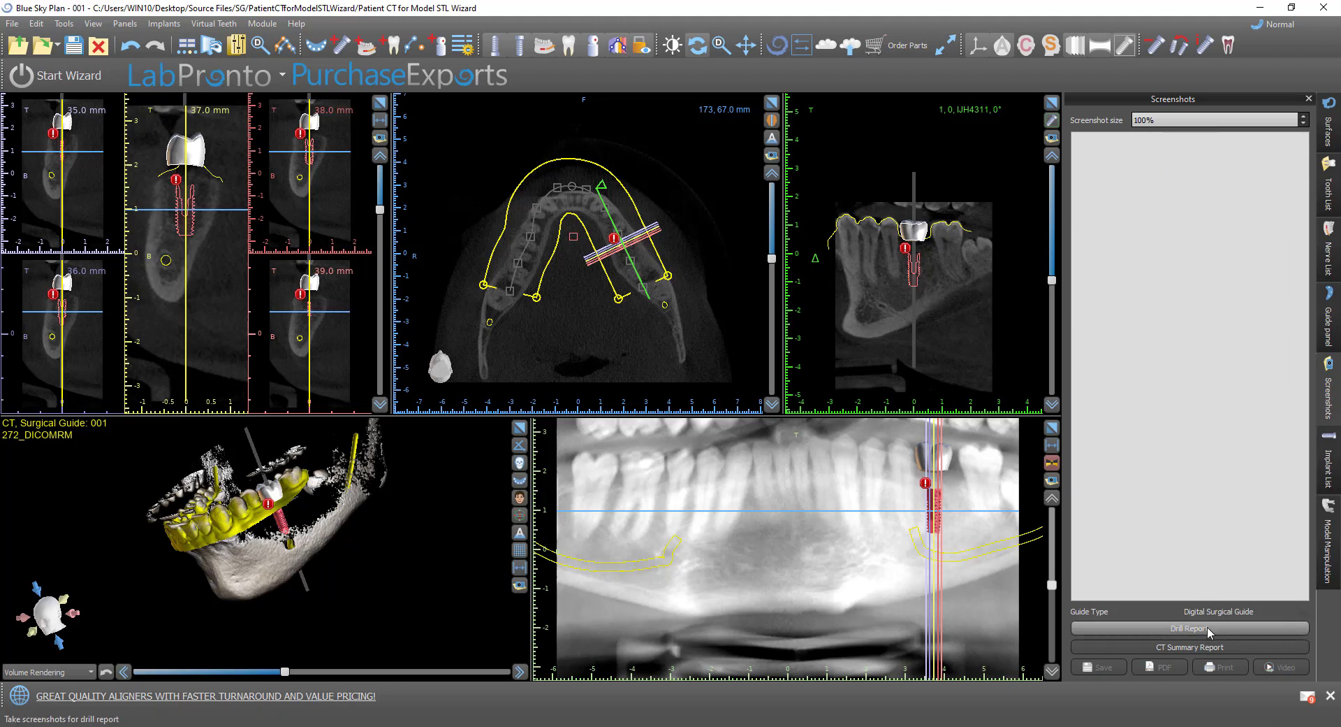
{"action": "left_click", "coordinate": [1189, 627]}
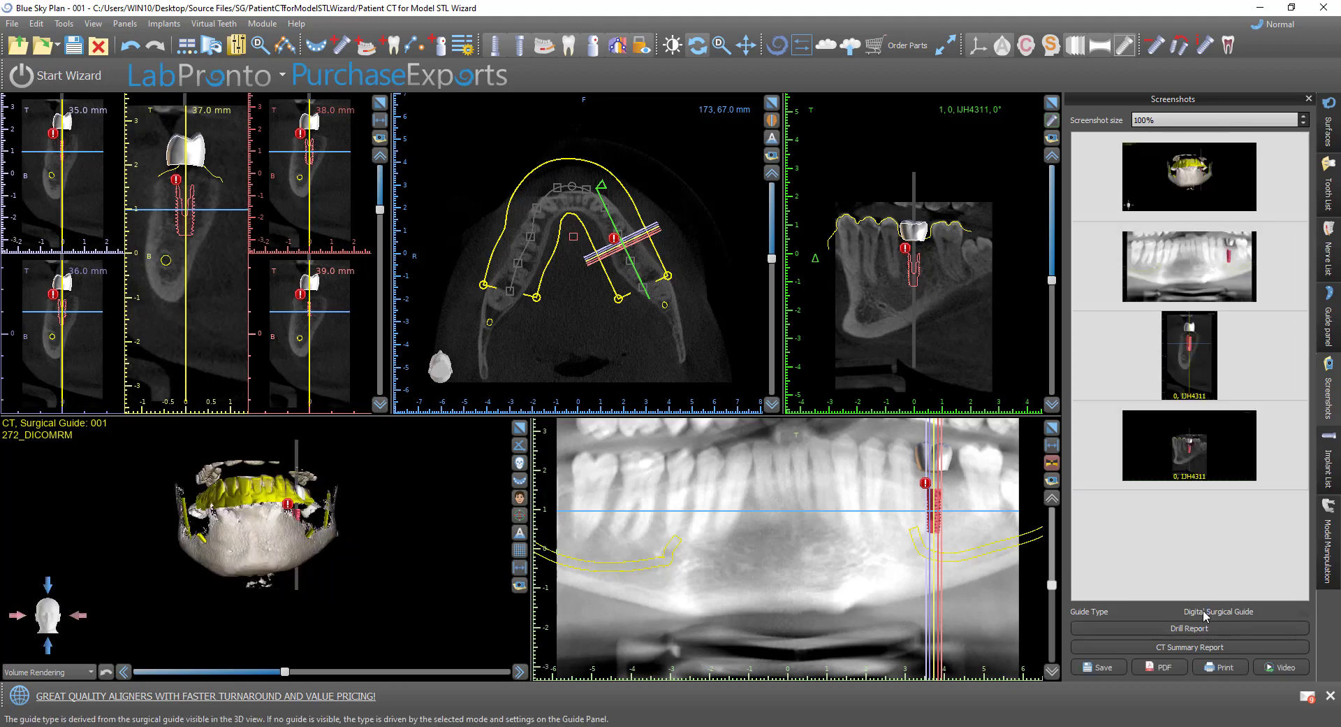
{"action": "mouse_move", "coordinate": [1177, 526]}
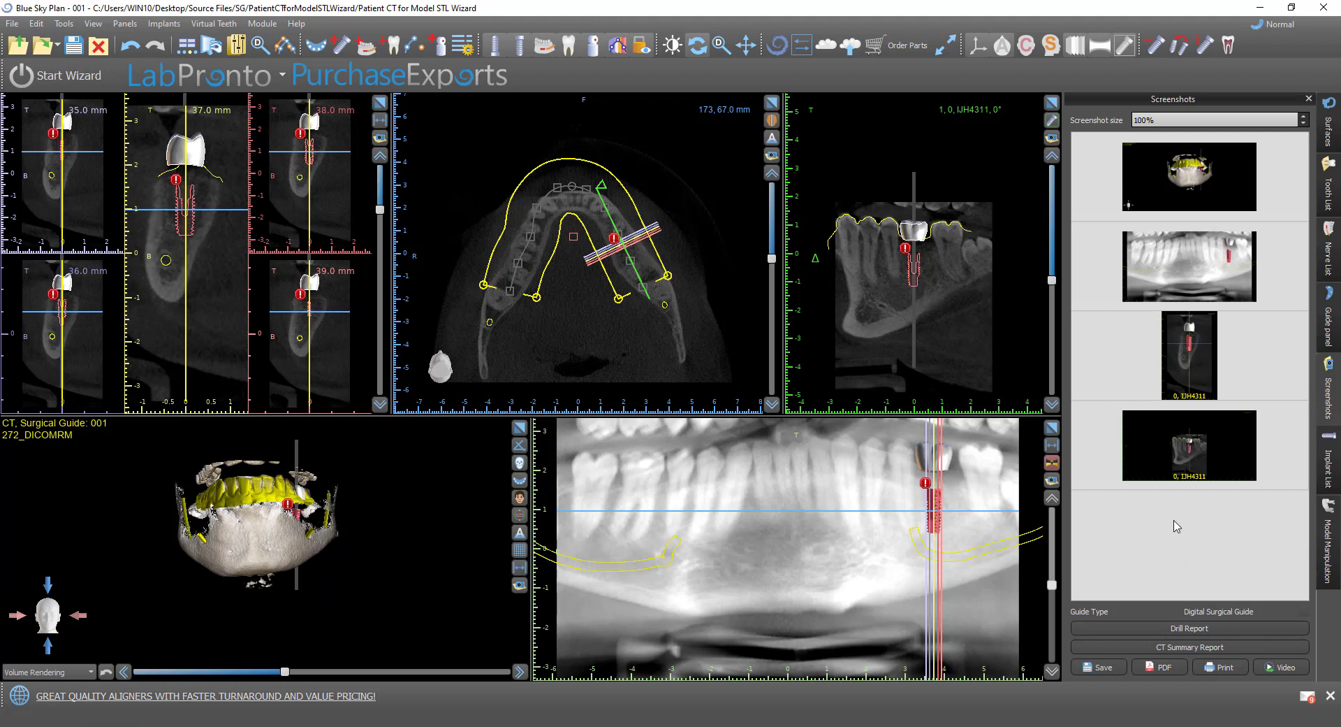
{"action": "right_click", "coordinate": [1189, 445]}
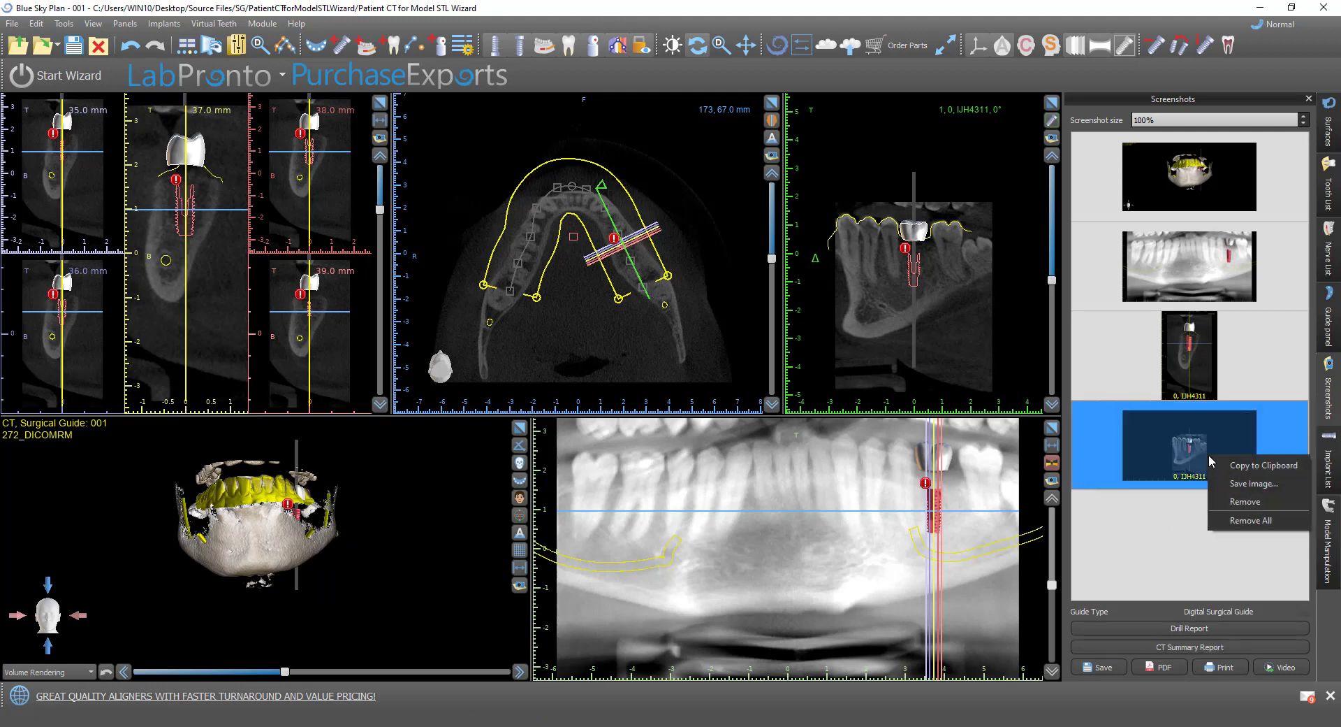
{"action": "left_click", "coordinate": [1250, 520]}
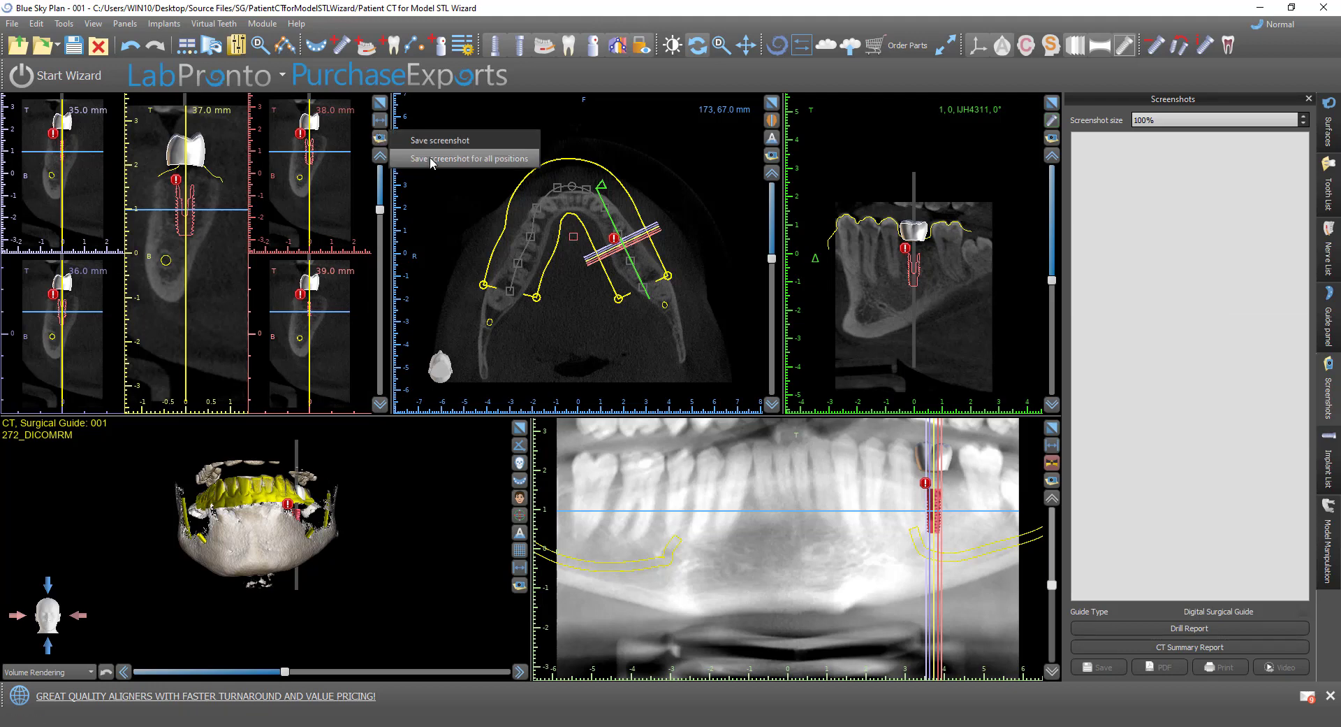
Save cross-section screenshots for all positions and start building the screenshot video
{"action": "left_click", "coordinate": [463, 159]}
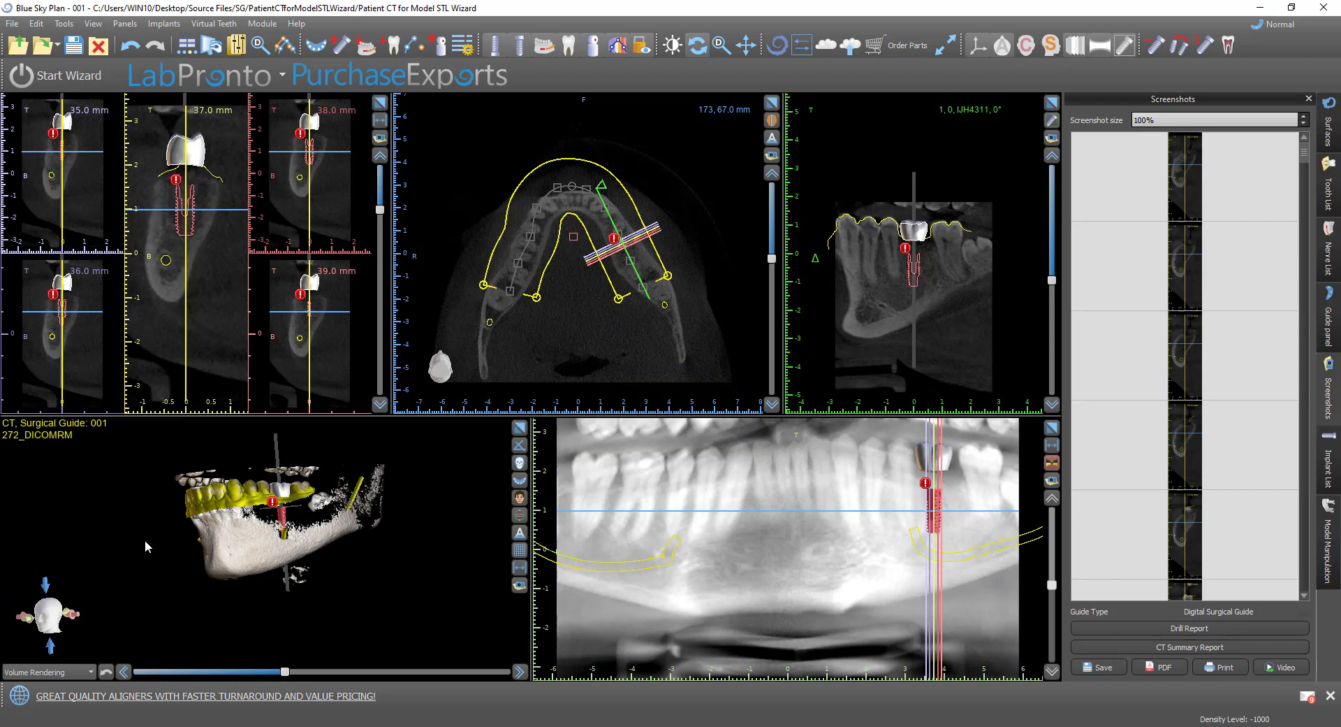
{"action": "mouse_move", "coordinate": [1155, 300]}
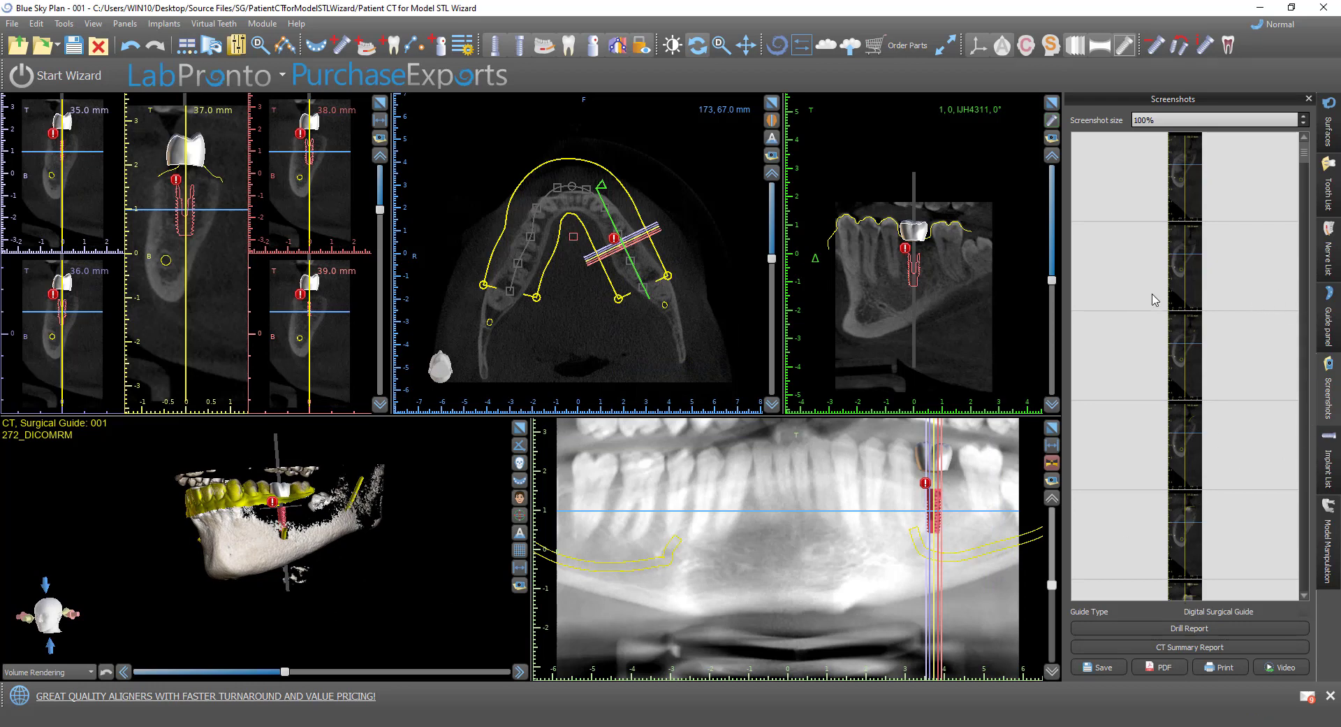
{"action": "mouse_move", "coordinate": [1173, 290]}
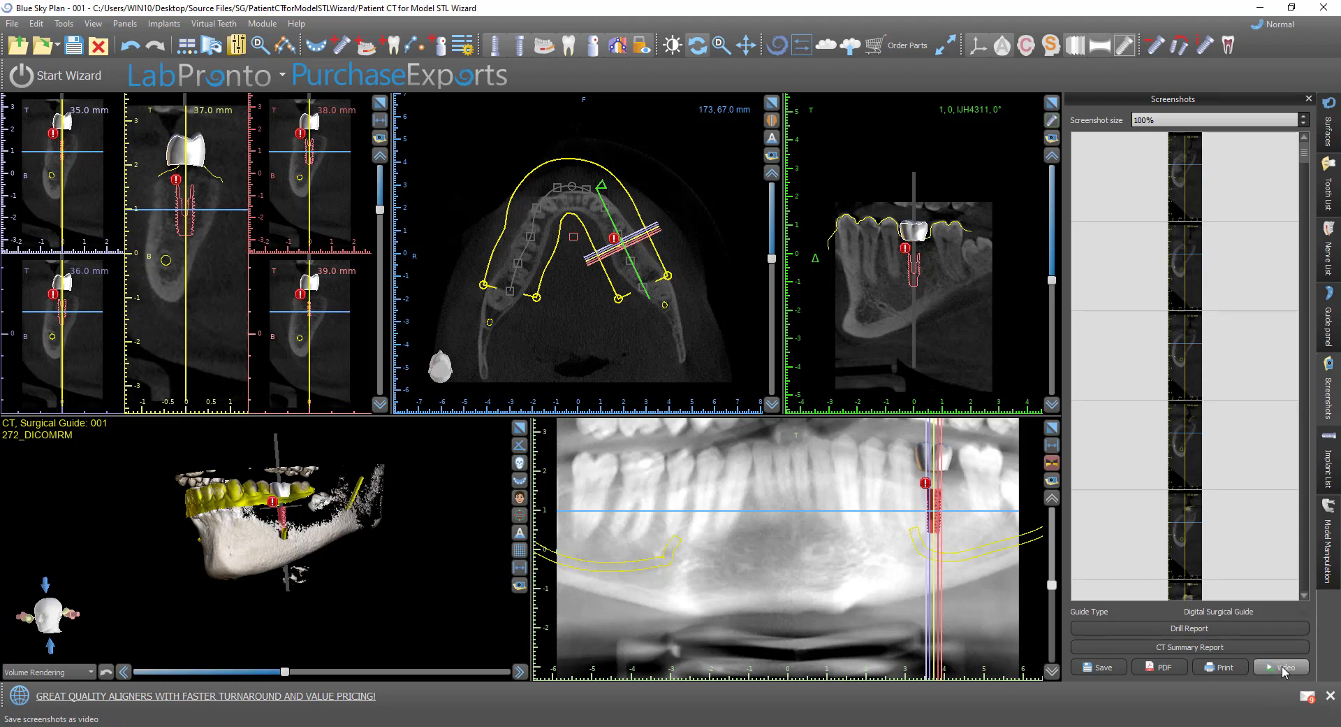
{"action": "left_click", "coordinate": [1280, 666]}
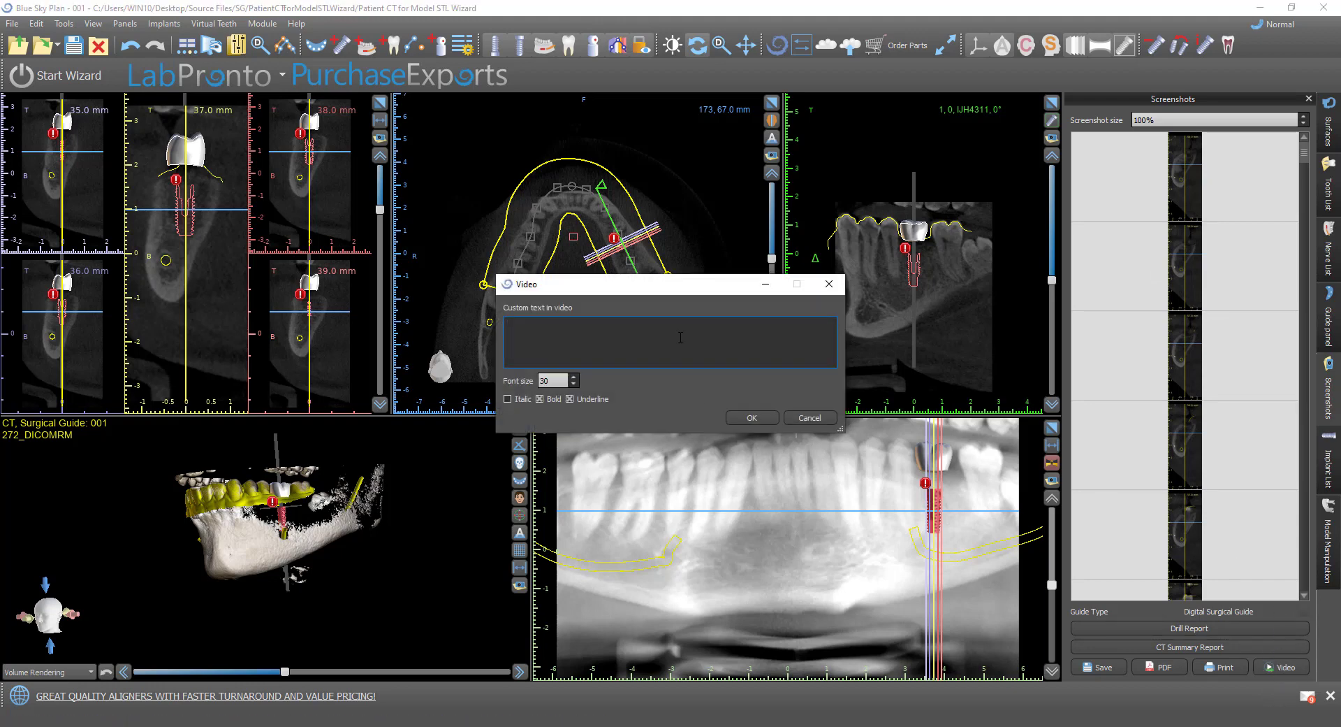
Enter overlay text 'sky blue implant case', toggle Bold off and on, and confirm
{"action": "type", "text": "s"}
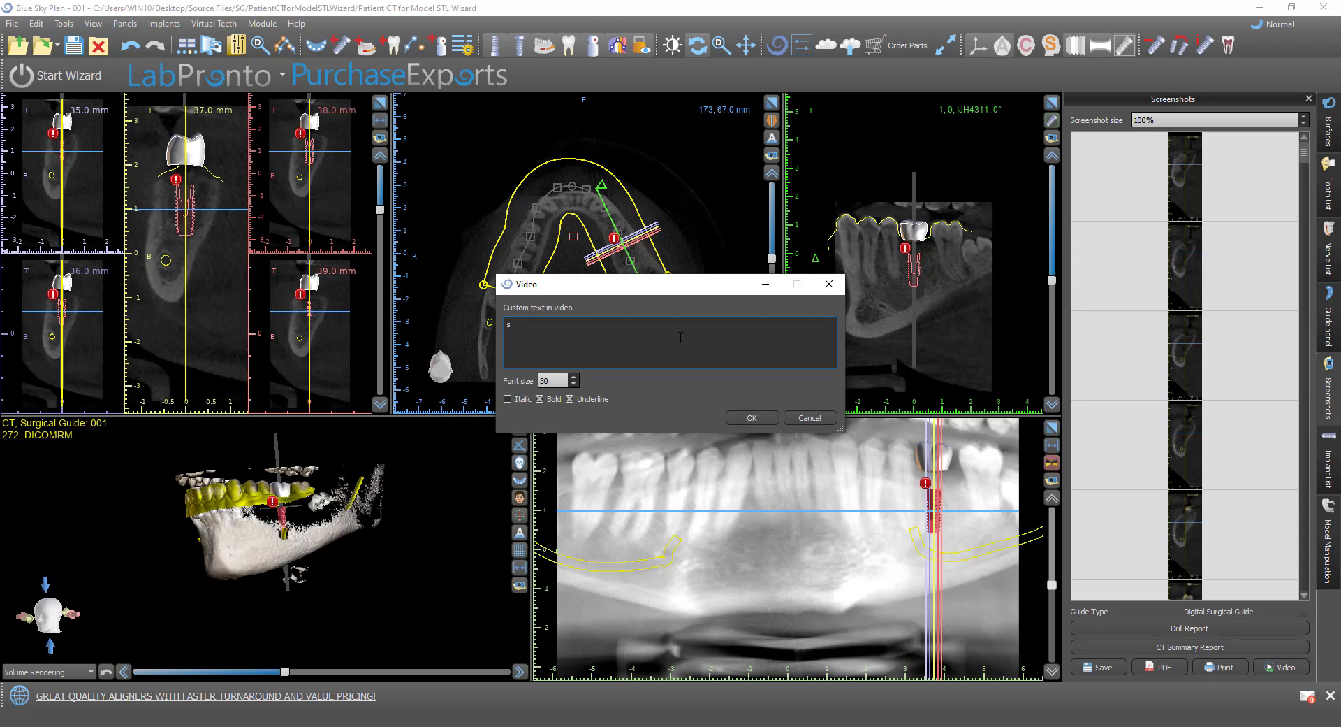
{"action": "type", "text": "ky blue implant case"}
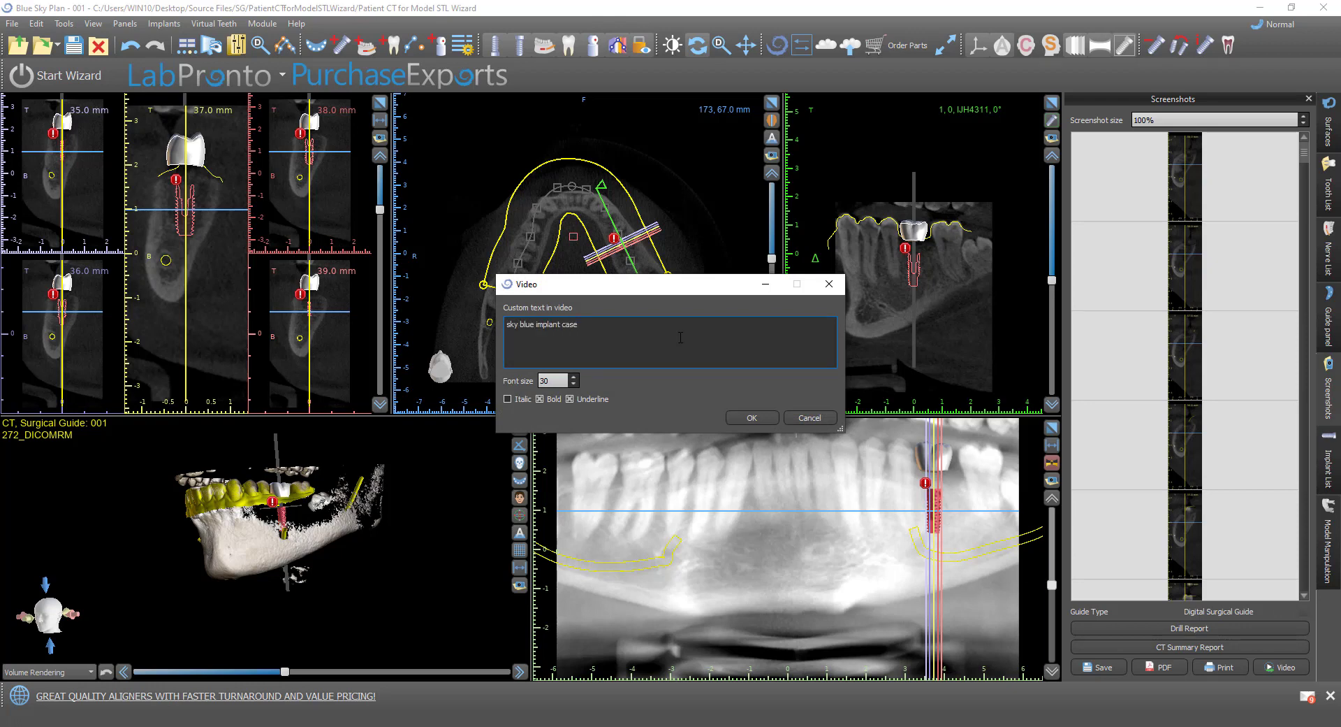
{"action": "left_click", "coordinate": [541, 399]}
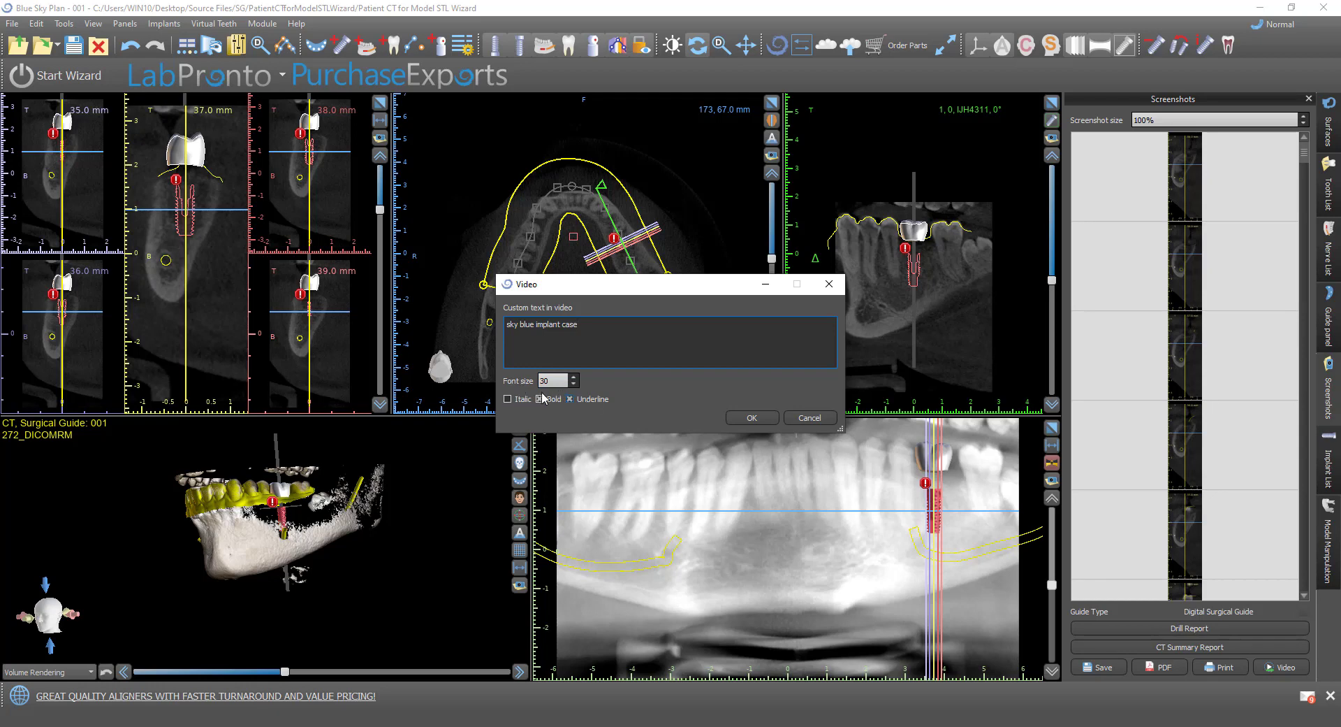
{"action": "left_click", "coordinate": [539, 399]}
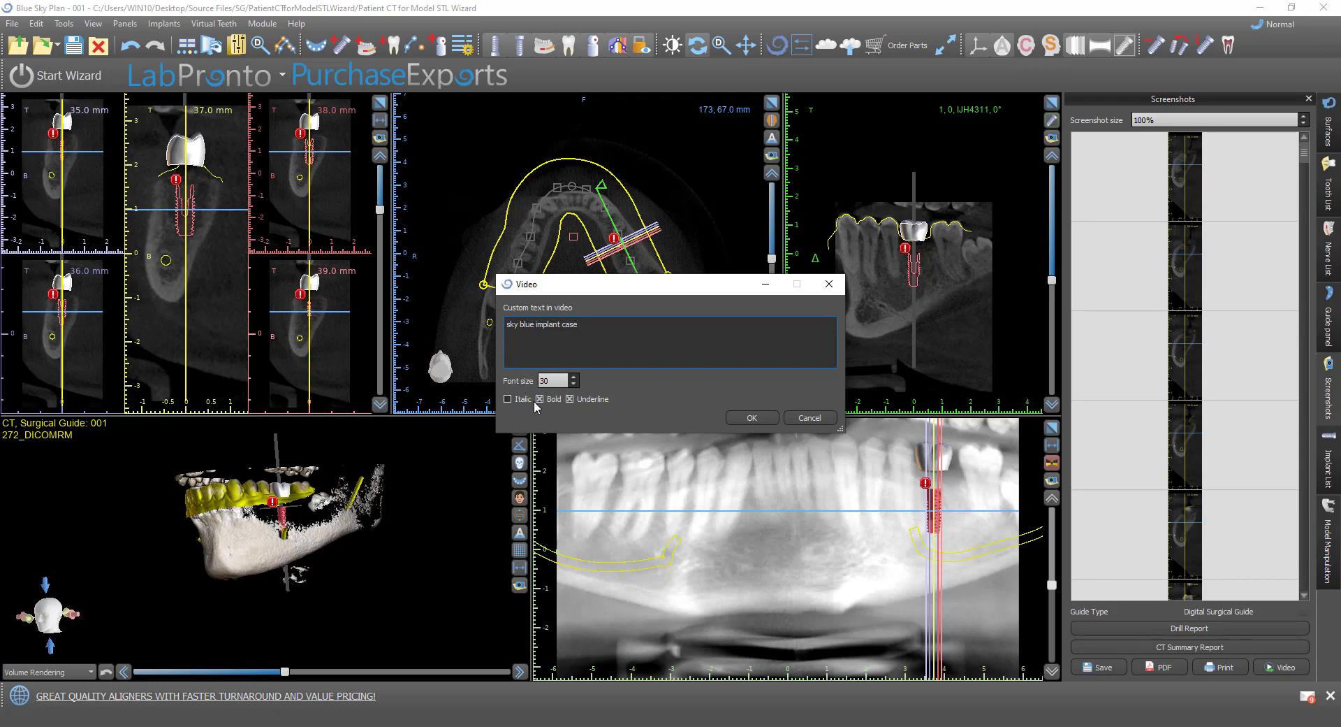
{"action": "left_click", "coordinate": [752, 417]}
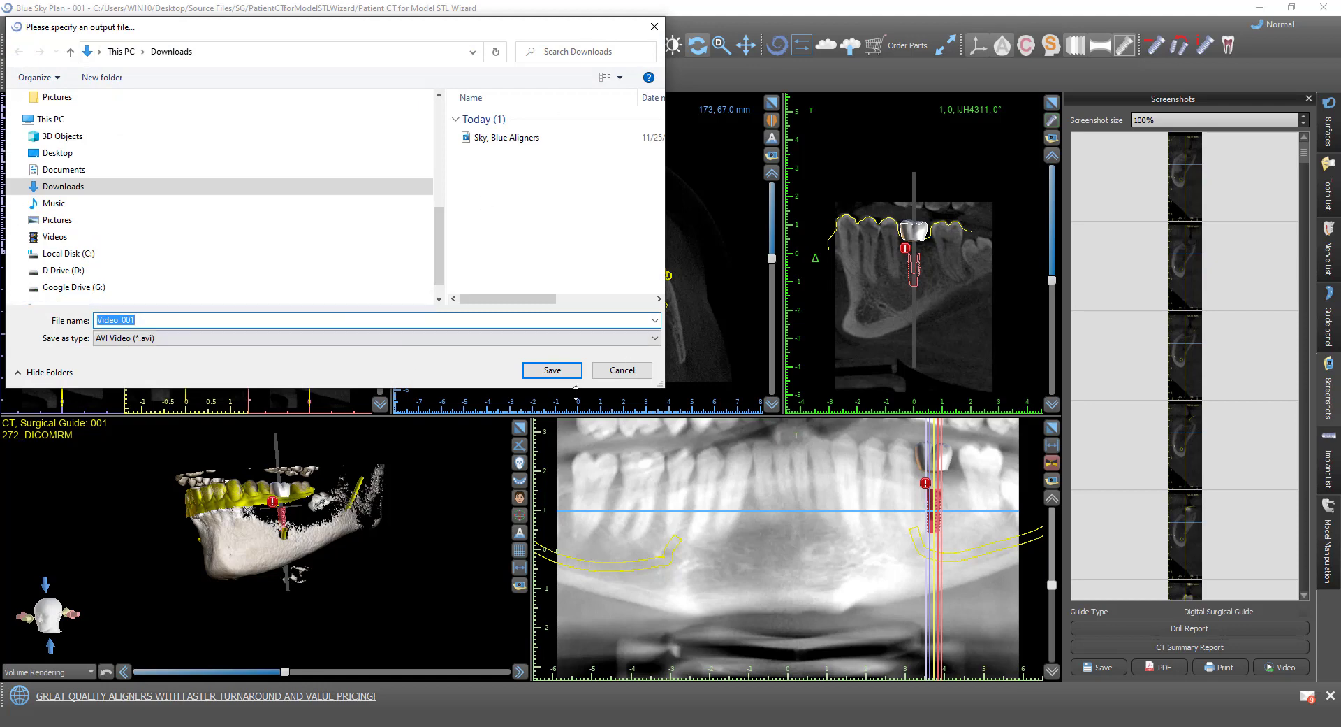
Save the screenshot video as AVI file 'Video_001' in Downloads
{"action": "left_click", "coordinate": [552, 370]}
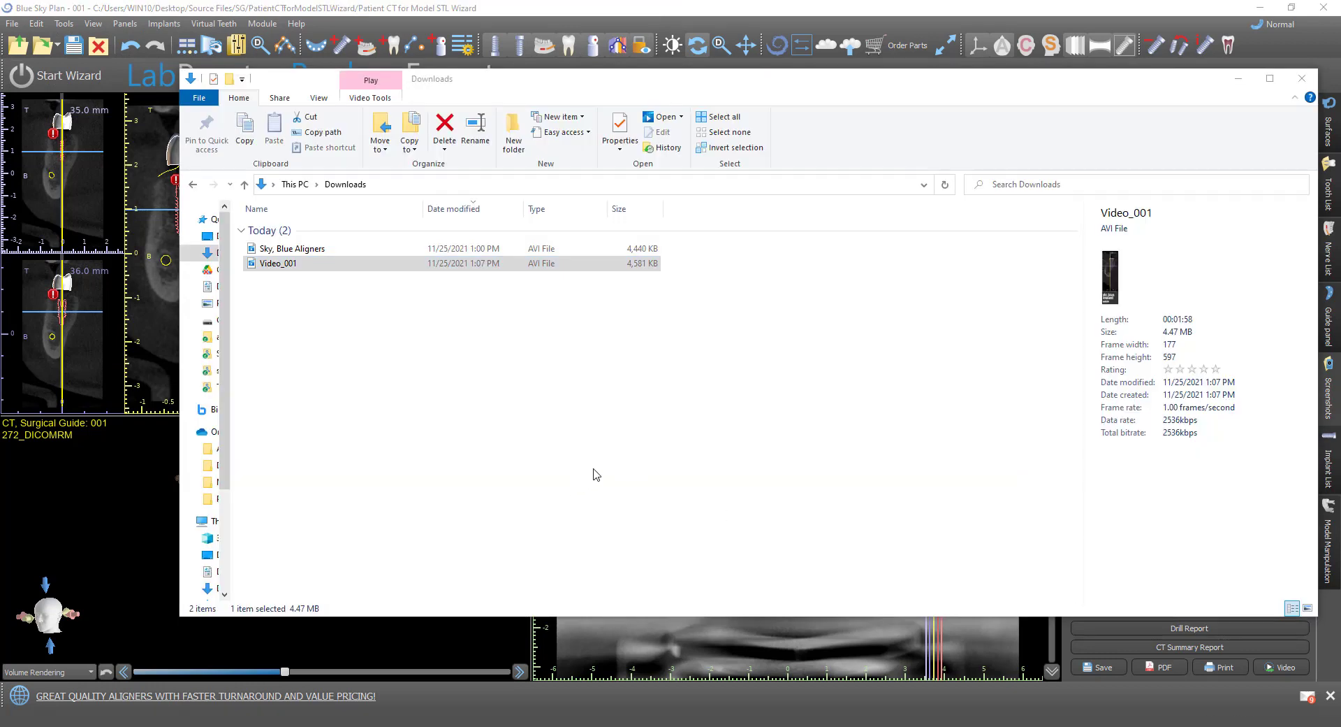
{"action": "mouse_move", "coordinate": [643, 296]}
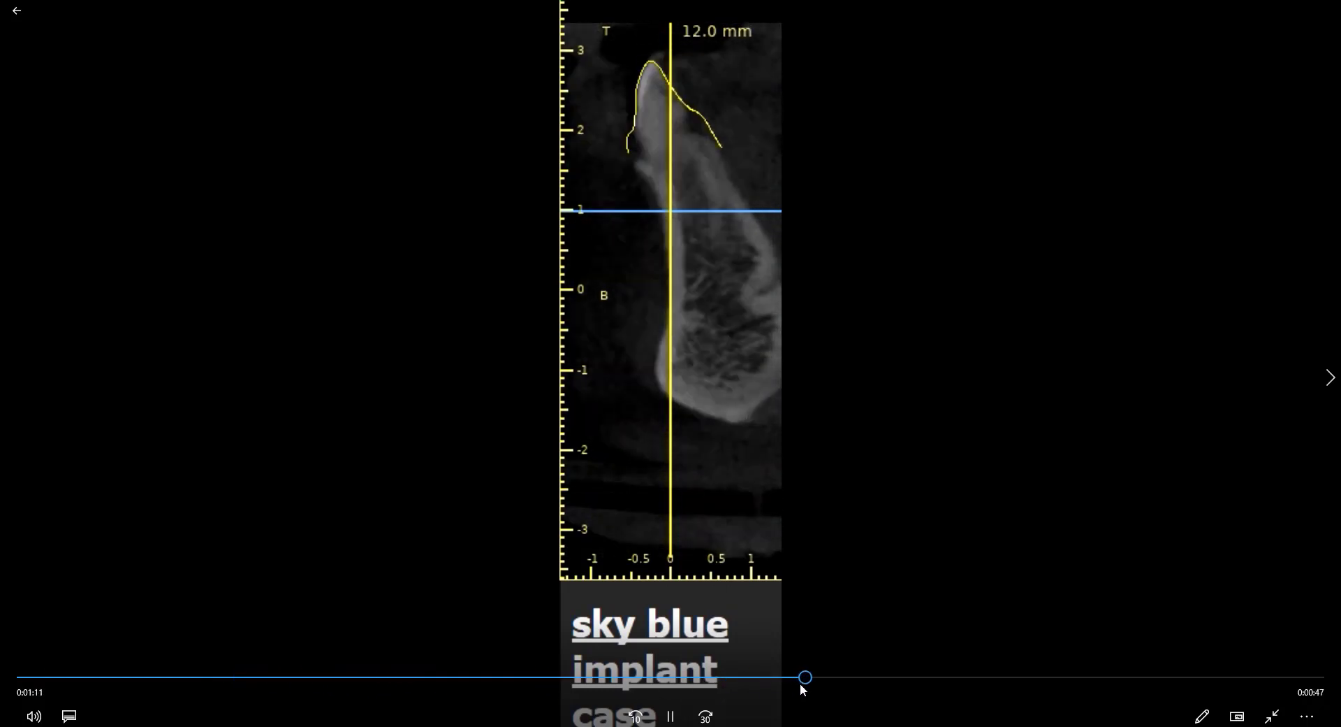
Scrub Video_001 forward to the 35 mm cross-section showing the implant with crown
{"action": "left_click_drag", "start_coordinate": [804, 677], "coordinate": [827, 677]}
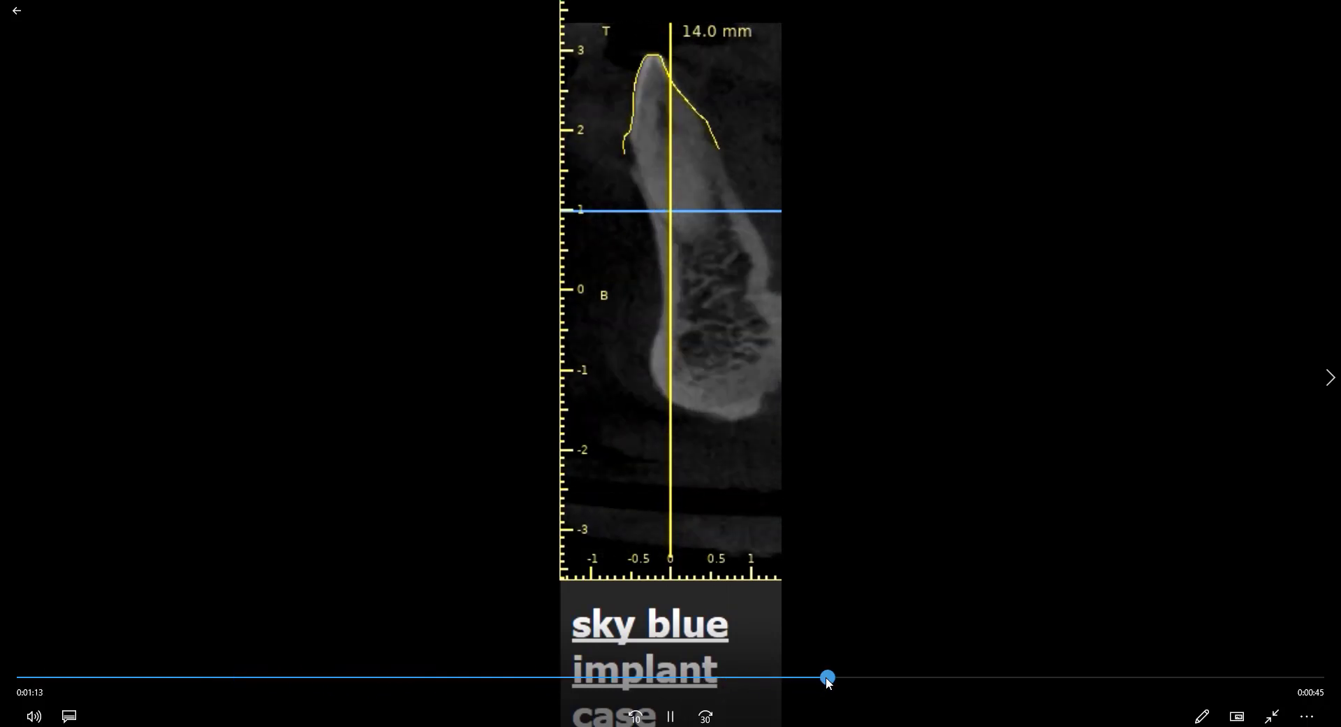
{"action": "left_click_drag", "start_coordinate": [826, 677], "coordinate": [1060, 677]}
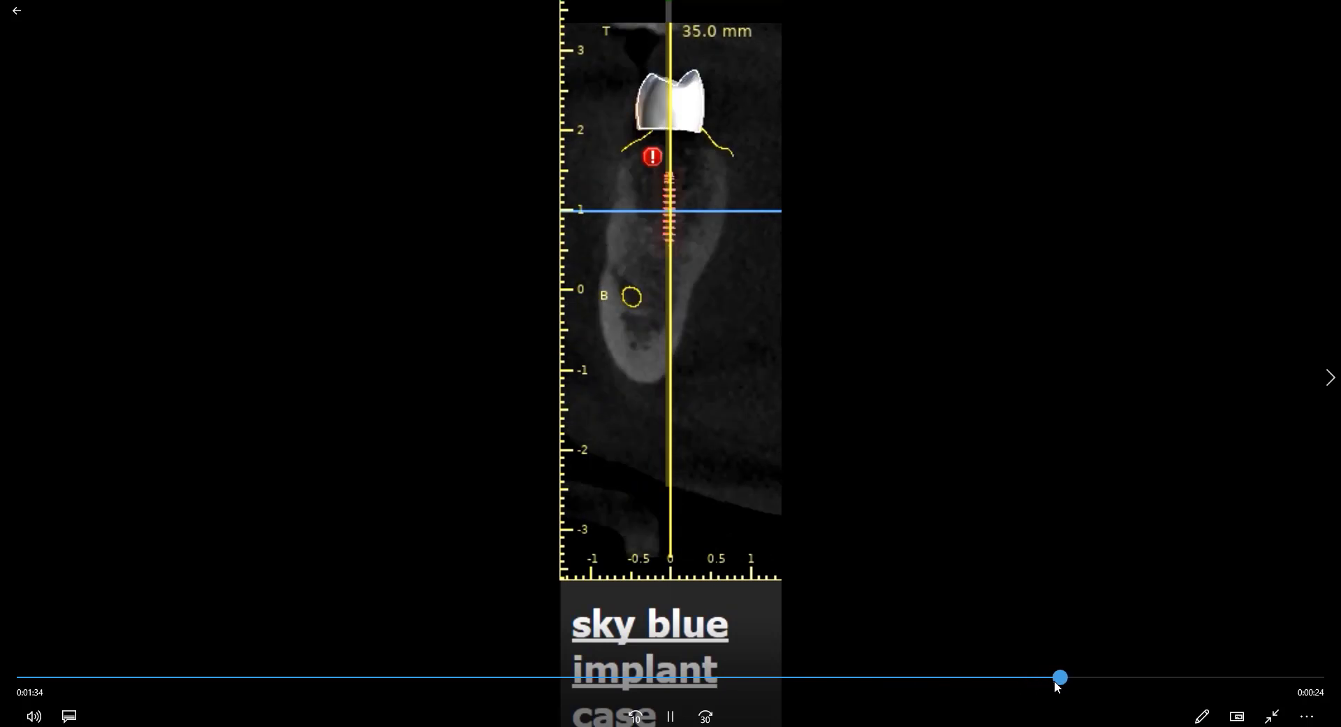